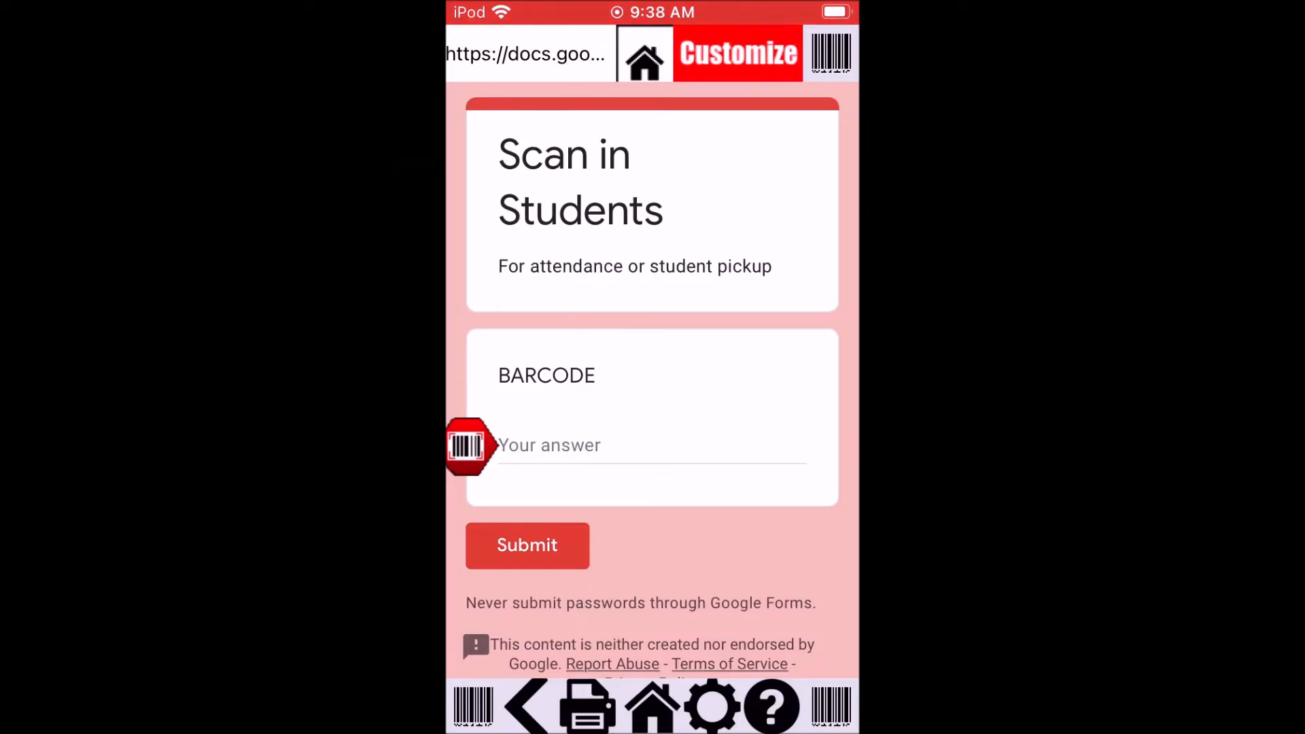
- Create a new blank Google Sheets spreadsheet inside the empty Video folder
left_click(467, 445)
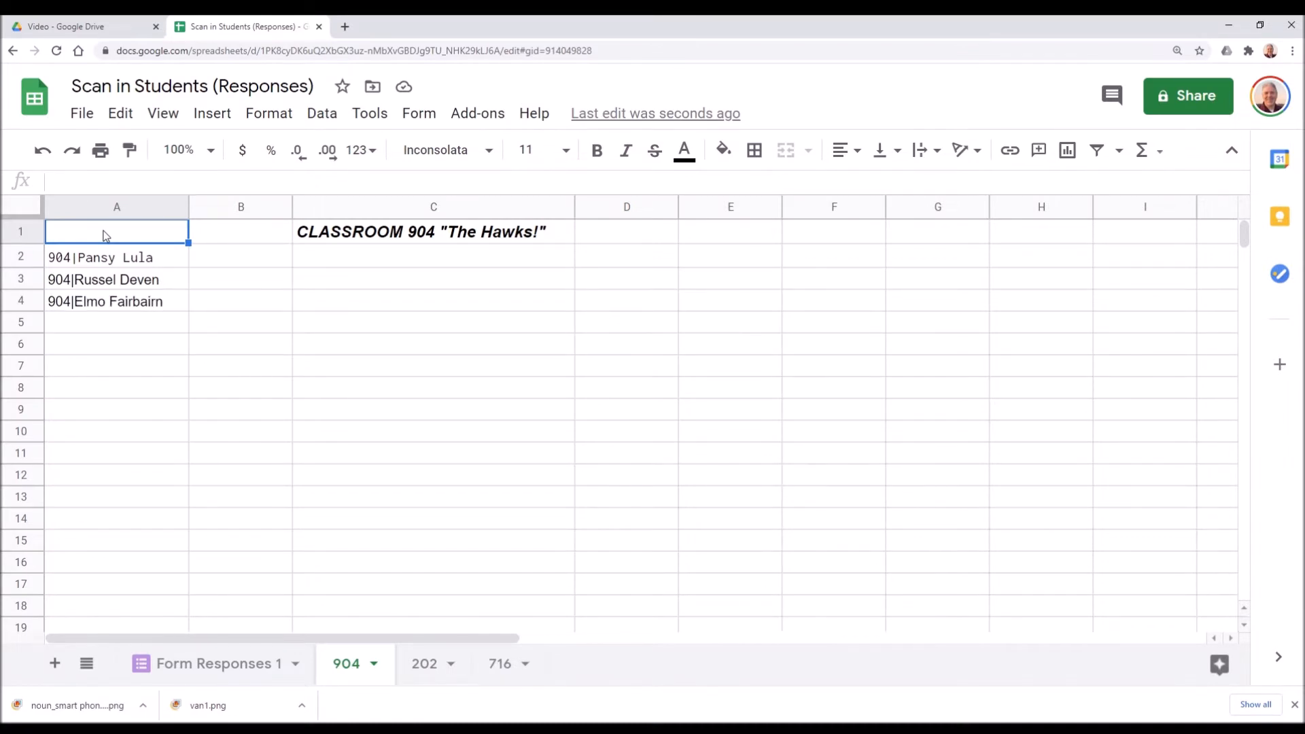
mouse_move(132, 310)
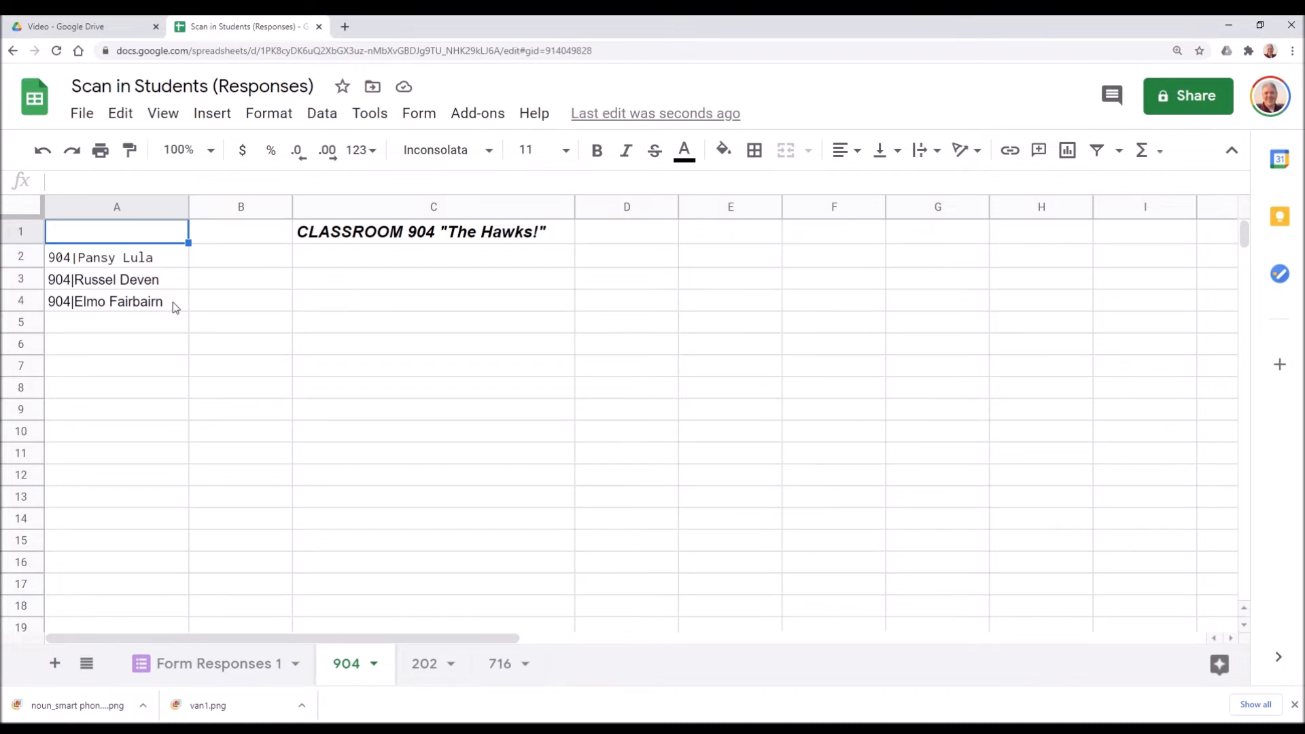
left_click(79, 25)
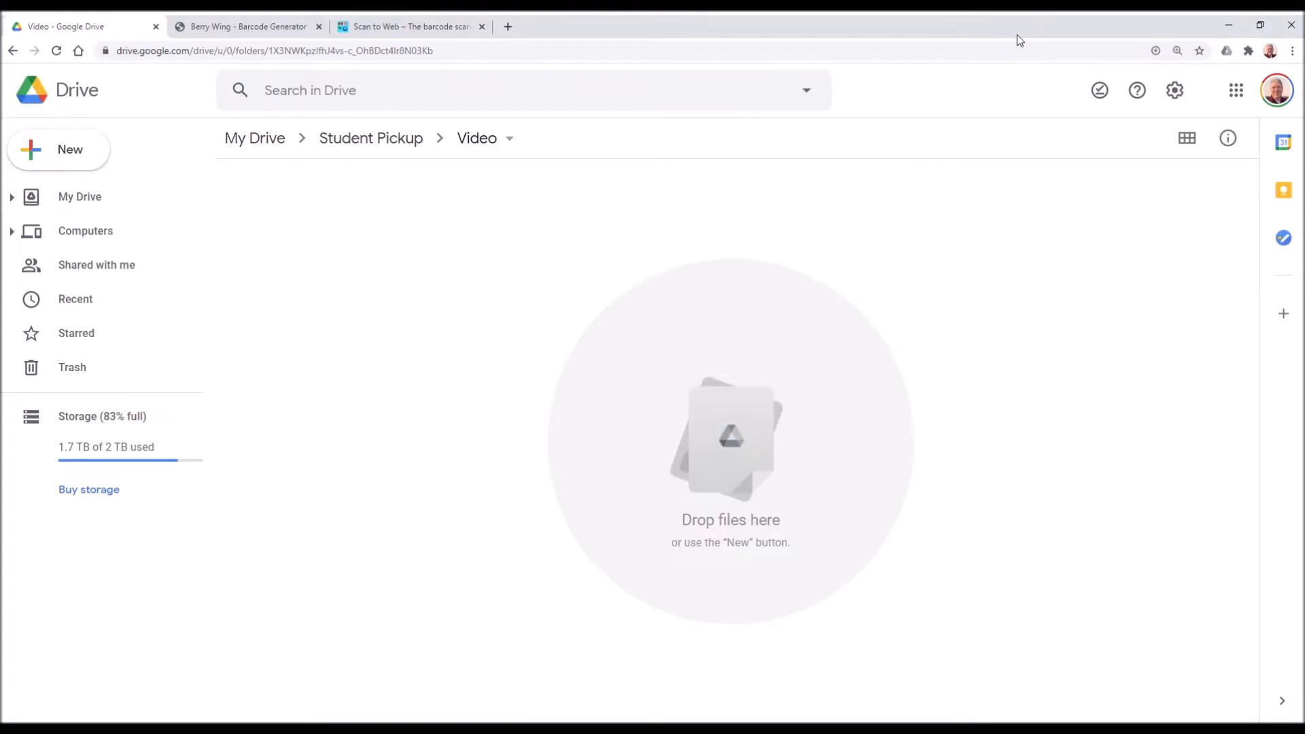
mouse_move(736, 188)
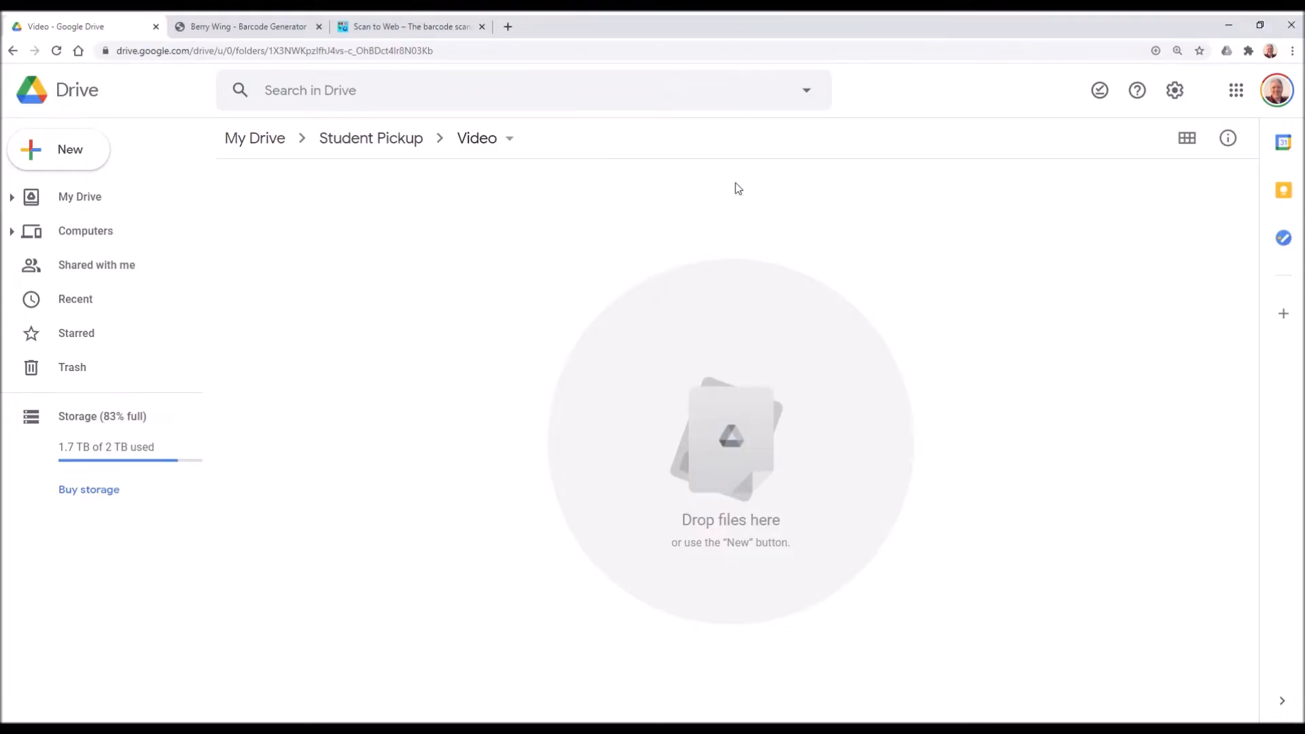
mouse_move(430, 265)
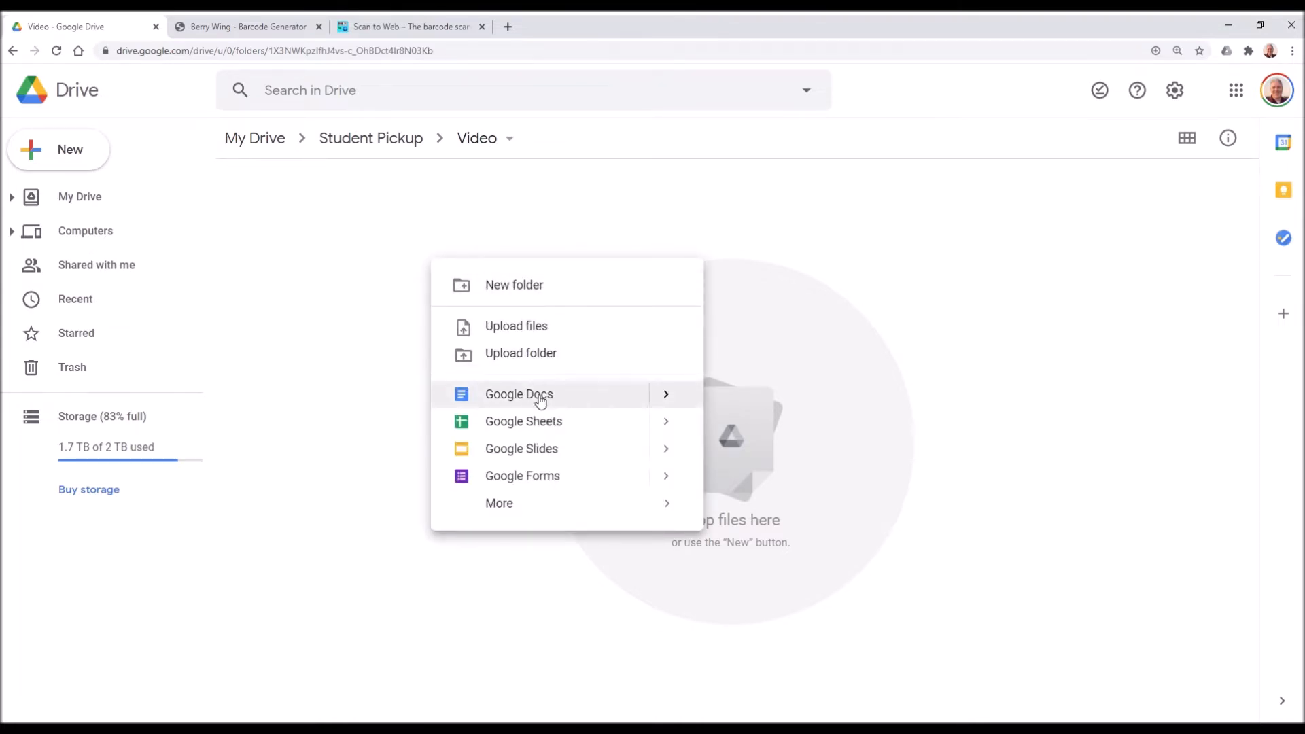
left_click(523, 420)
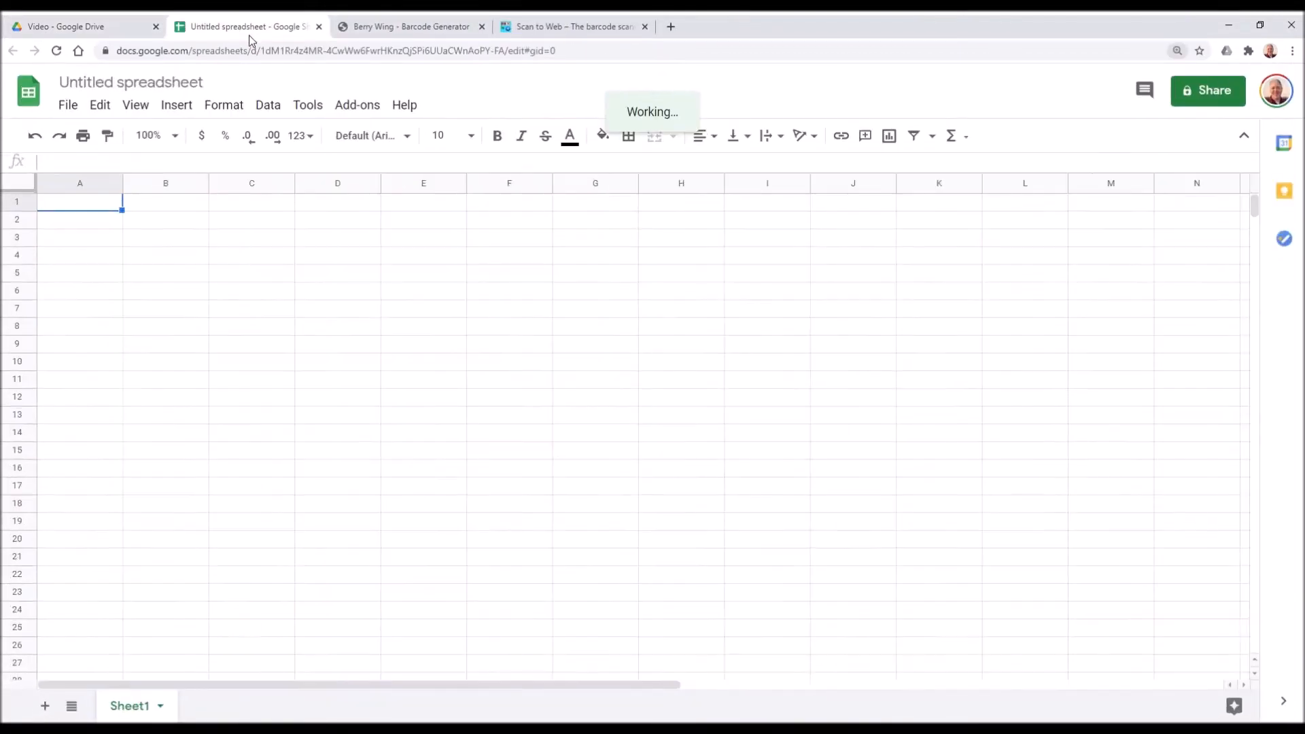
- Rename the untitled spreadsheet to 'STUDENT BARCODES'
left_click(131, 82)
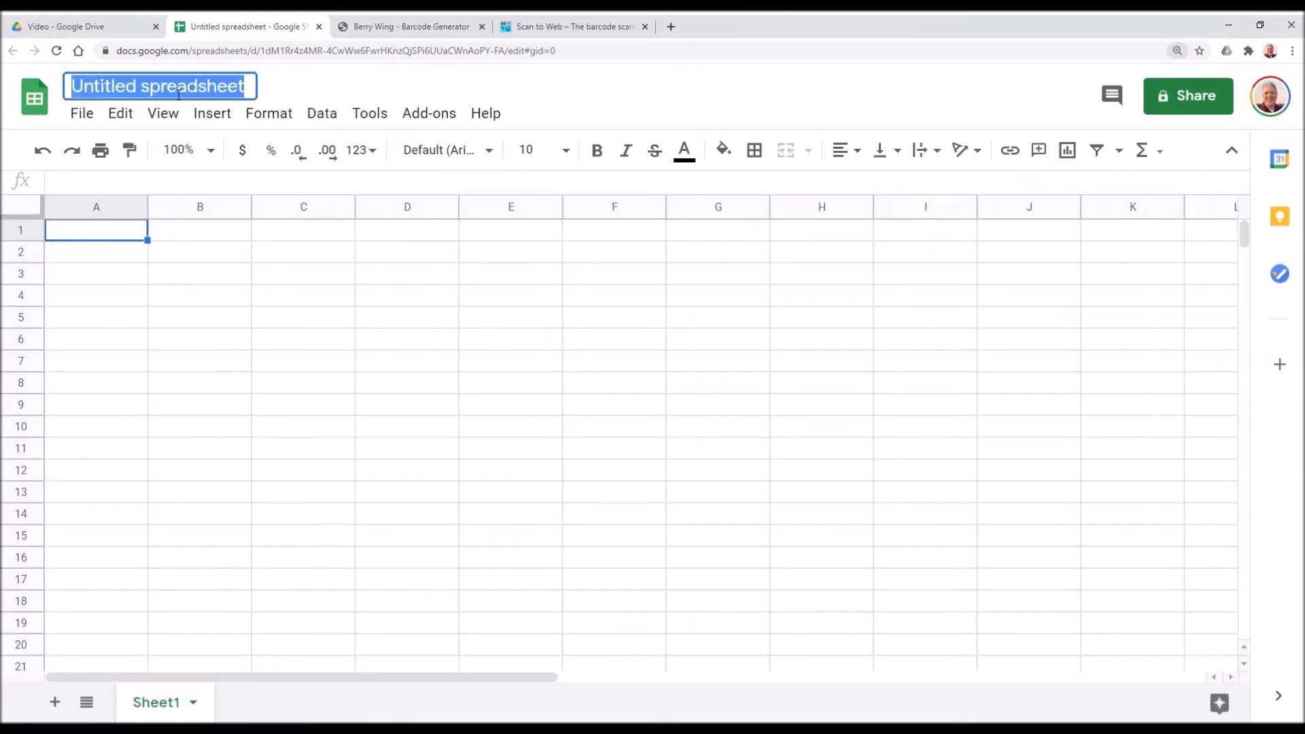
type("STUDE")
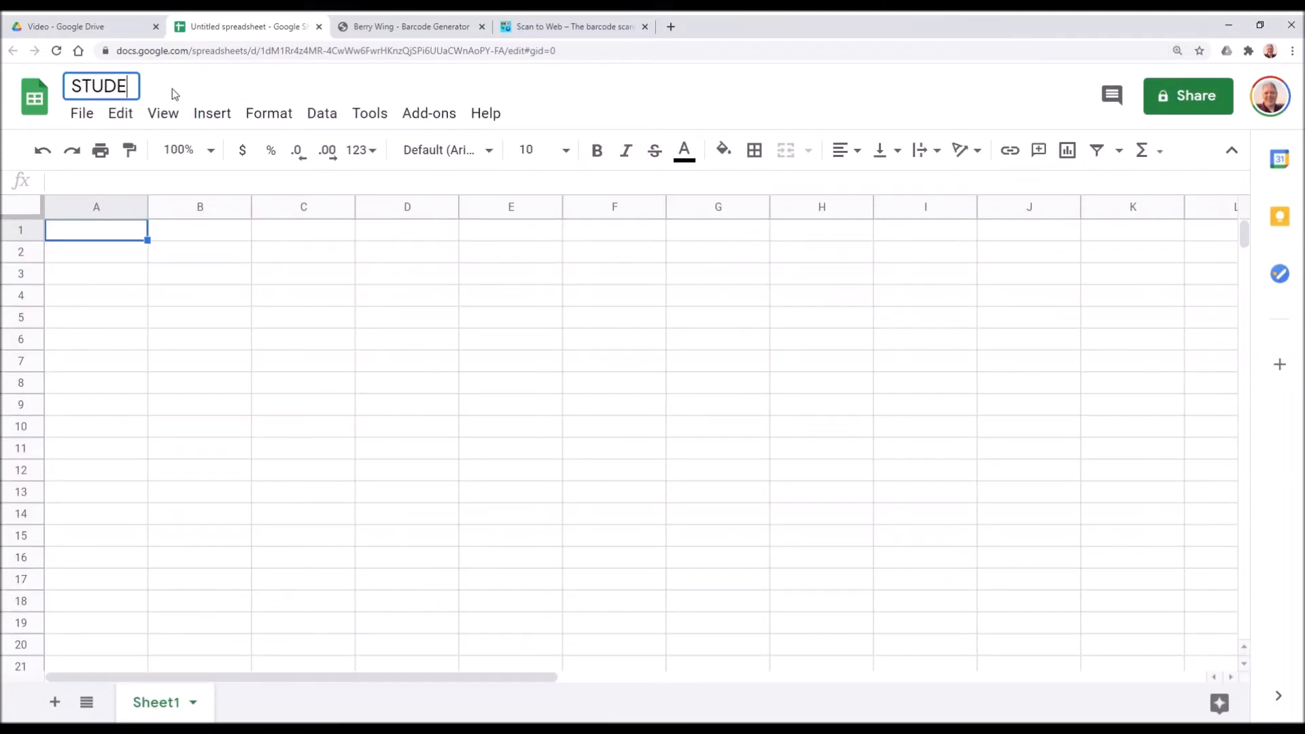
type("NT BARCODES")
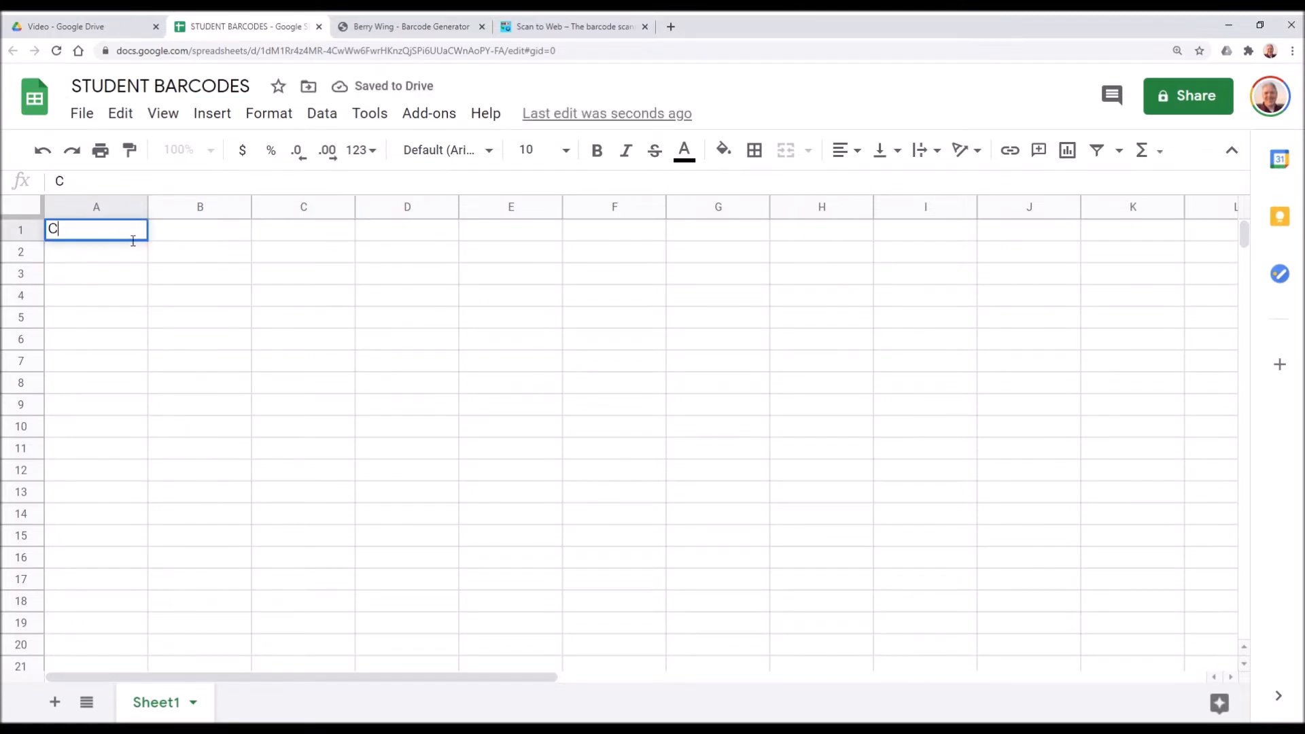
- Add bold headers Classroom, First Name, Last Name and BARCODE in row 1
type("lassroom")
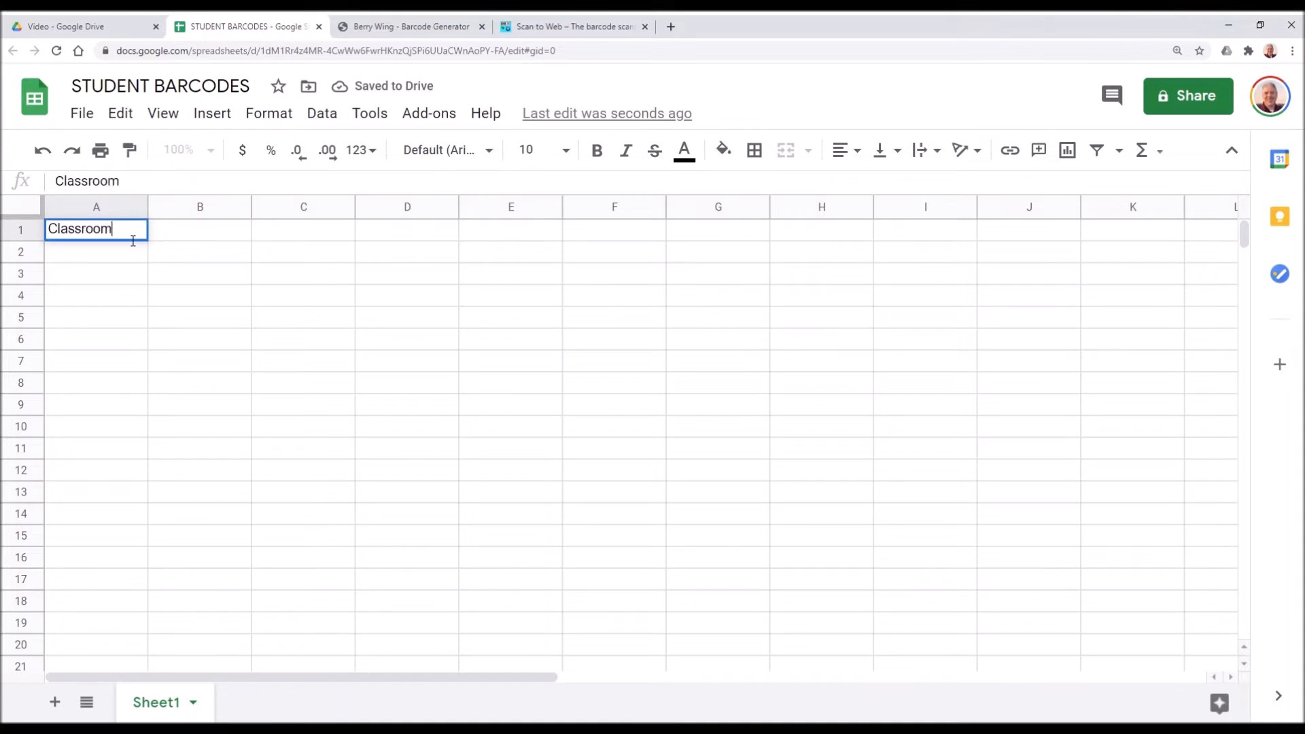
type("First N")
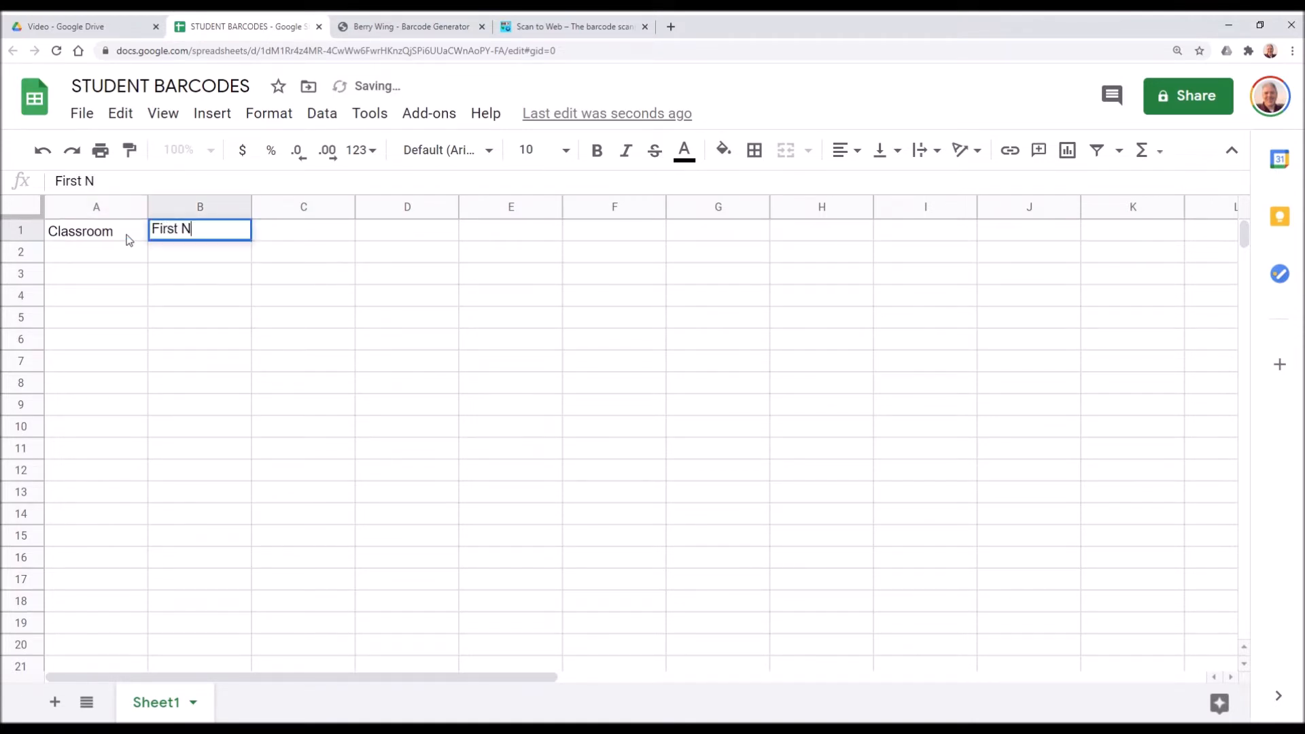
key("Tab")
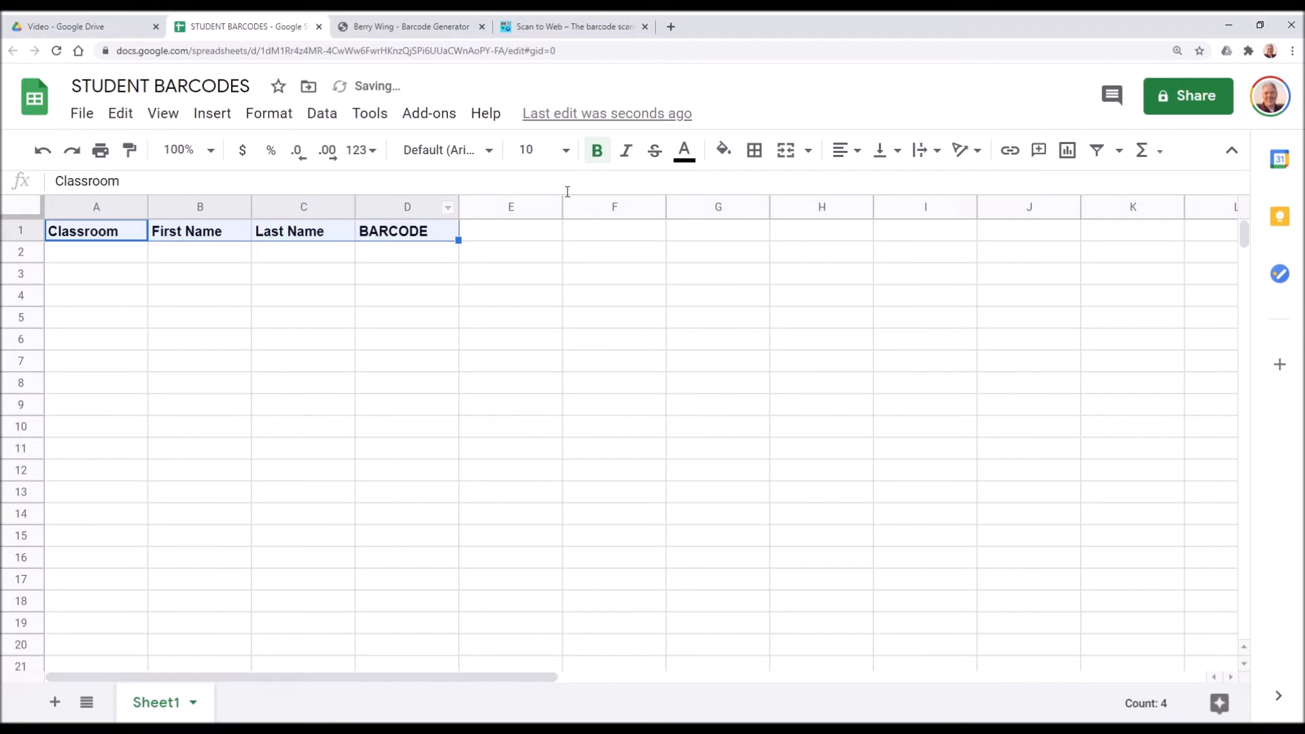
left_click(721, 151)
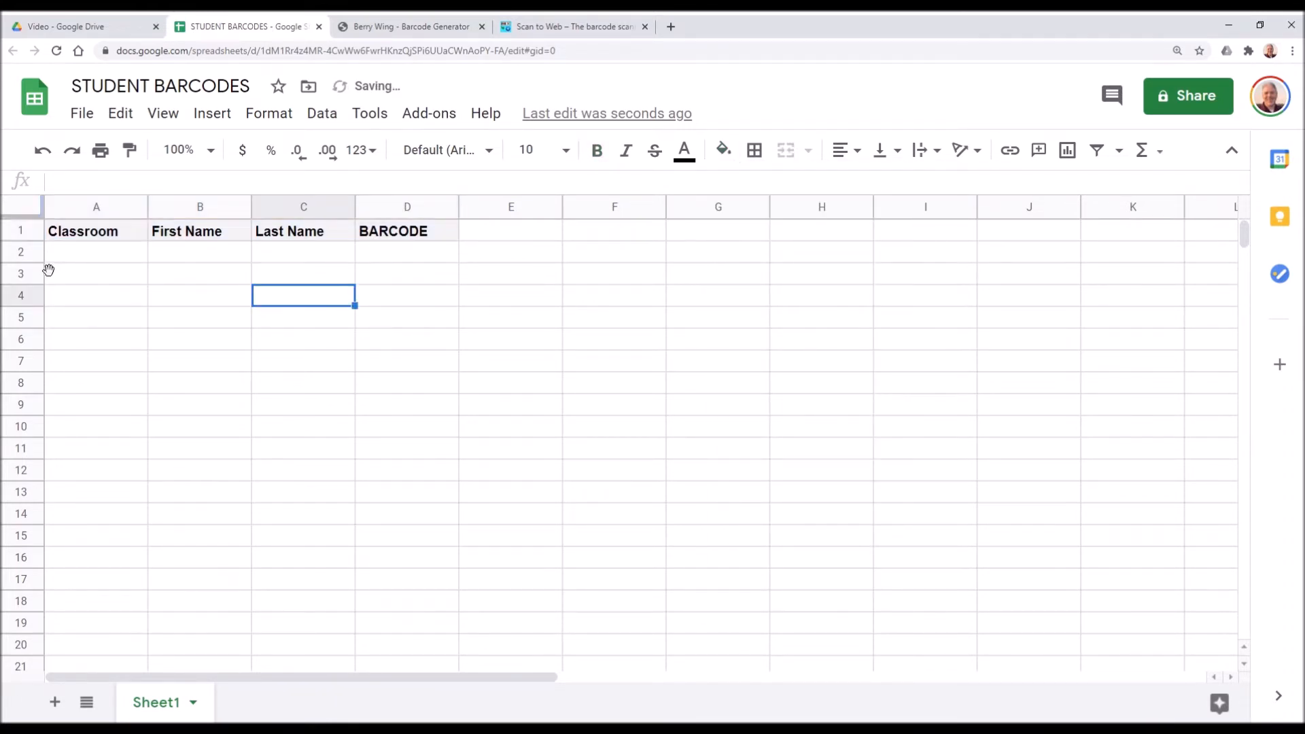
left_click(95, 251)
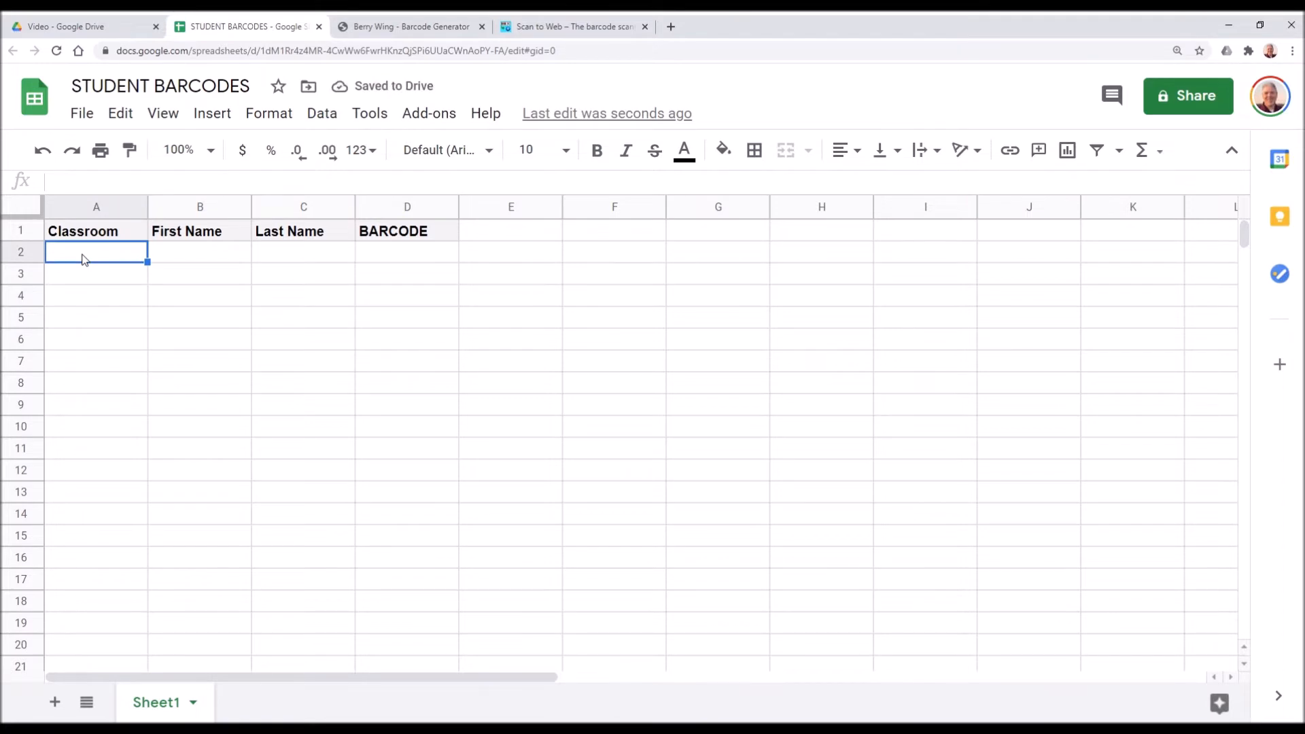
- Paste the ten-student roster below the headers starting at A2
key("ctrl+v")
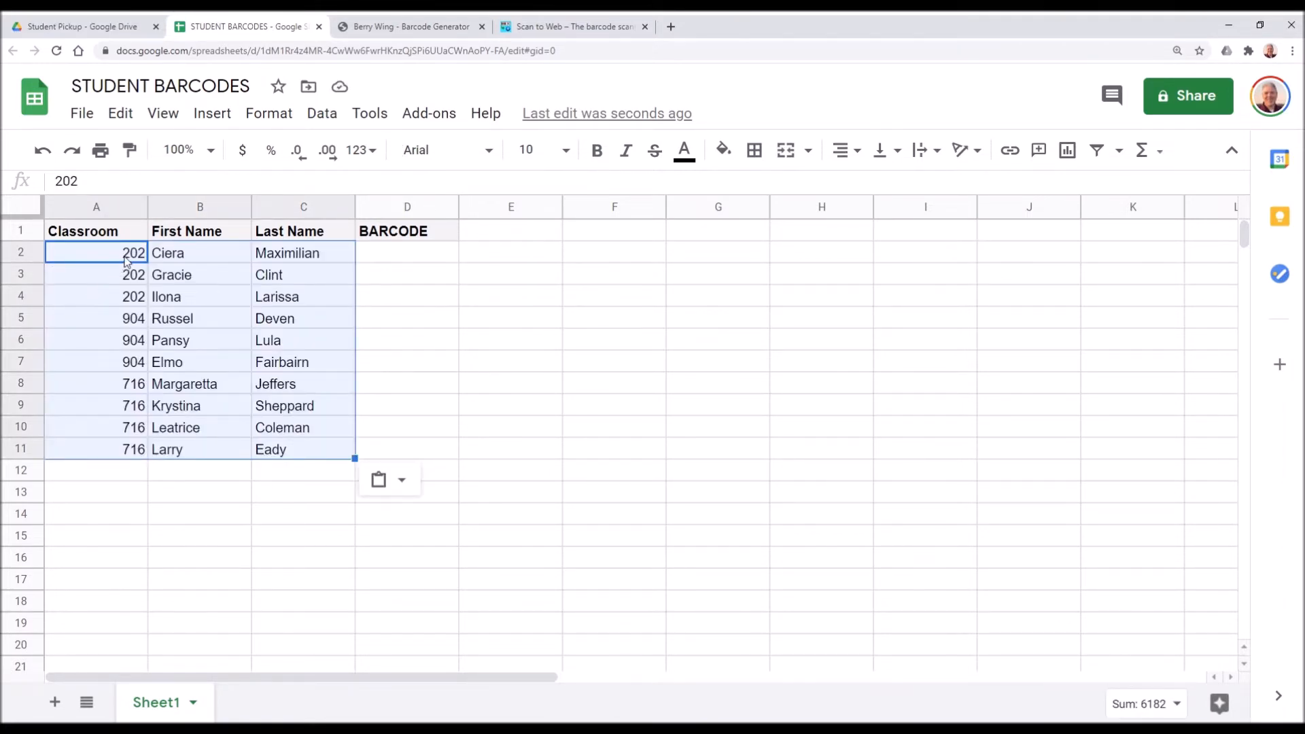
mouse_move(146, 365)
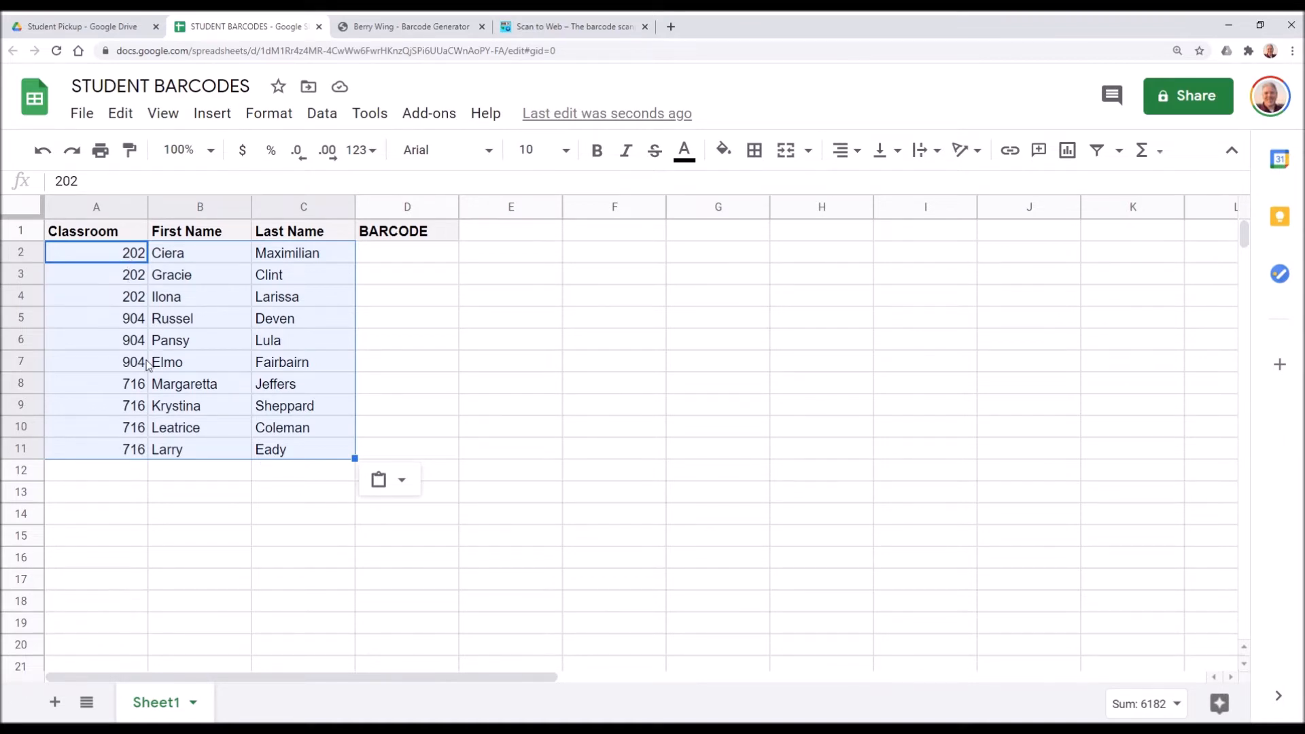
left_click(199, 296)
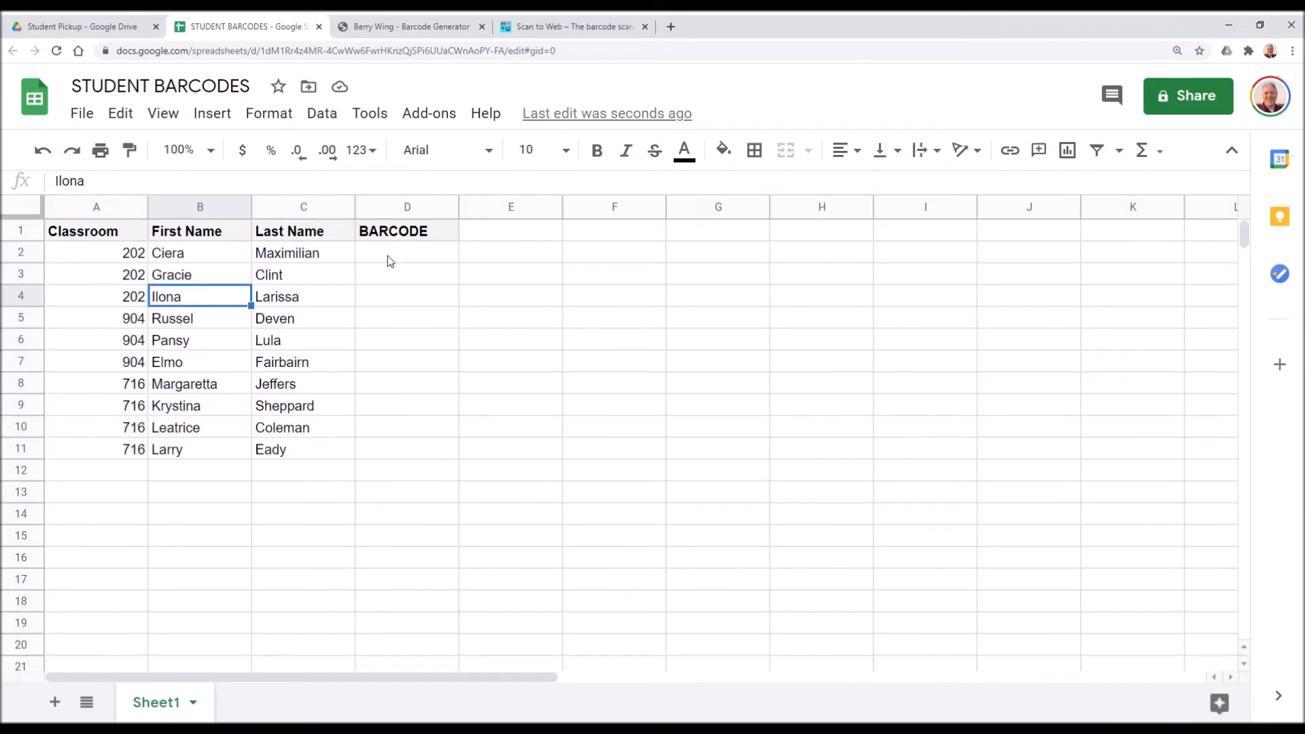
left_click(407, 252)
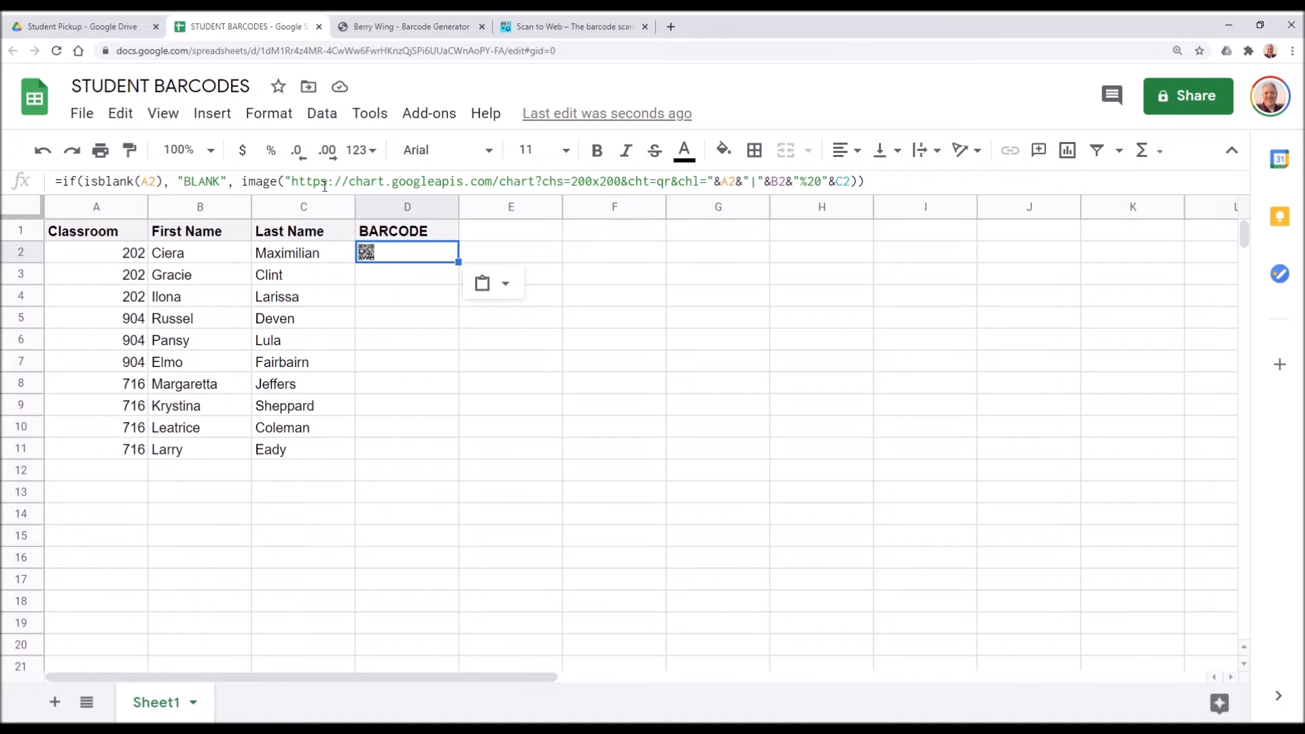
mouse_move(824, 181)
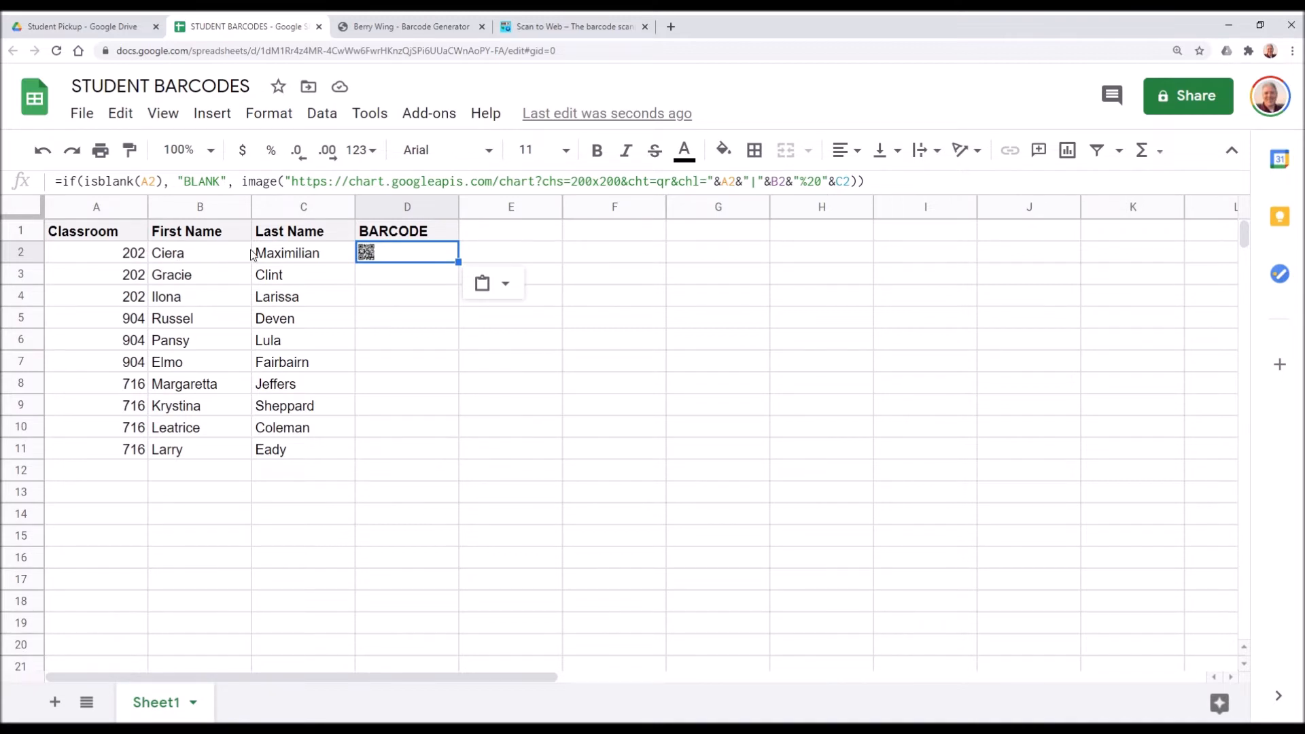
left_click(407, 252)
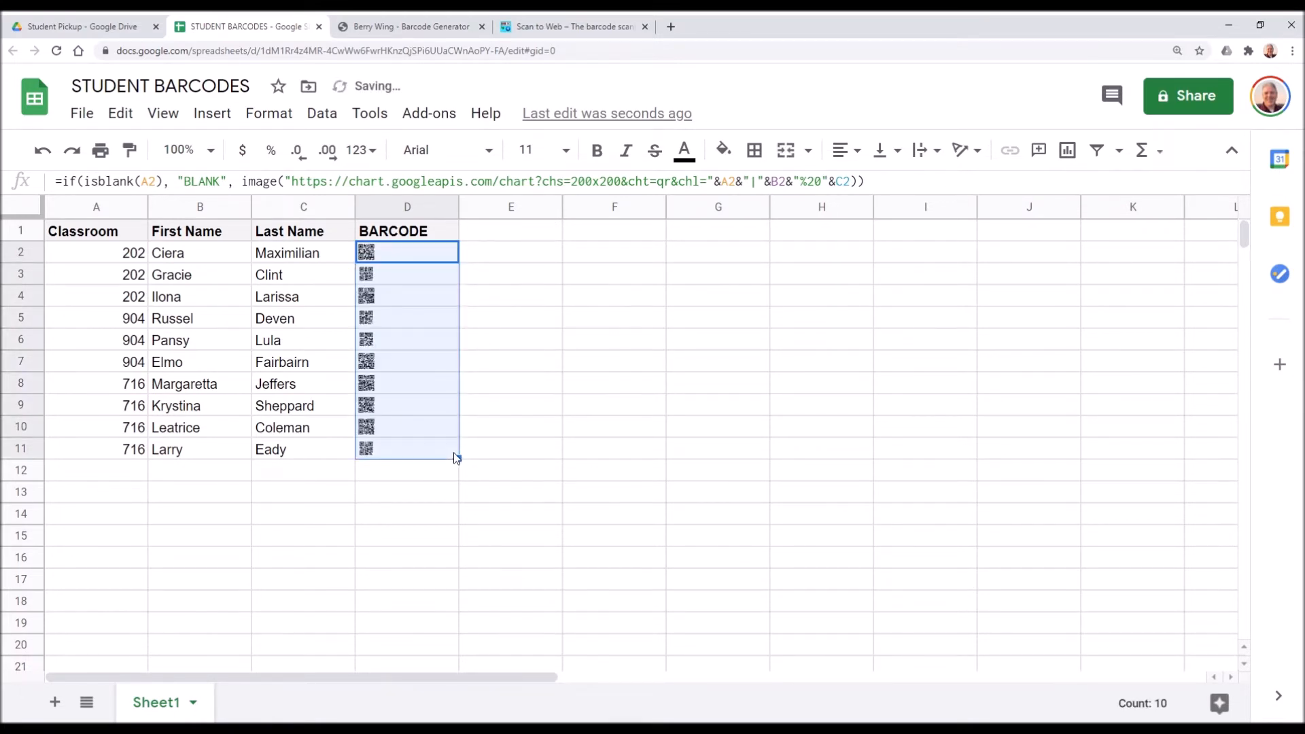
left_click(304, 514)
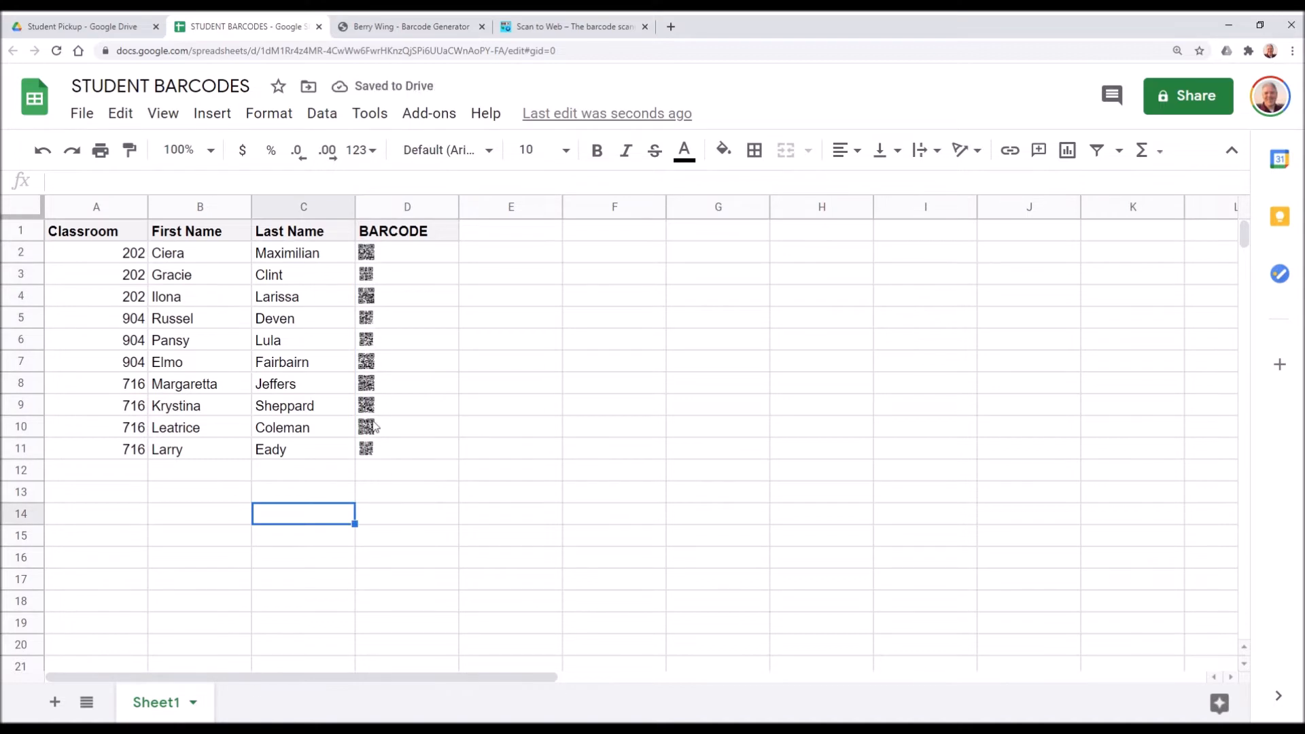
mouse_move(354, 225)
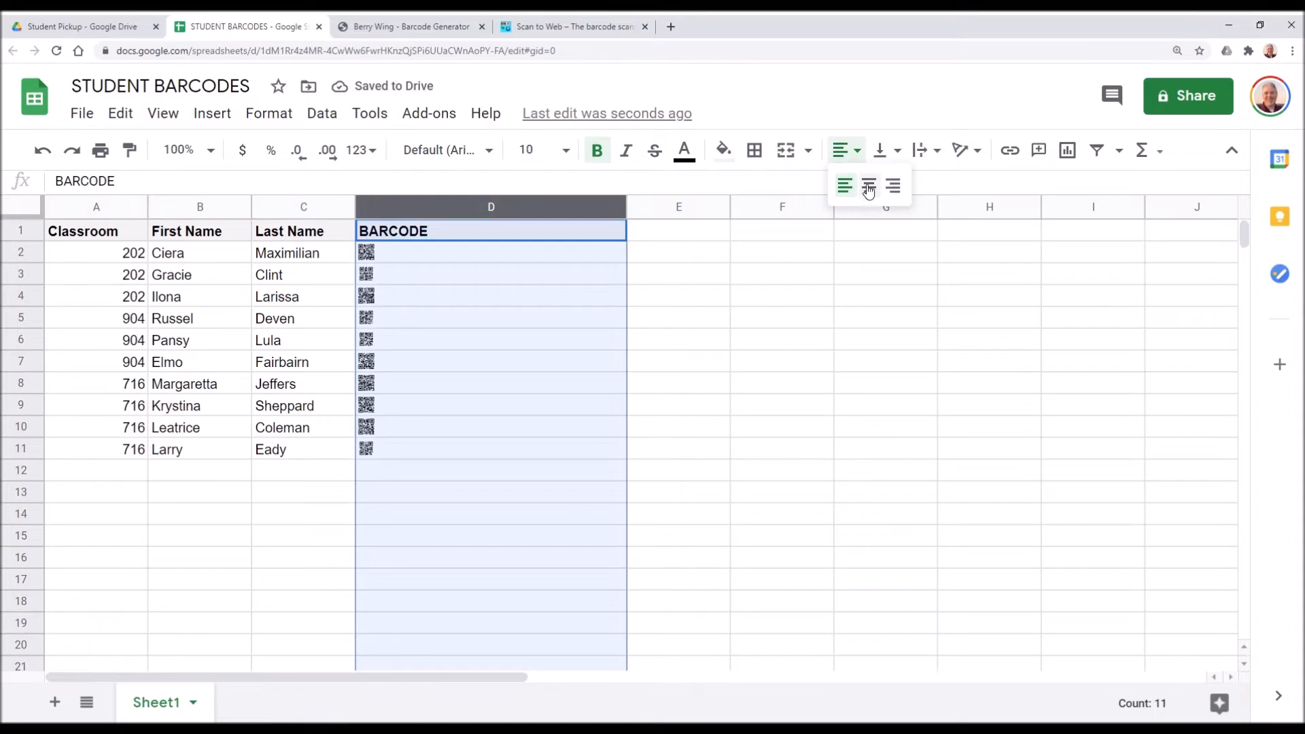
left_click(868, 185)
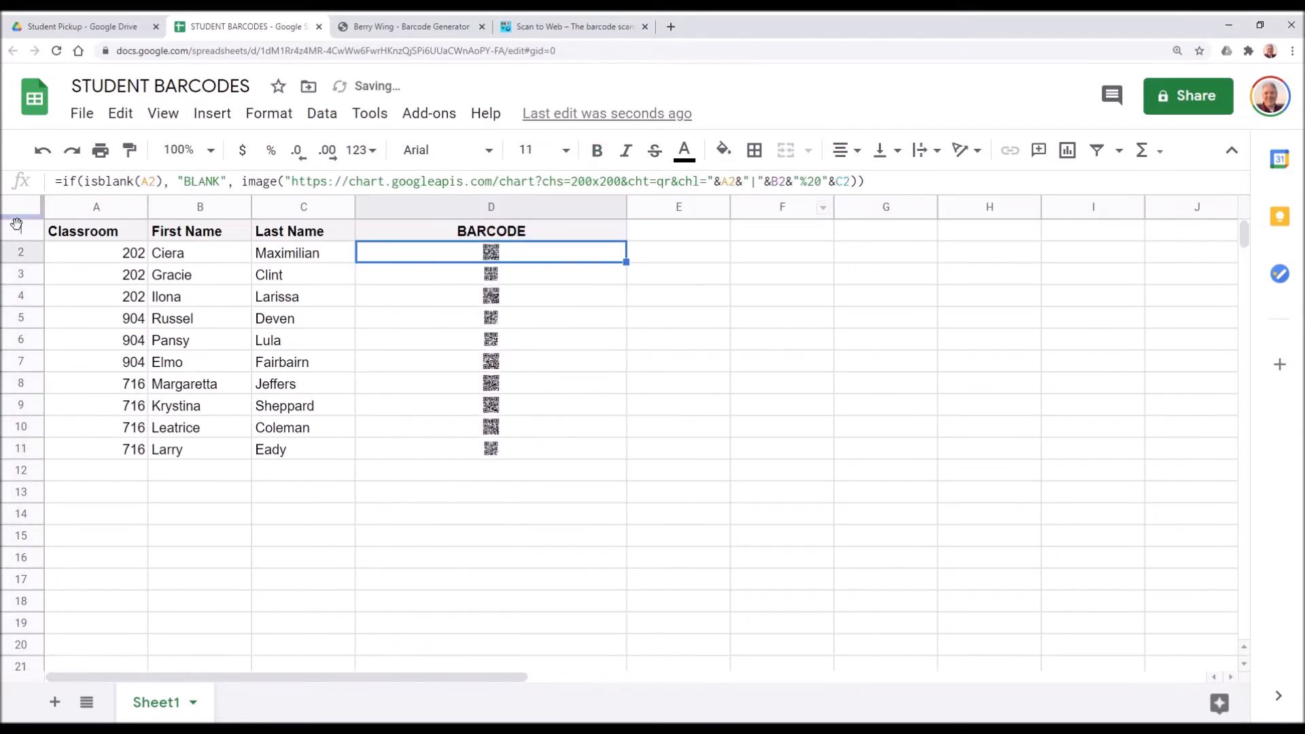
left_click(96, 231)
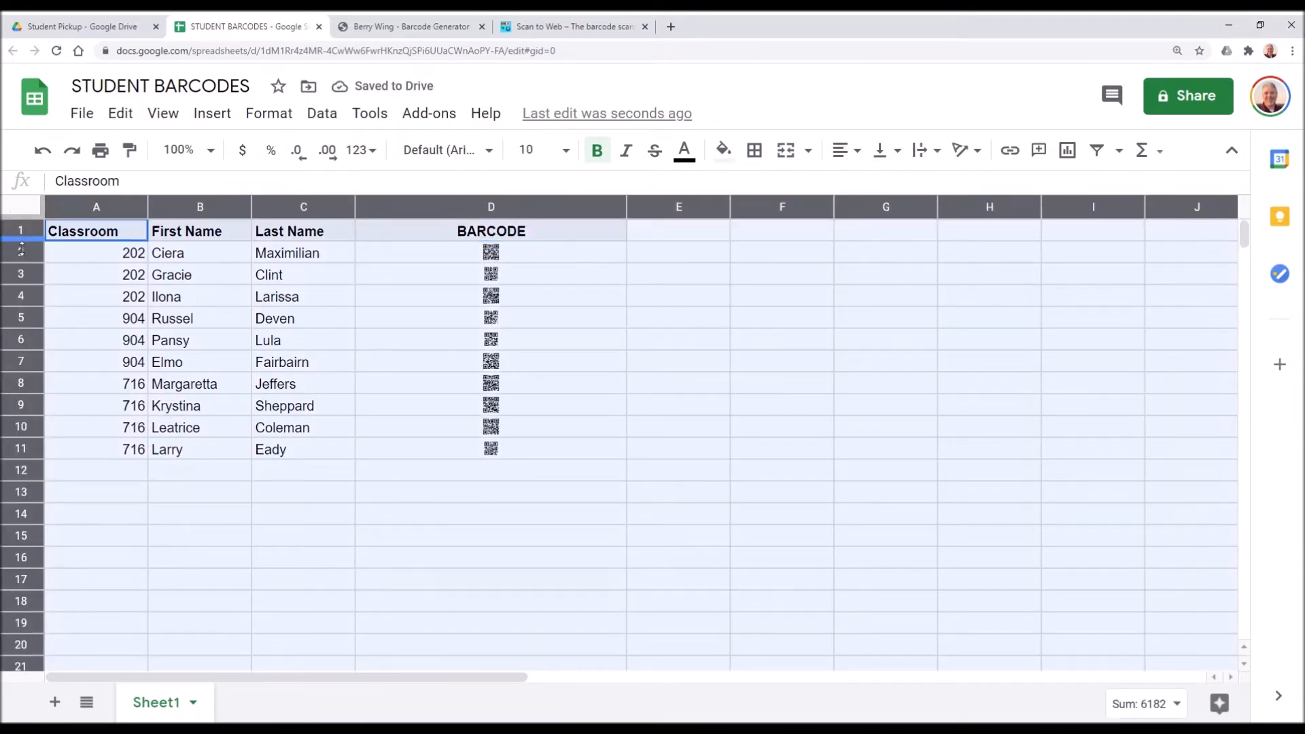
left_click_drag(21, 241, 21, 400)
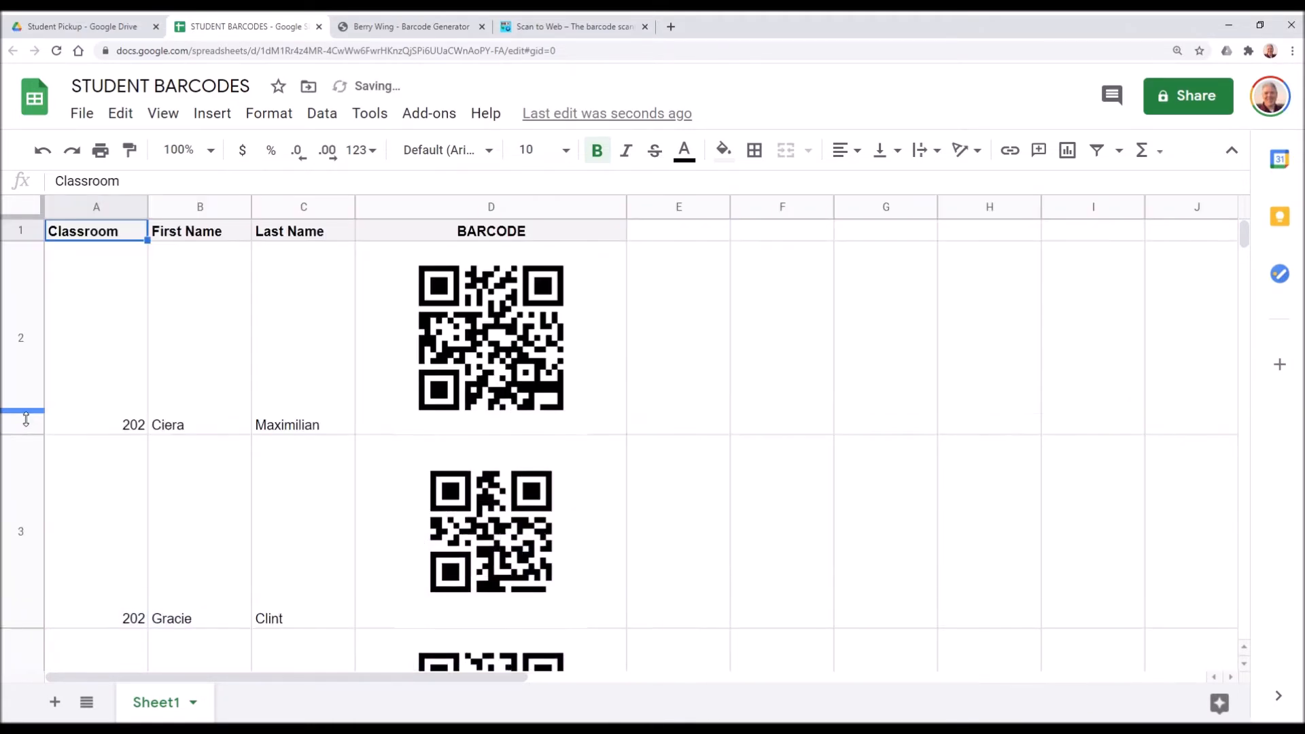
mouse_move(686, 362)
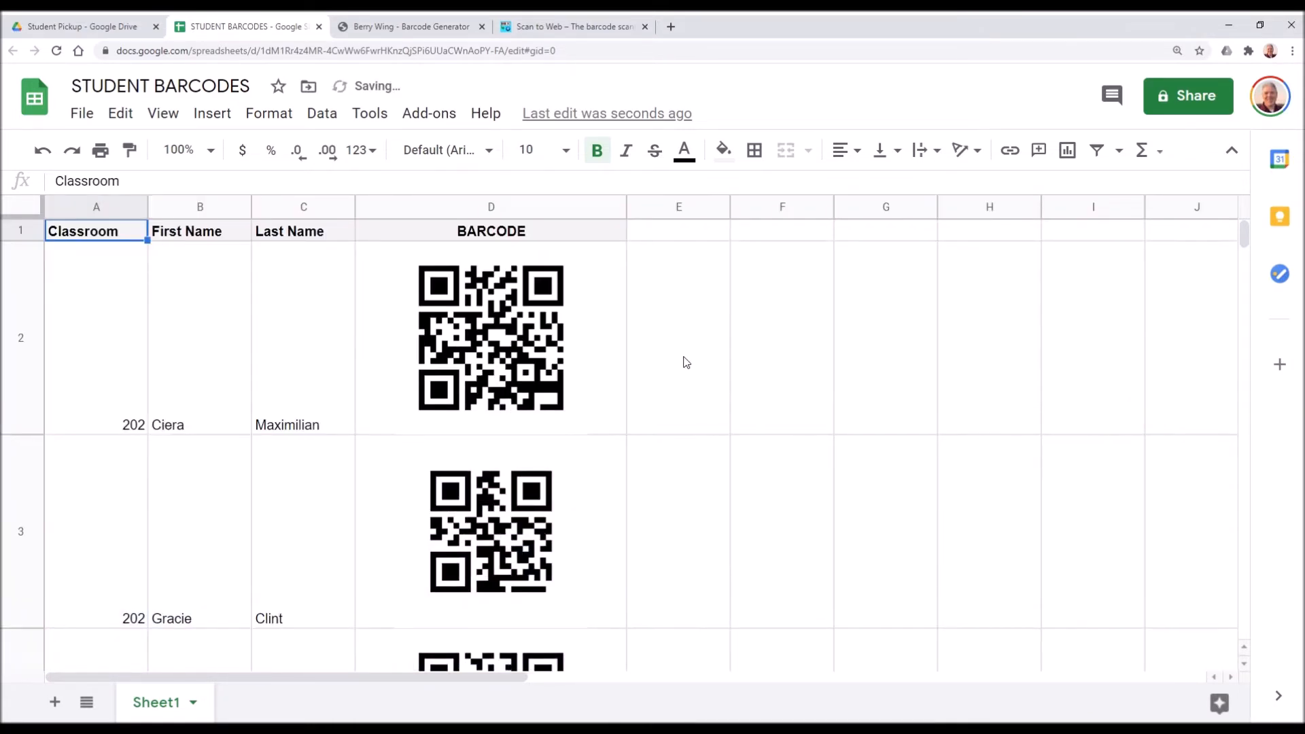
scroll("down", 3)
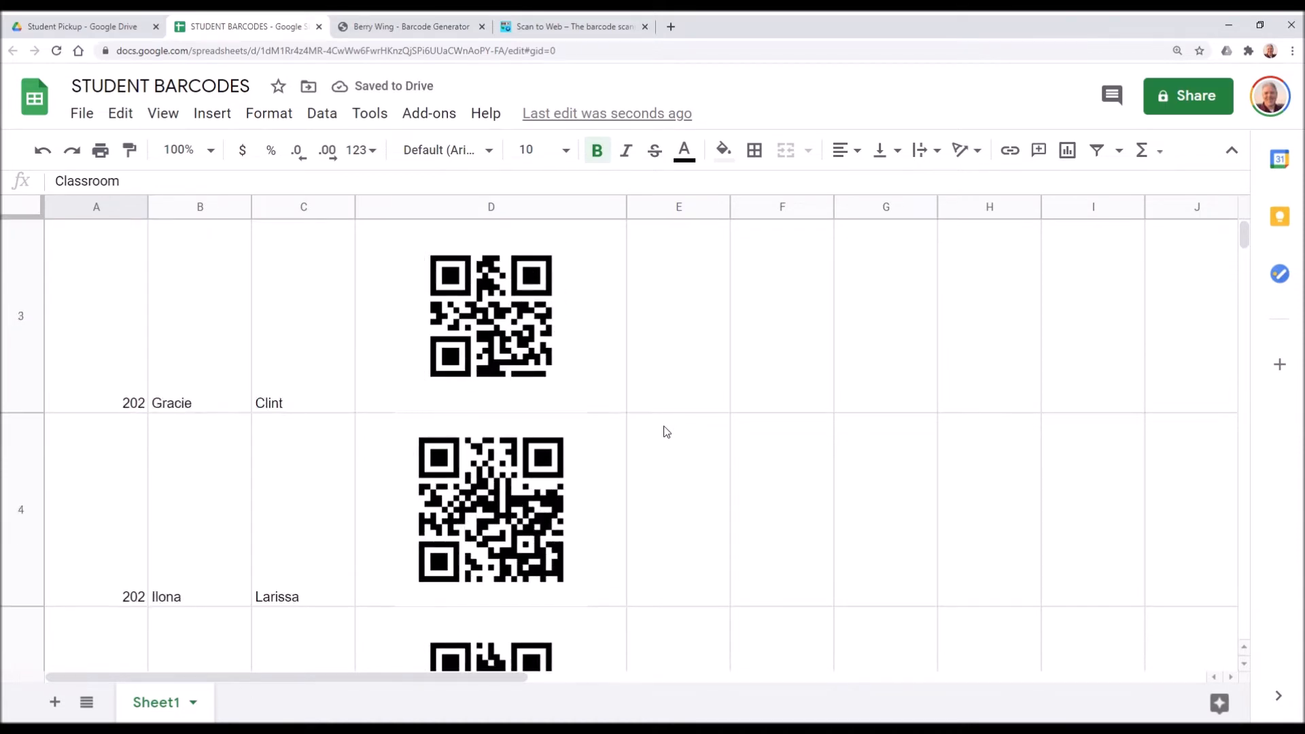
scroll("up", 3)
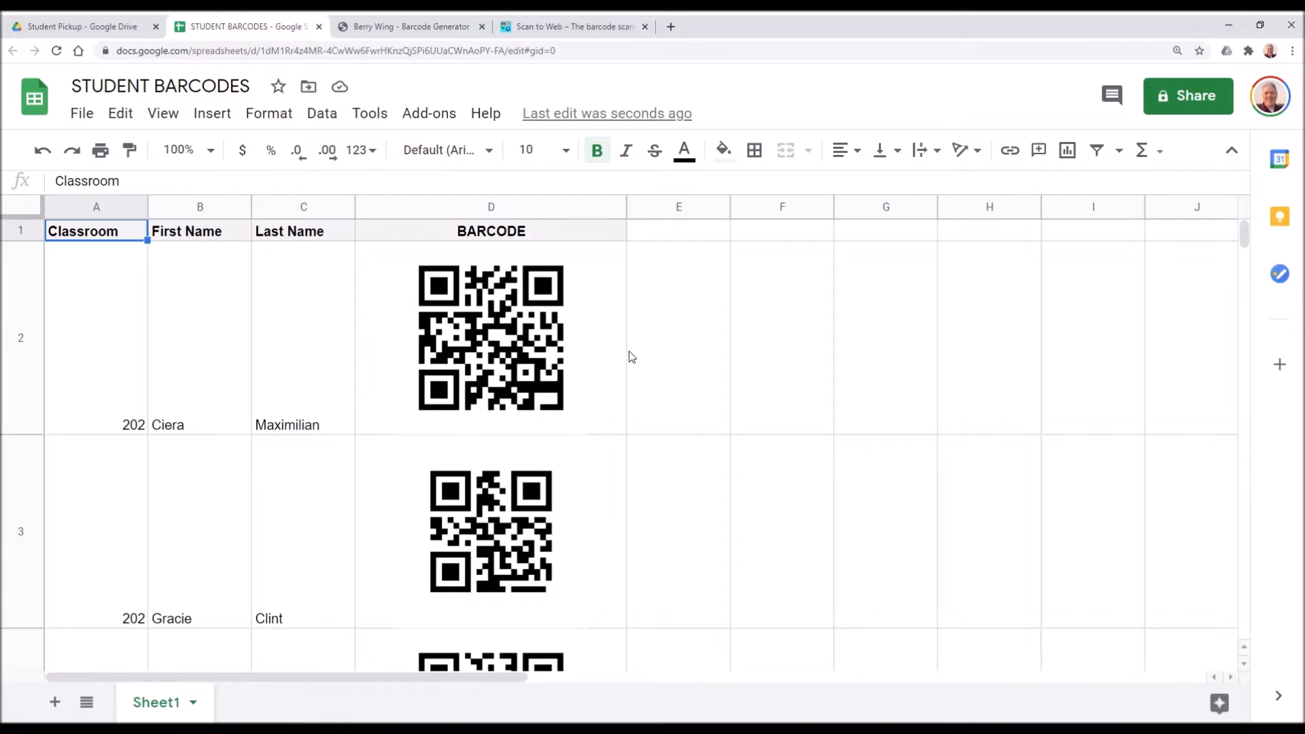
mouse_move(613, 356)
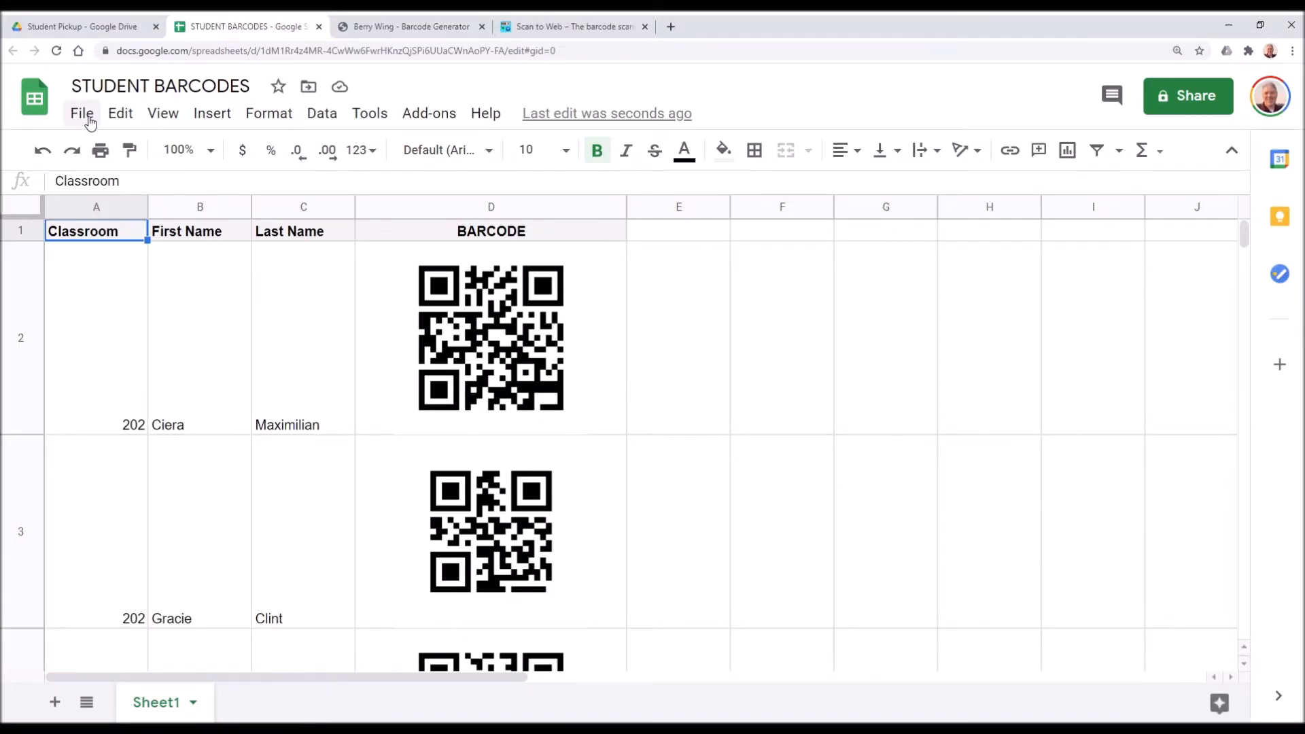
- Create a new blank Google Doc and copy the first student's QR code cell D2
left_click(81, 114)
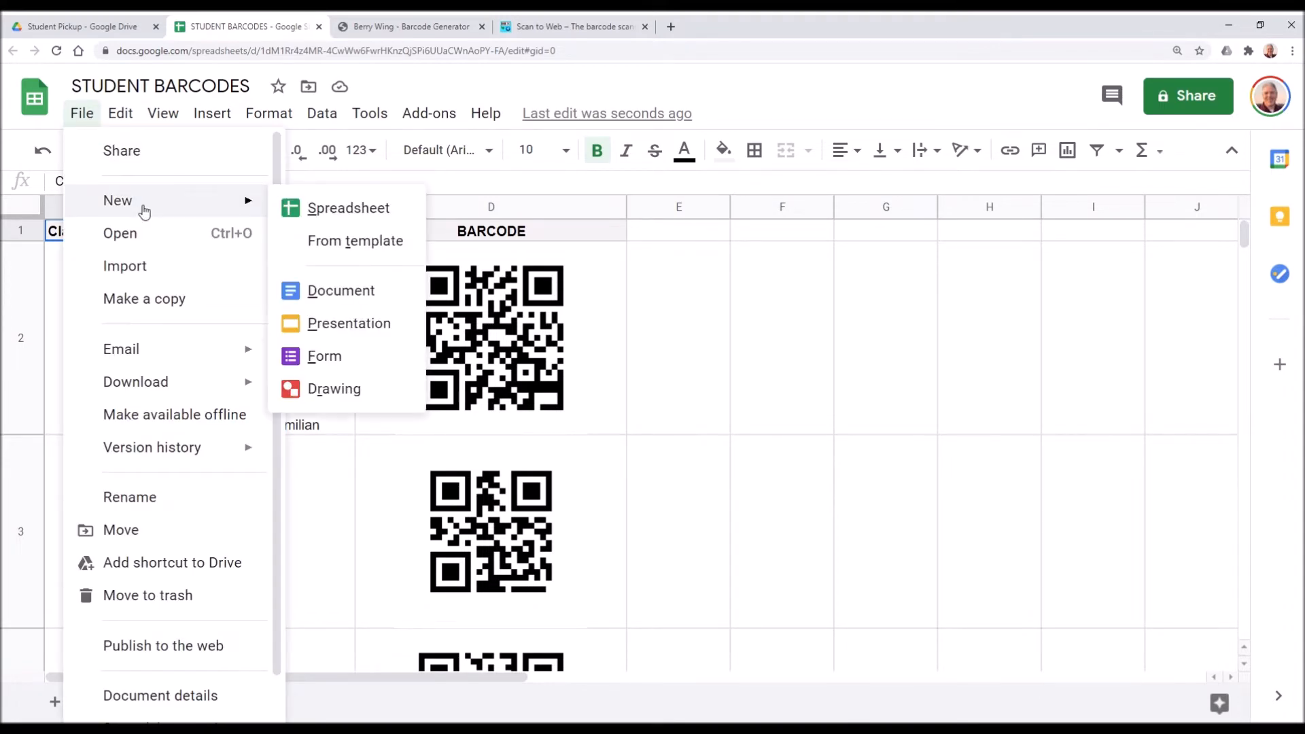
left_click(341, 290)
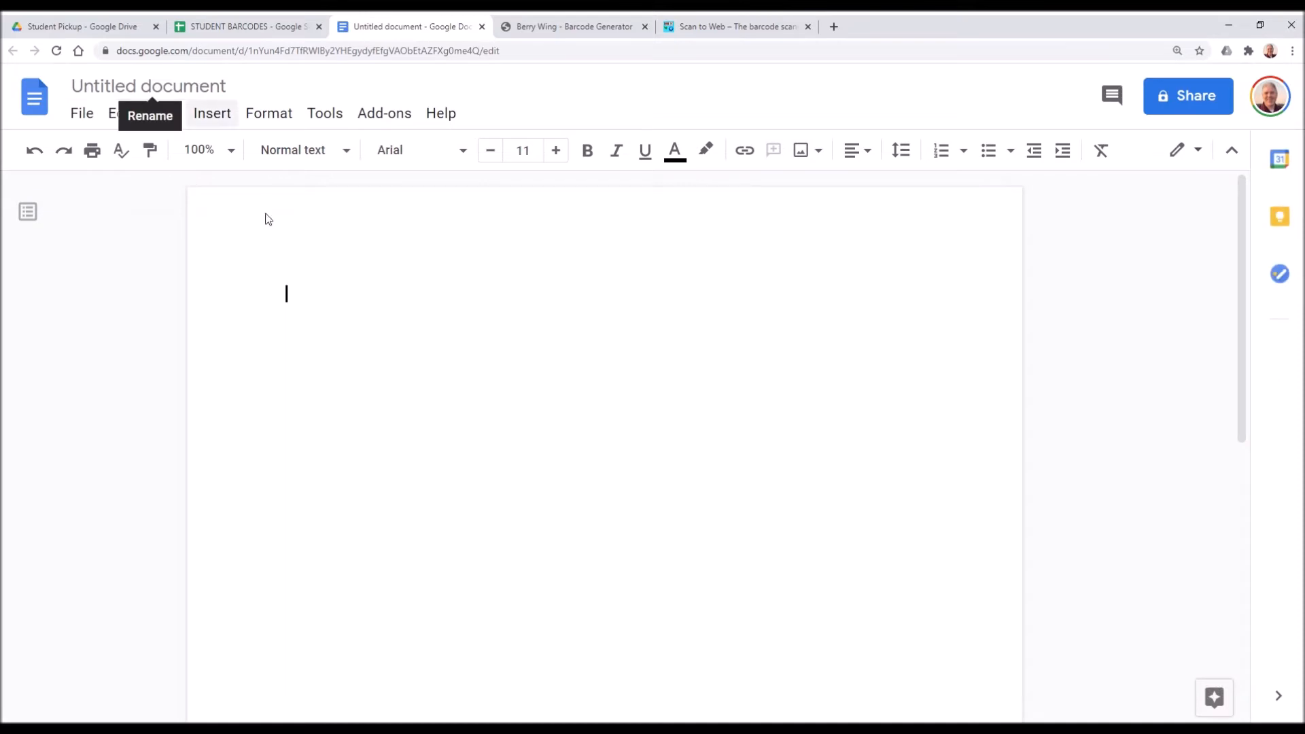
left_click(241, 26)
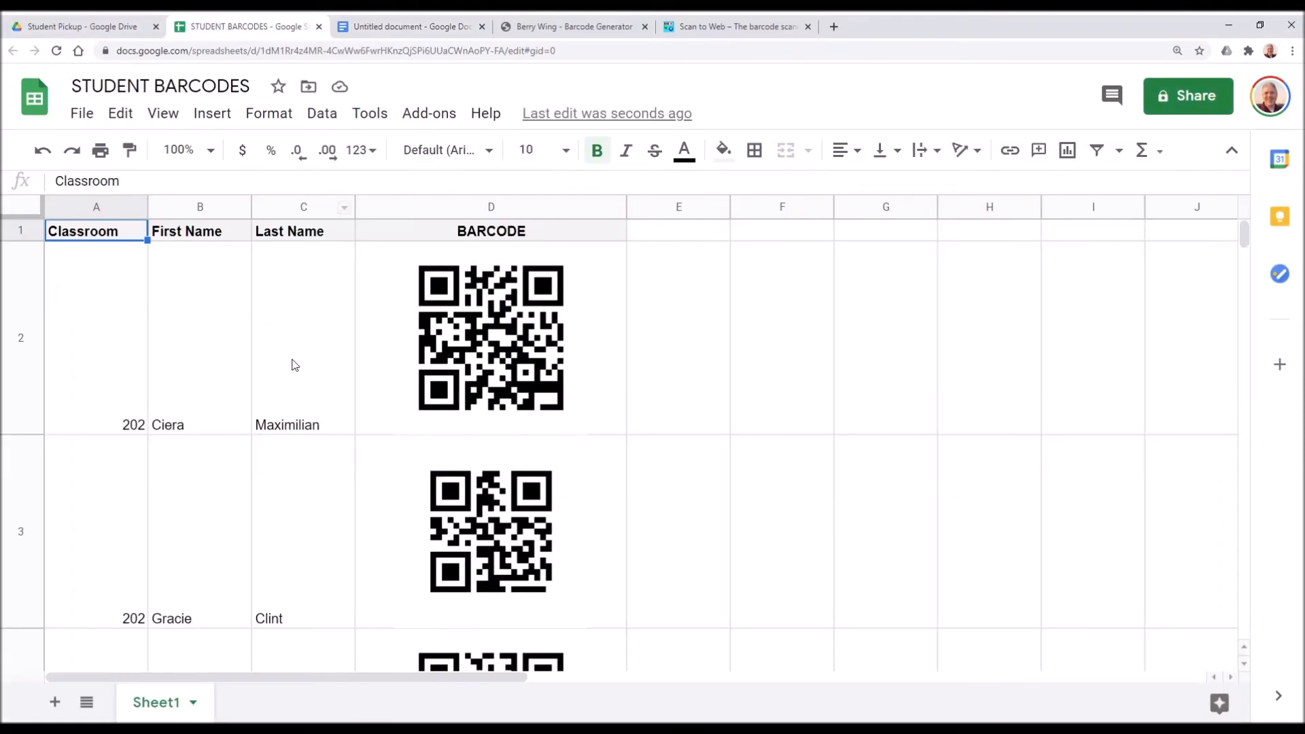
mouse_move(493, 337)
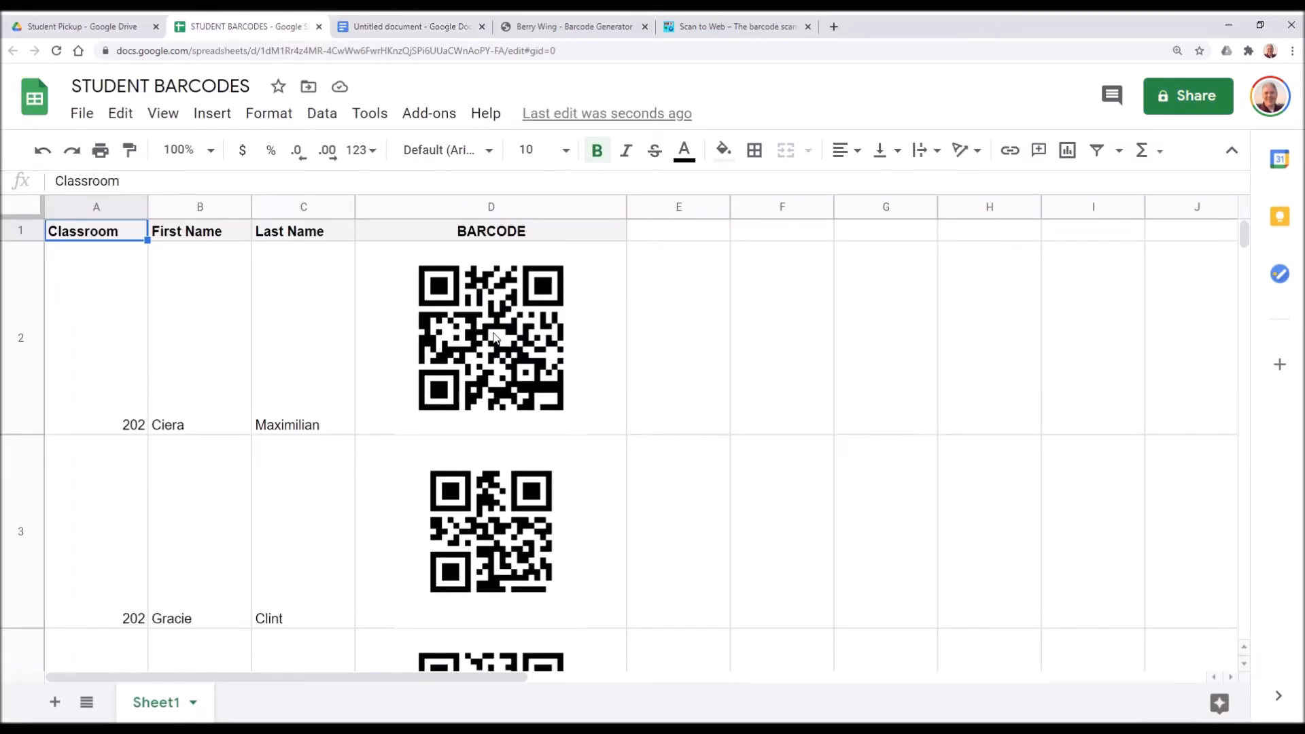
right_click(490, 338)
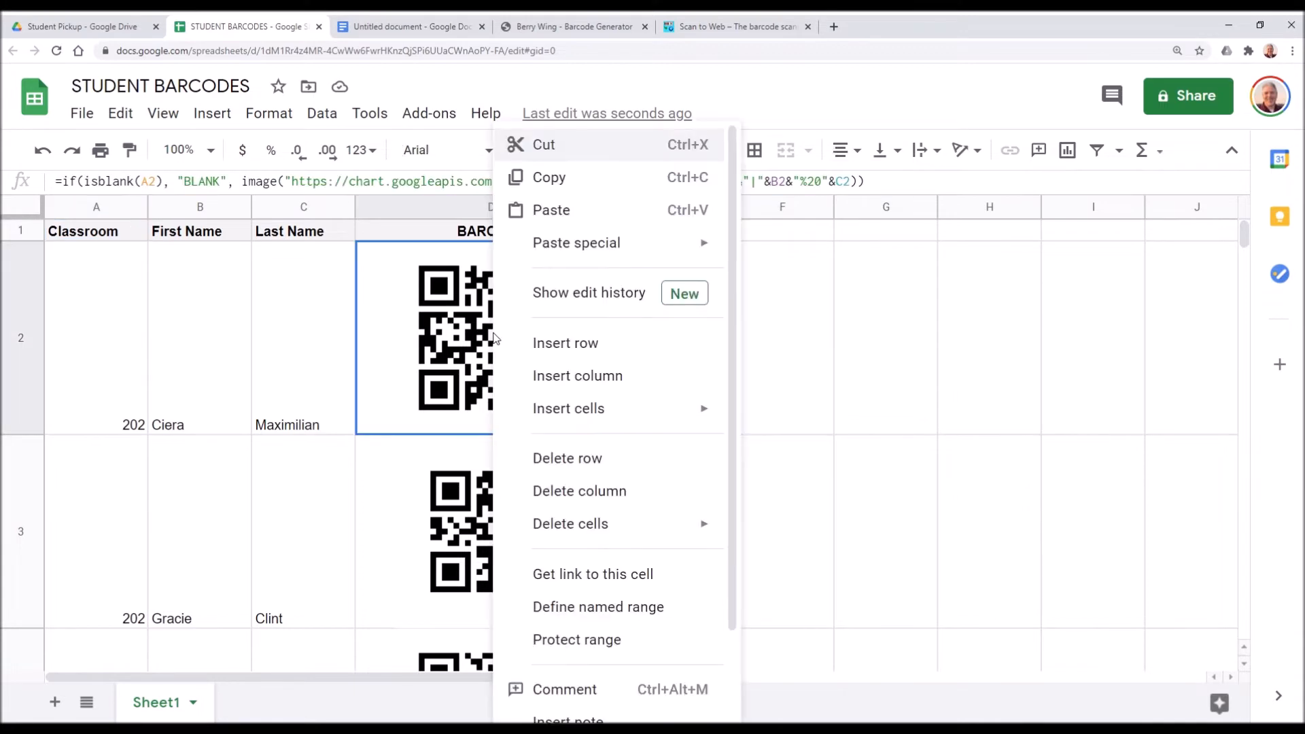
mouse_move(564, 181)
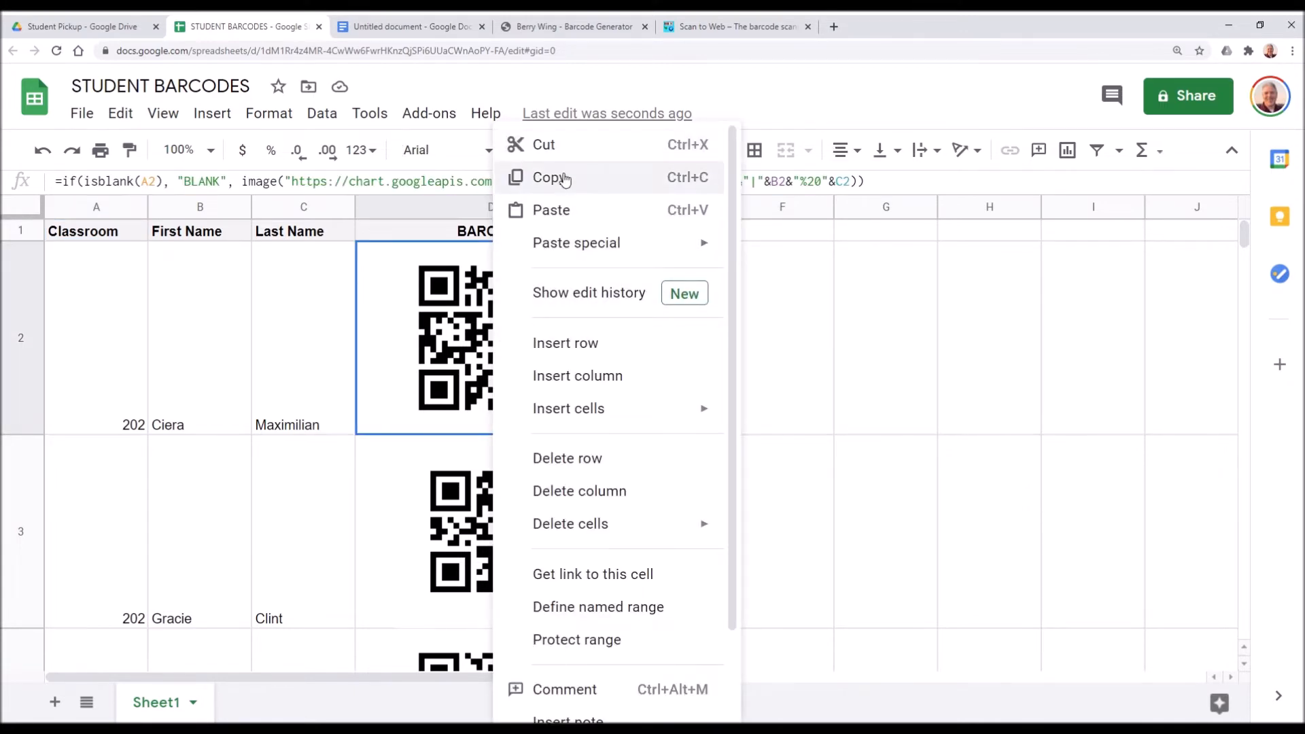
left_click(408, 26)
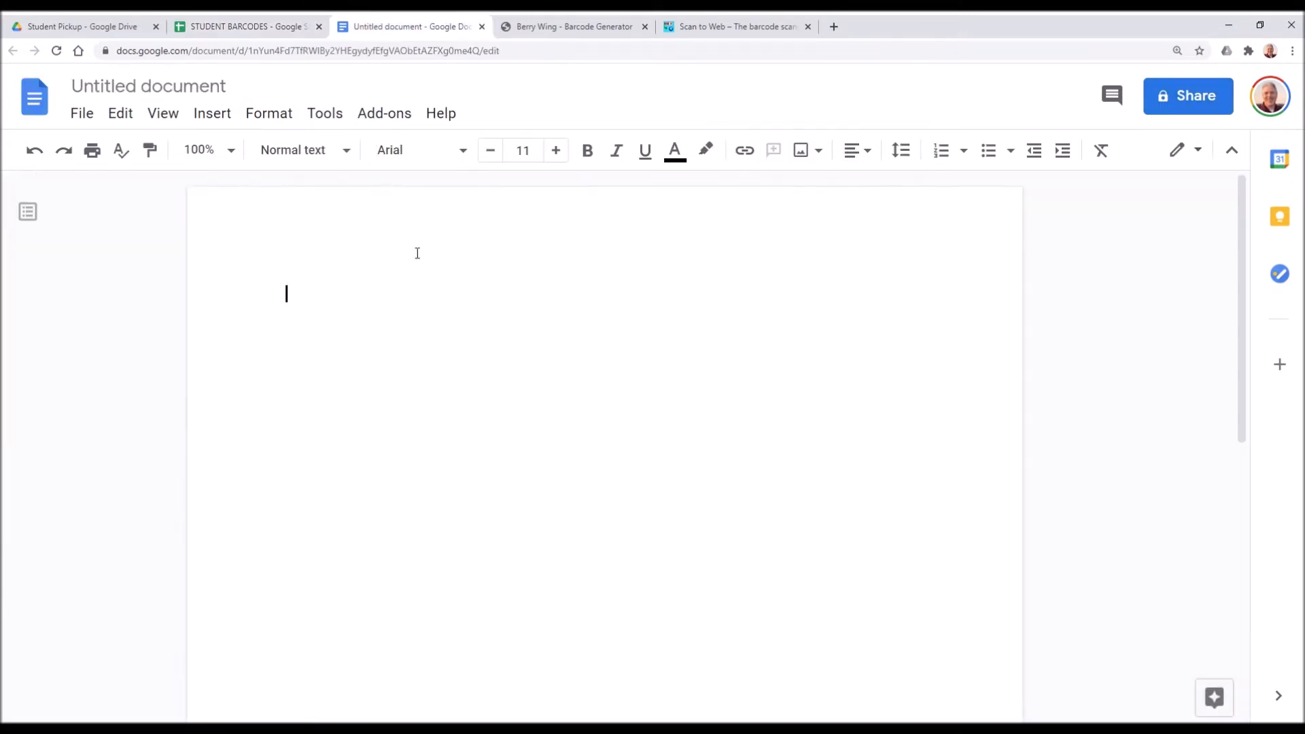
- Paste the copied QR code into the blank Google Doc
right_click(375, 301)
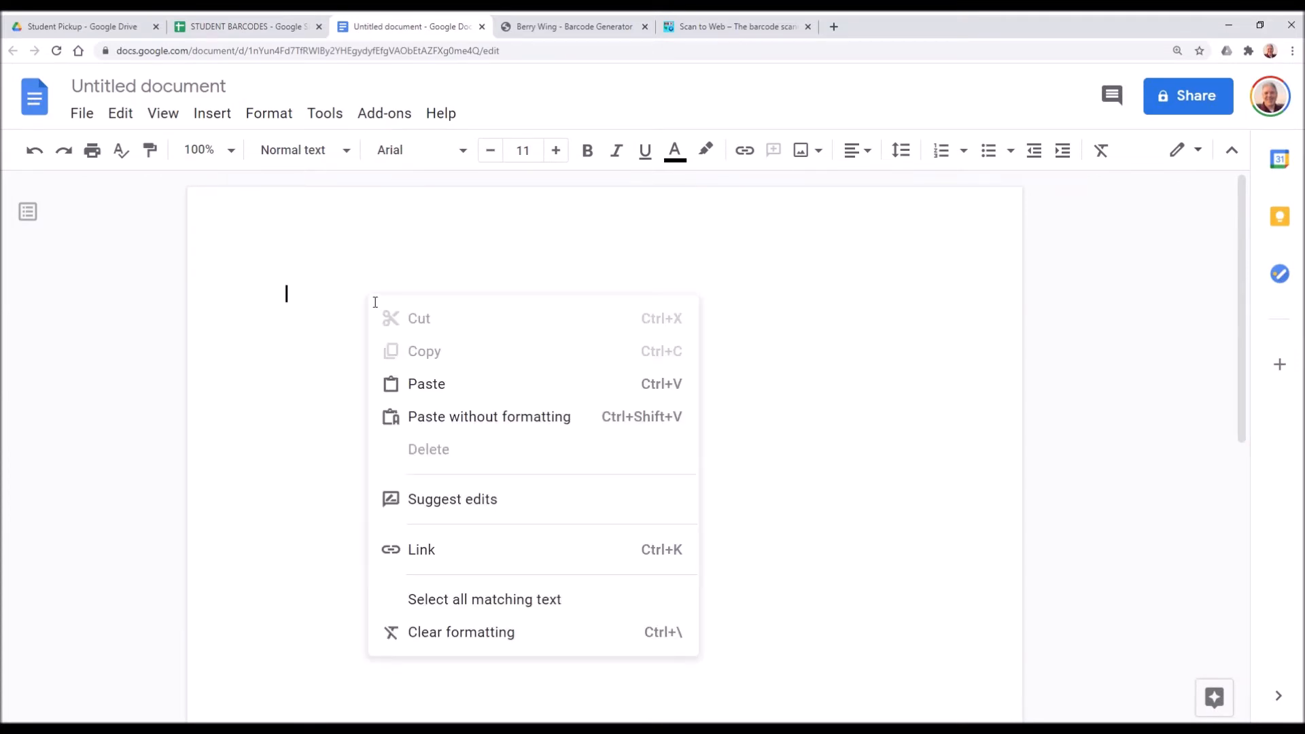
left_click(426, 384)
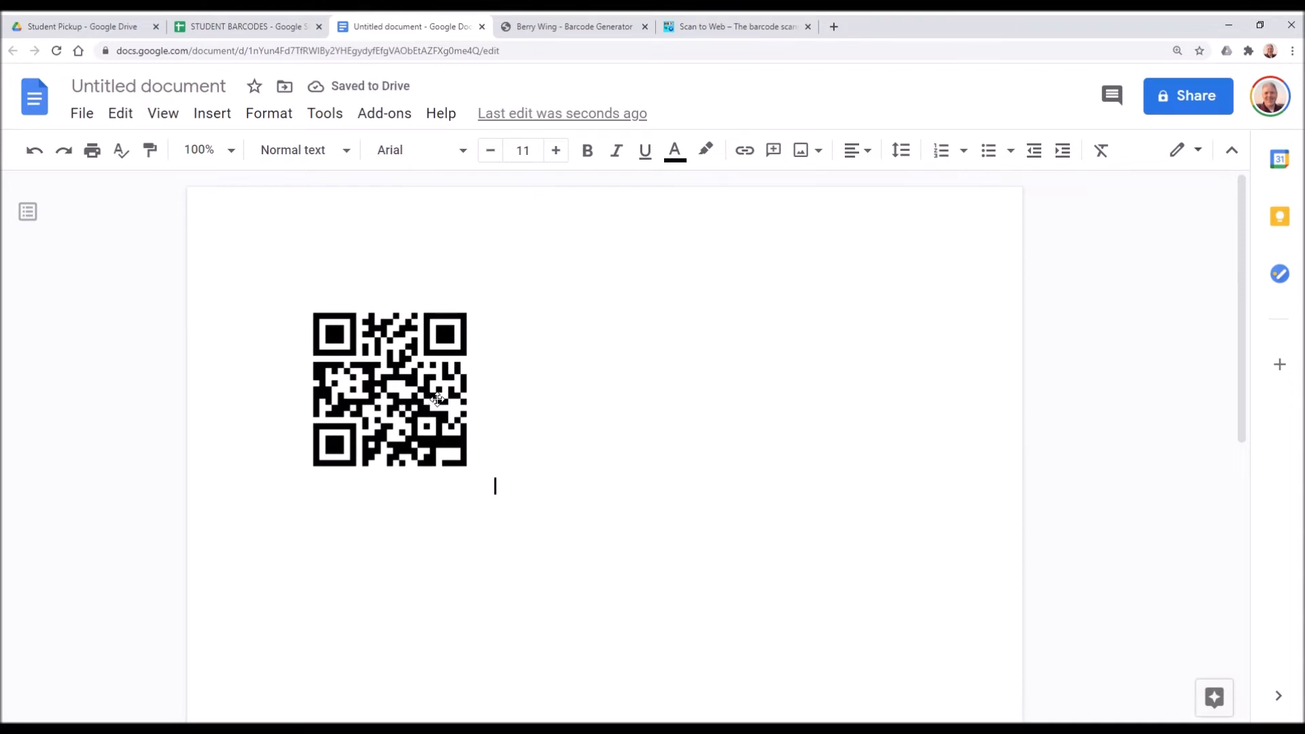
mouse_move(496, 385)
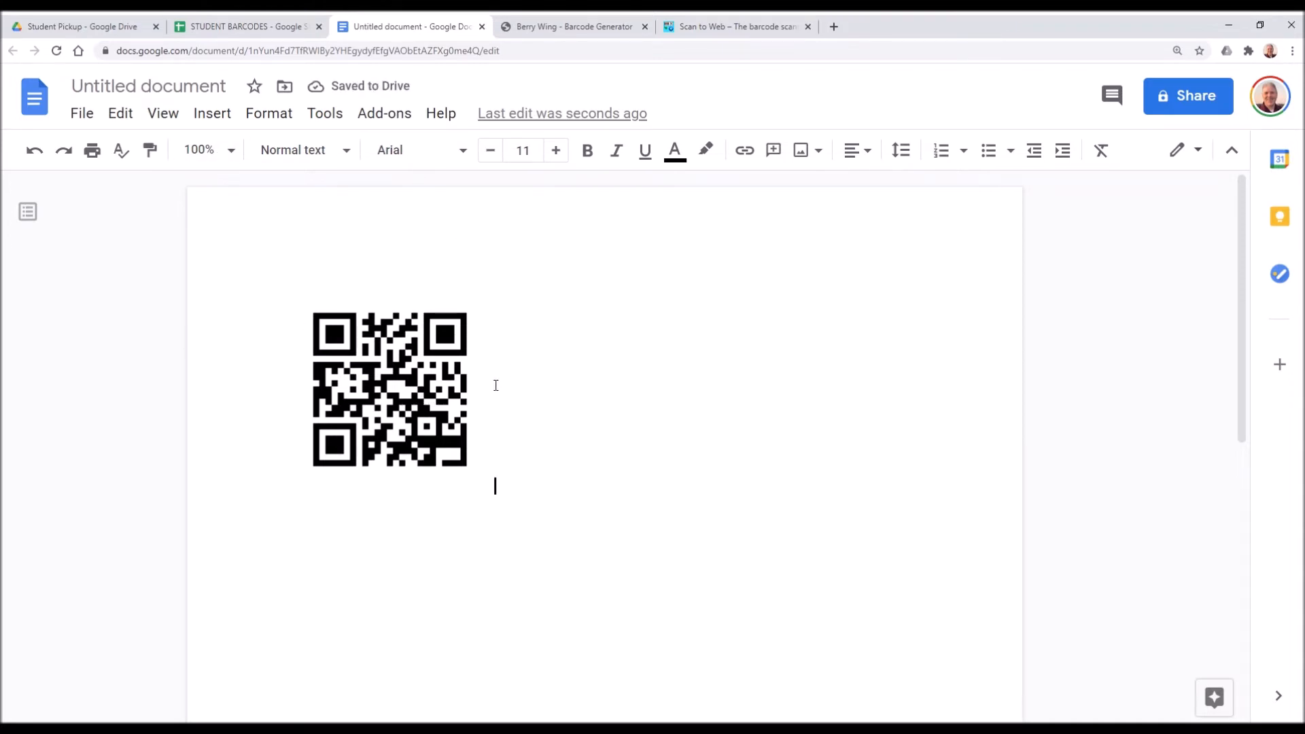
mouse_move(522, 409)
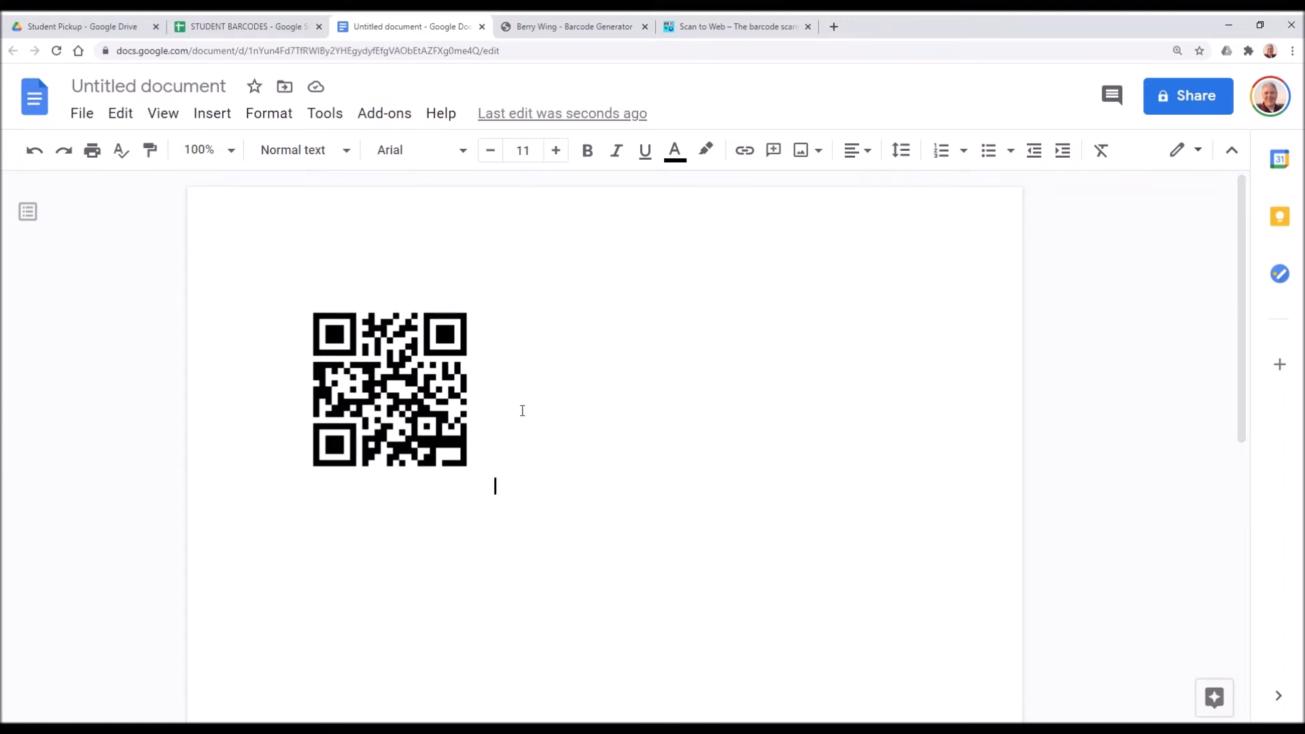
mouse_move(529, 428)
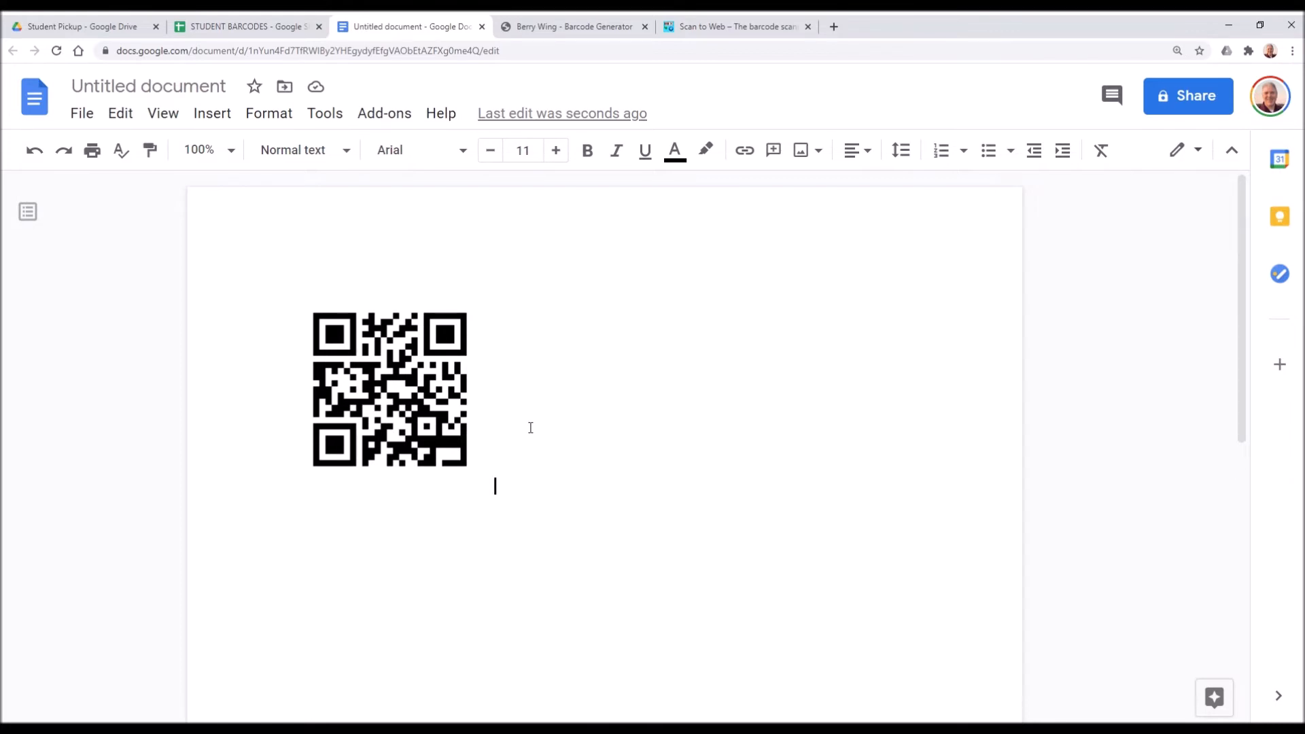
mouse_move(1257, 229)
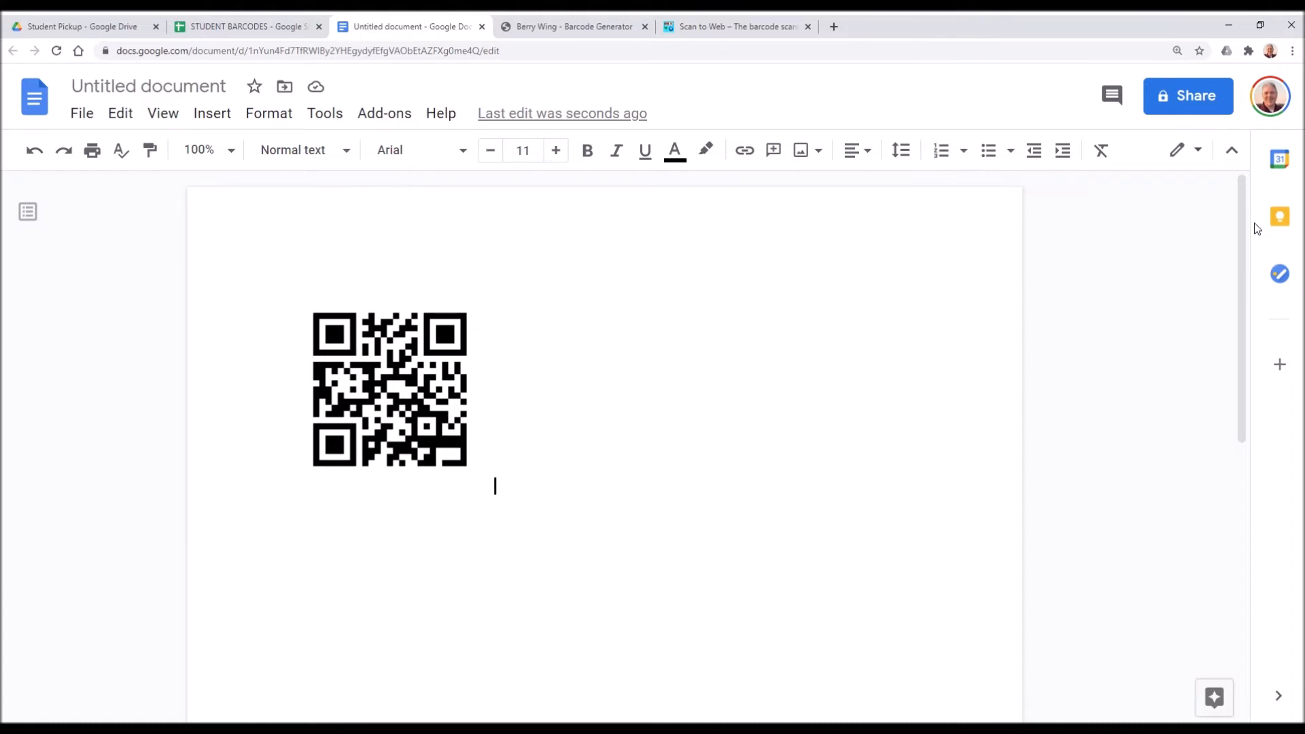
left_click(79, 25)
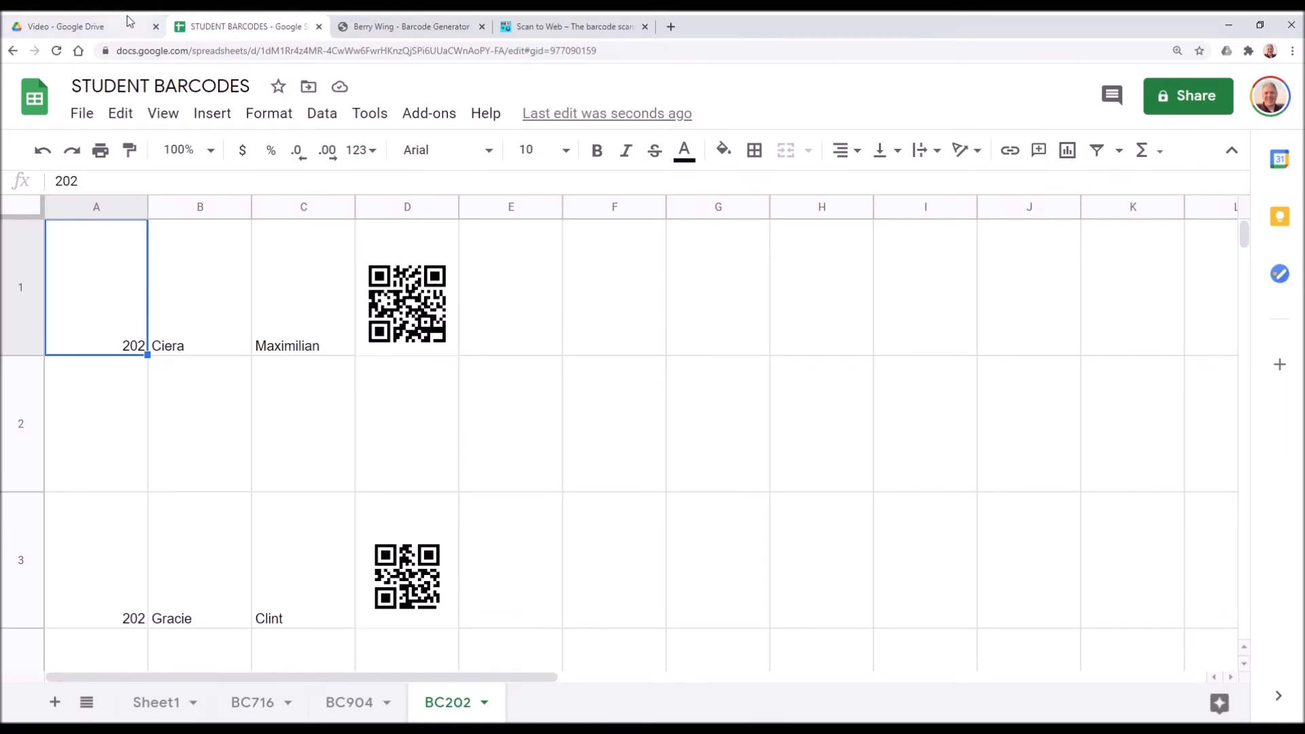
- Return to the Drive Video folder and show the New item menu
left_click(63, 26)
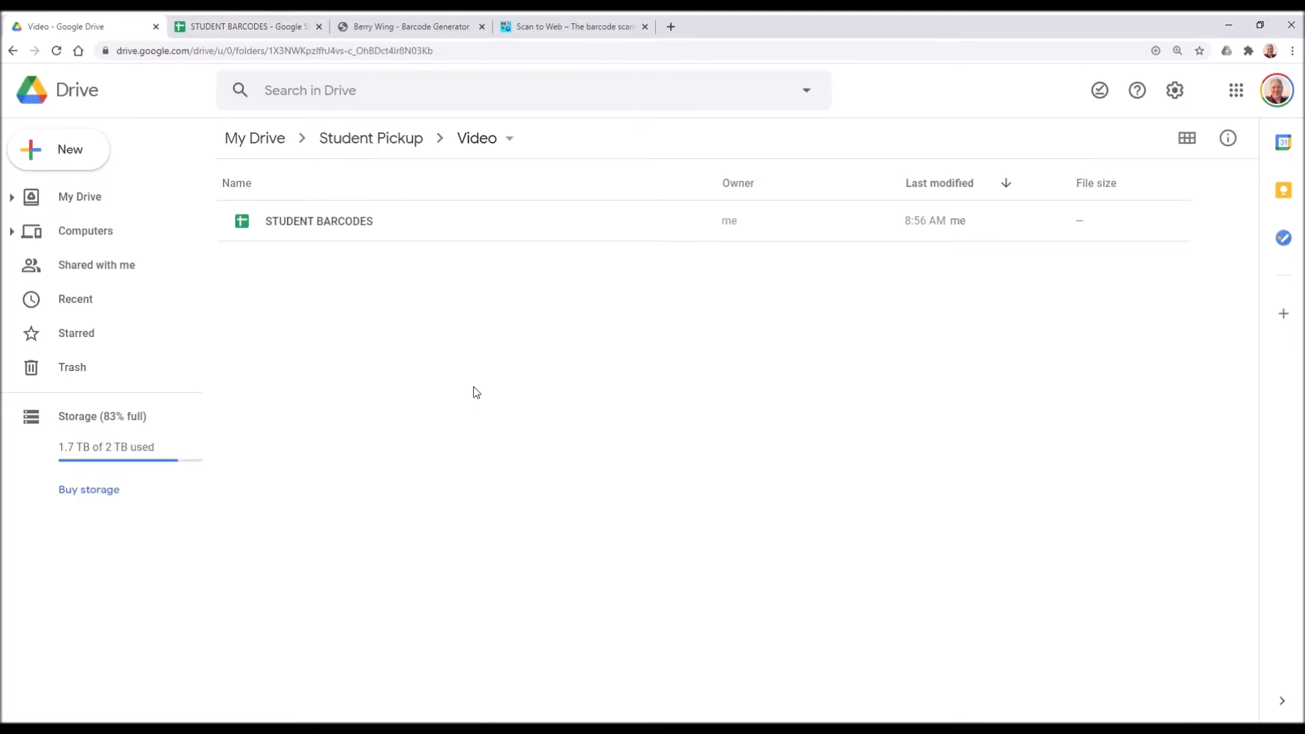
mouse_move(479, 359)
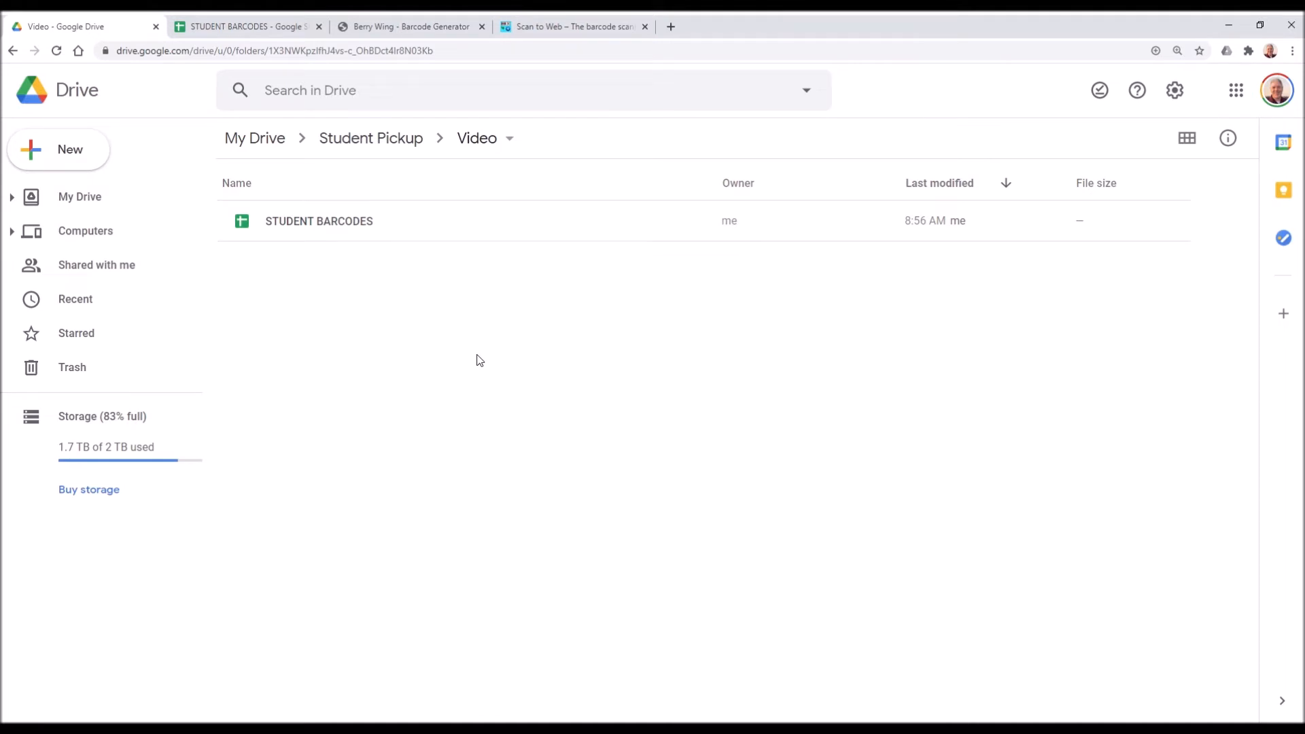
left_click(58, 150)
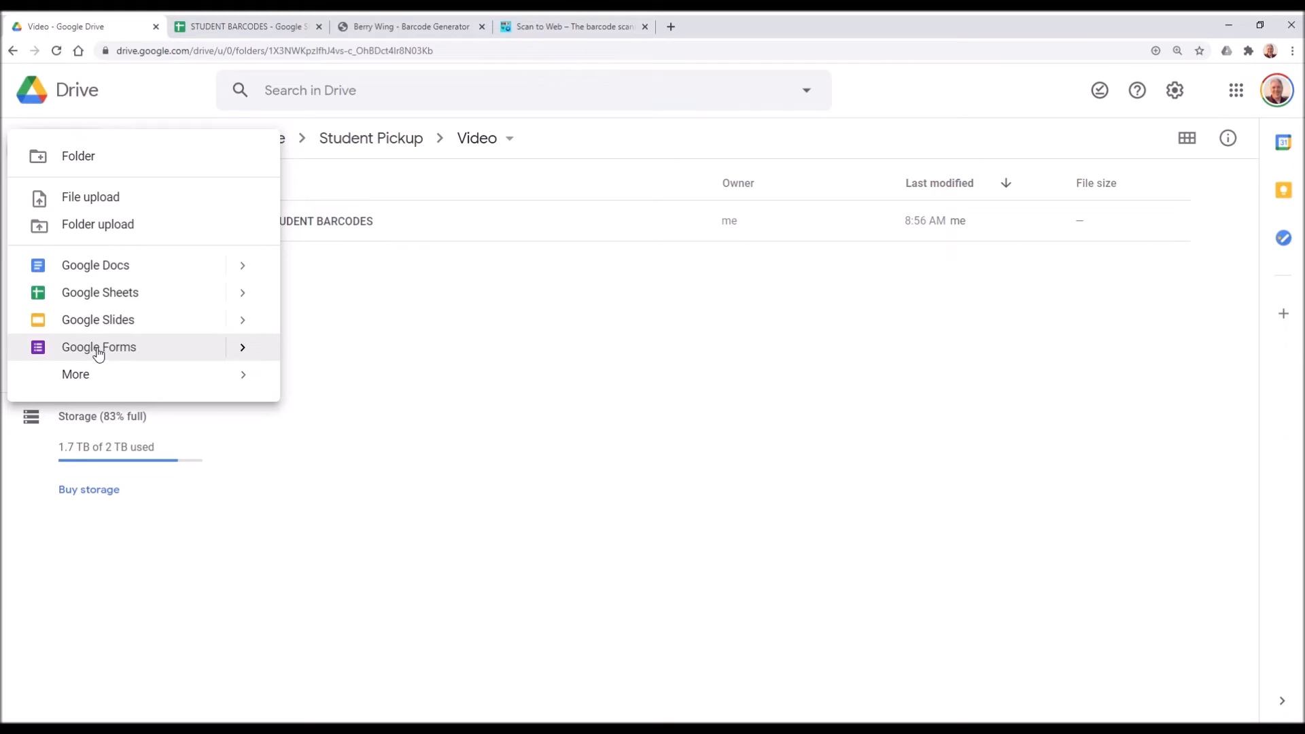
- Create a Google Form titled 'Scan in Students' with an attendance/pickup description
left_click(98, 347)
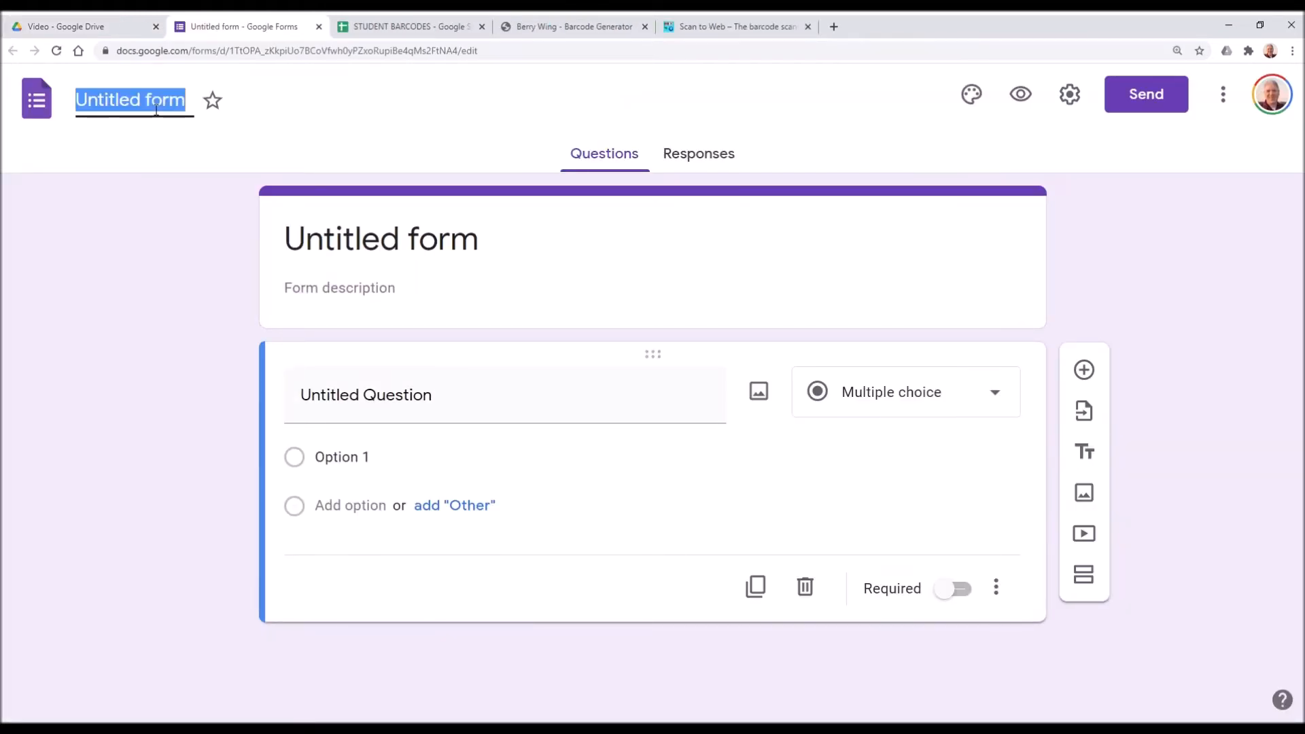
type("Scan in")
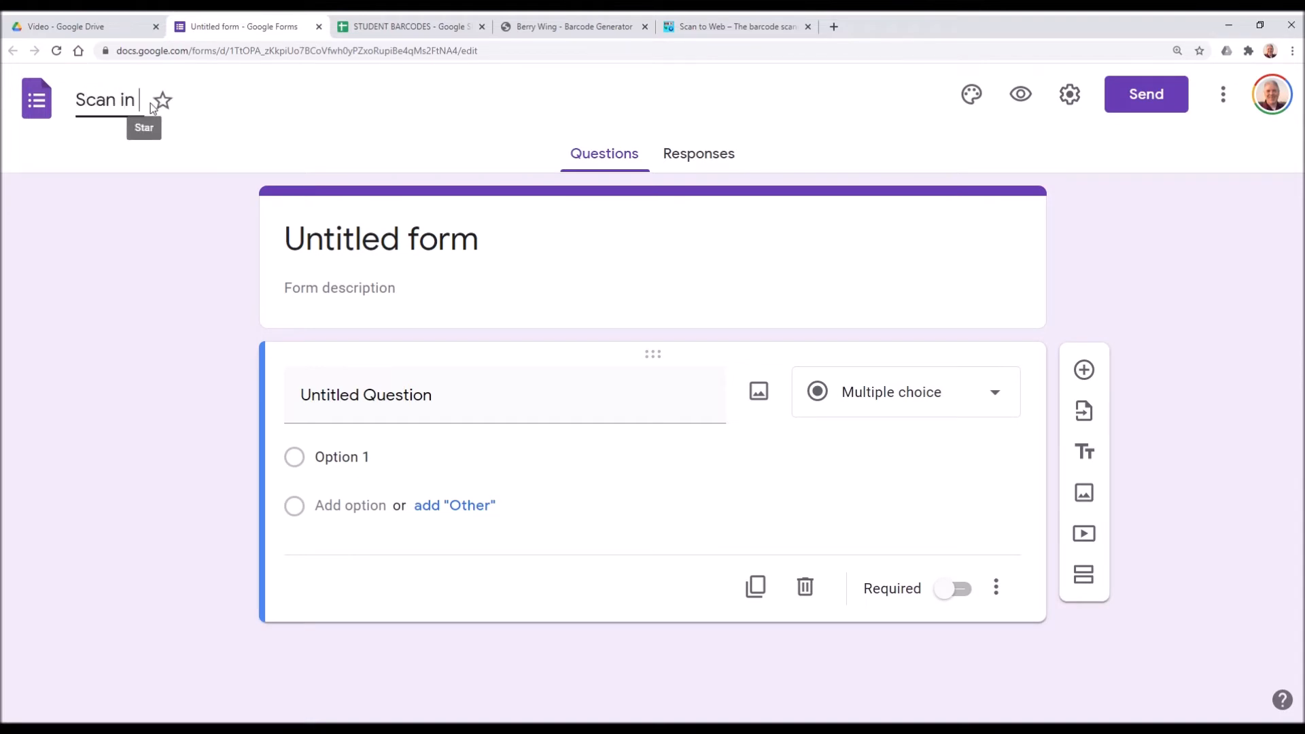
type("Students")
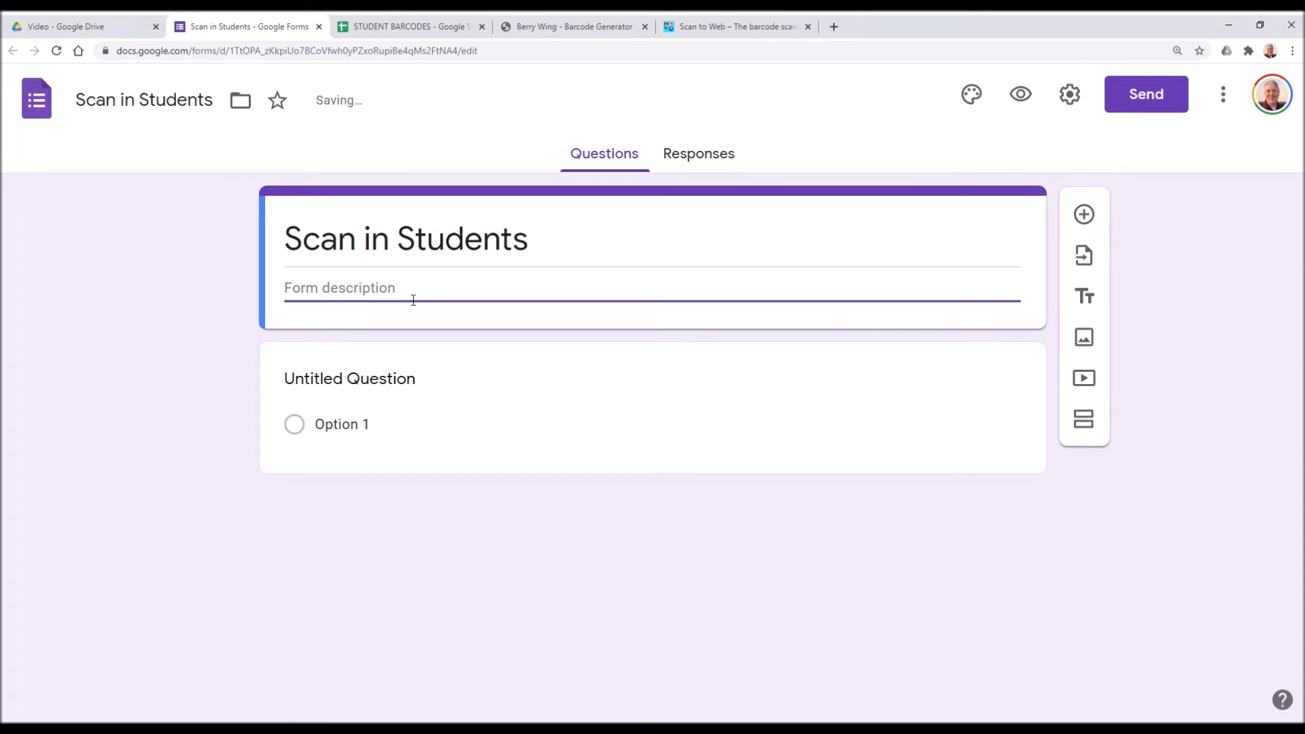
type("For attend")
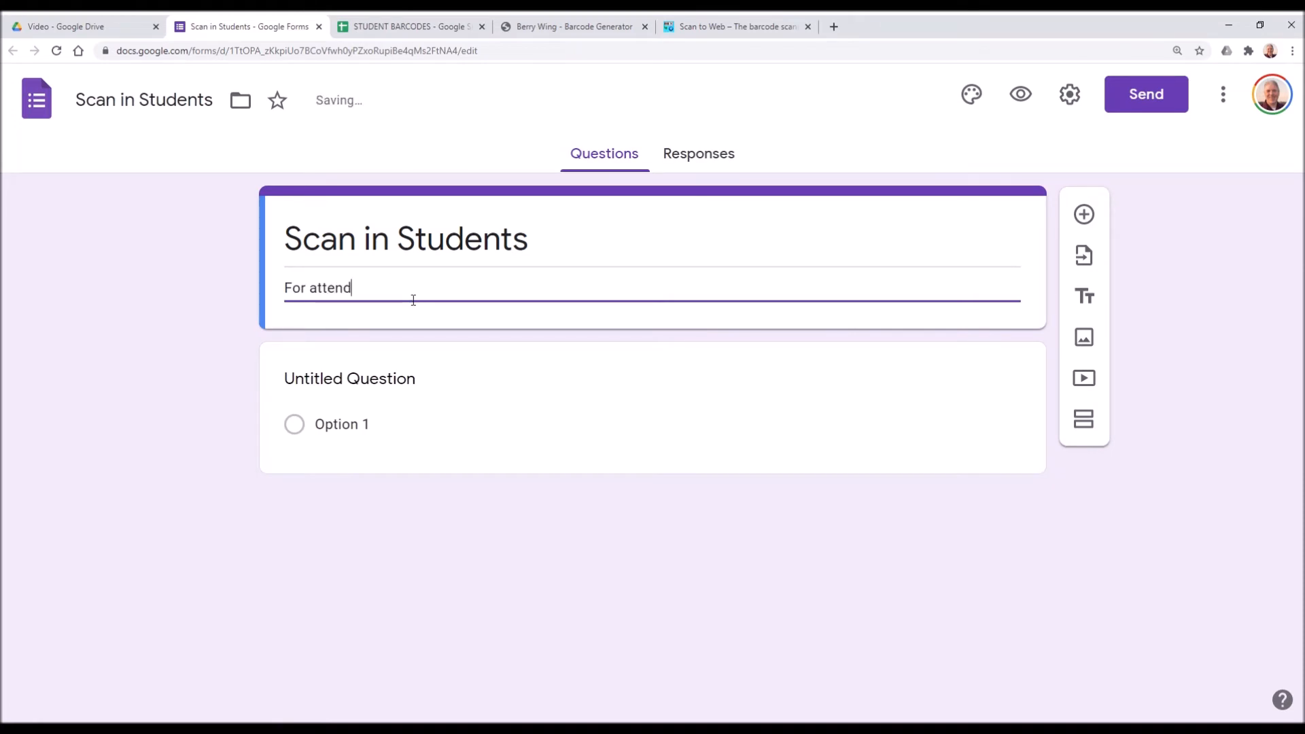
type("ance or")
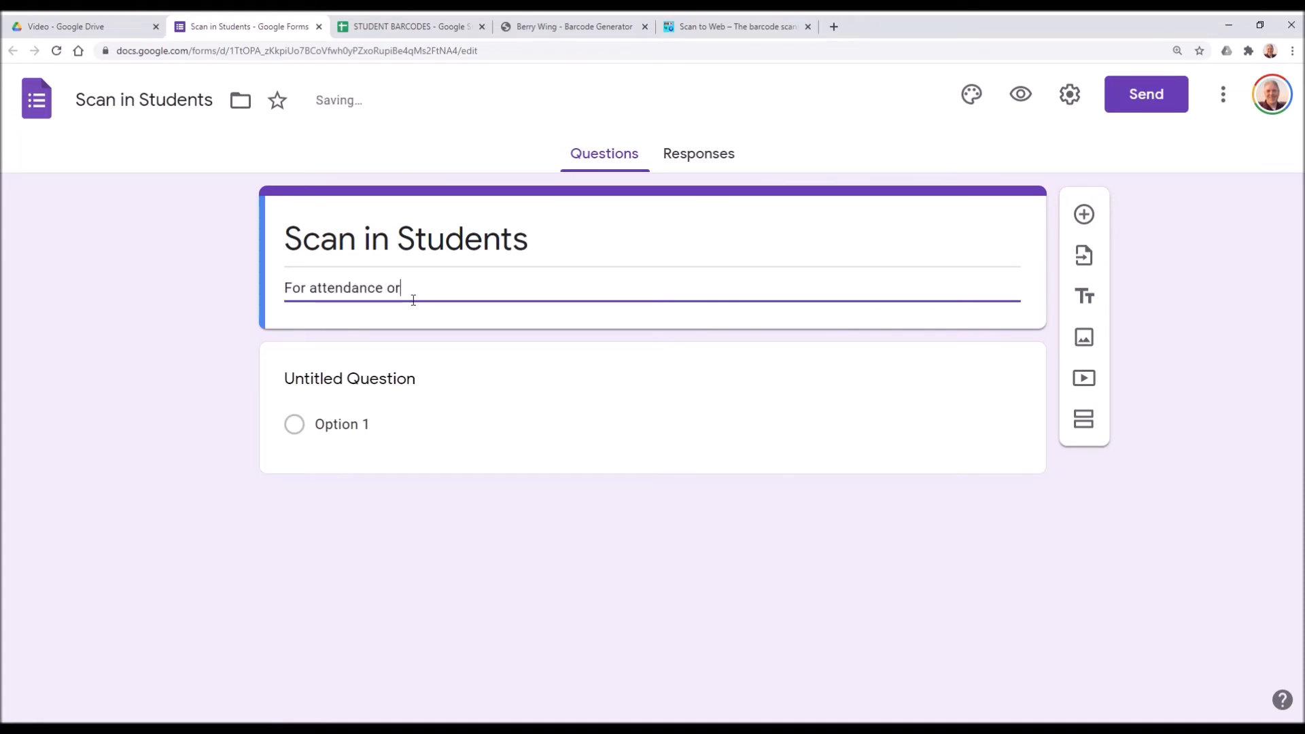
type("student picku")
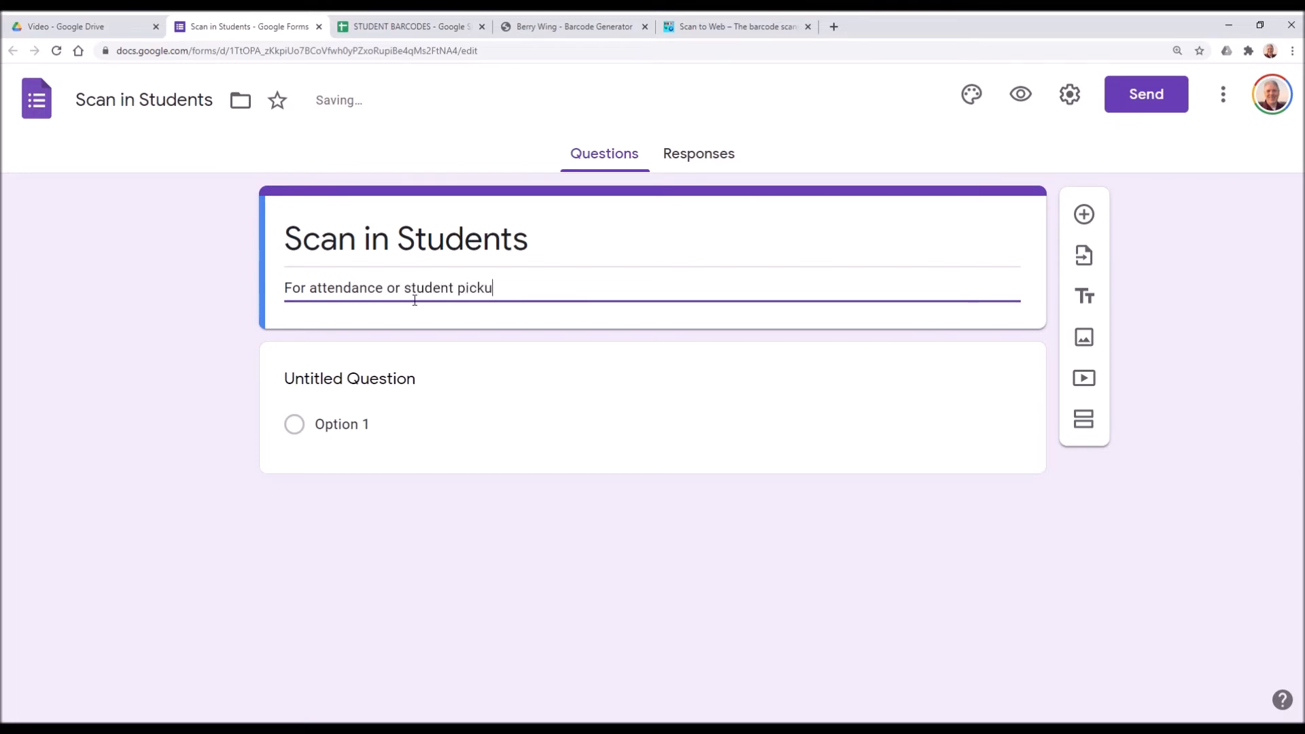
- Make the first question a short-answer question titled BARCODE
left_click(349, 378)
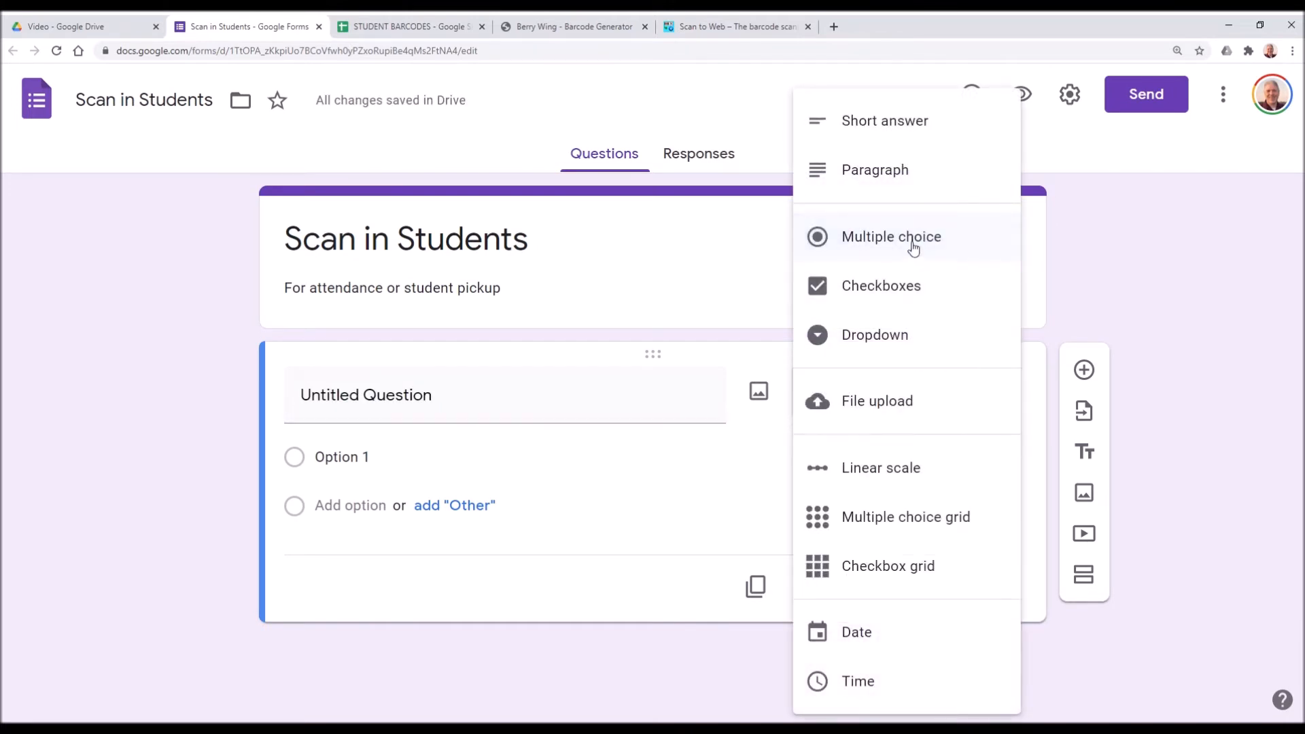
left_click(884, 121)
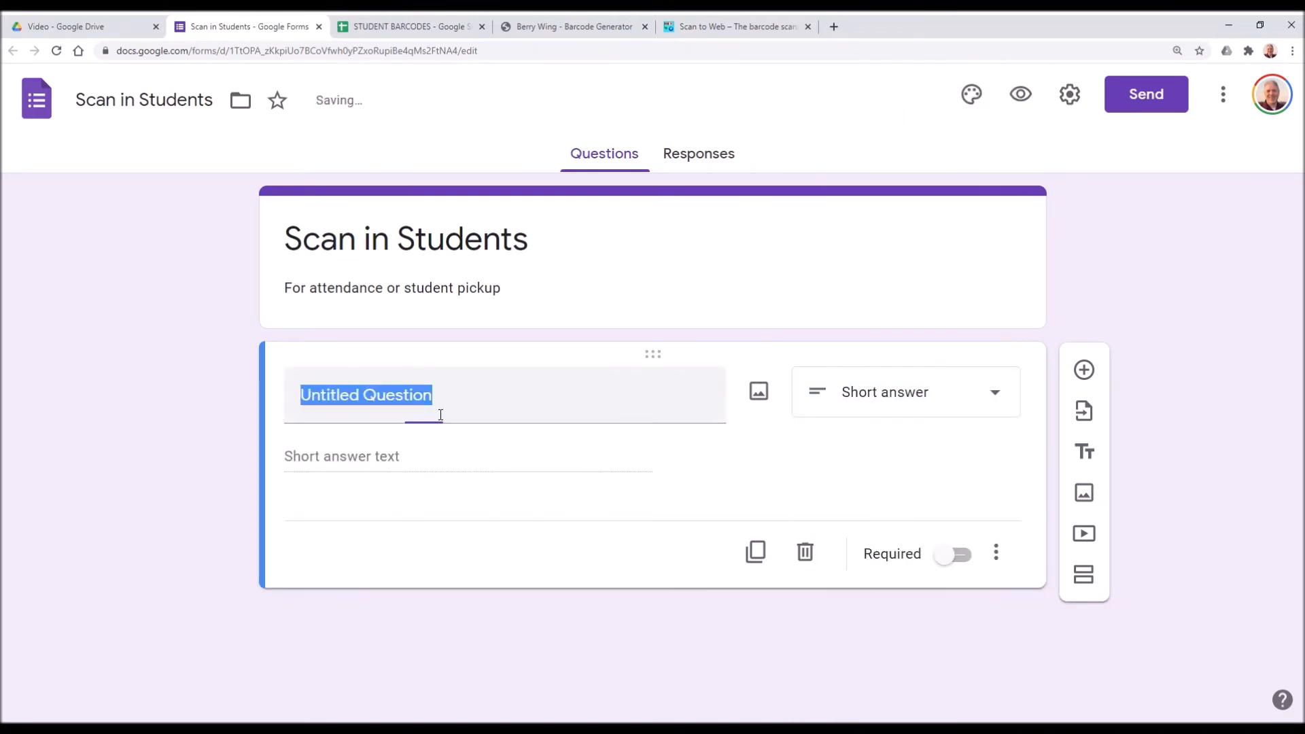
type("BARCODE")
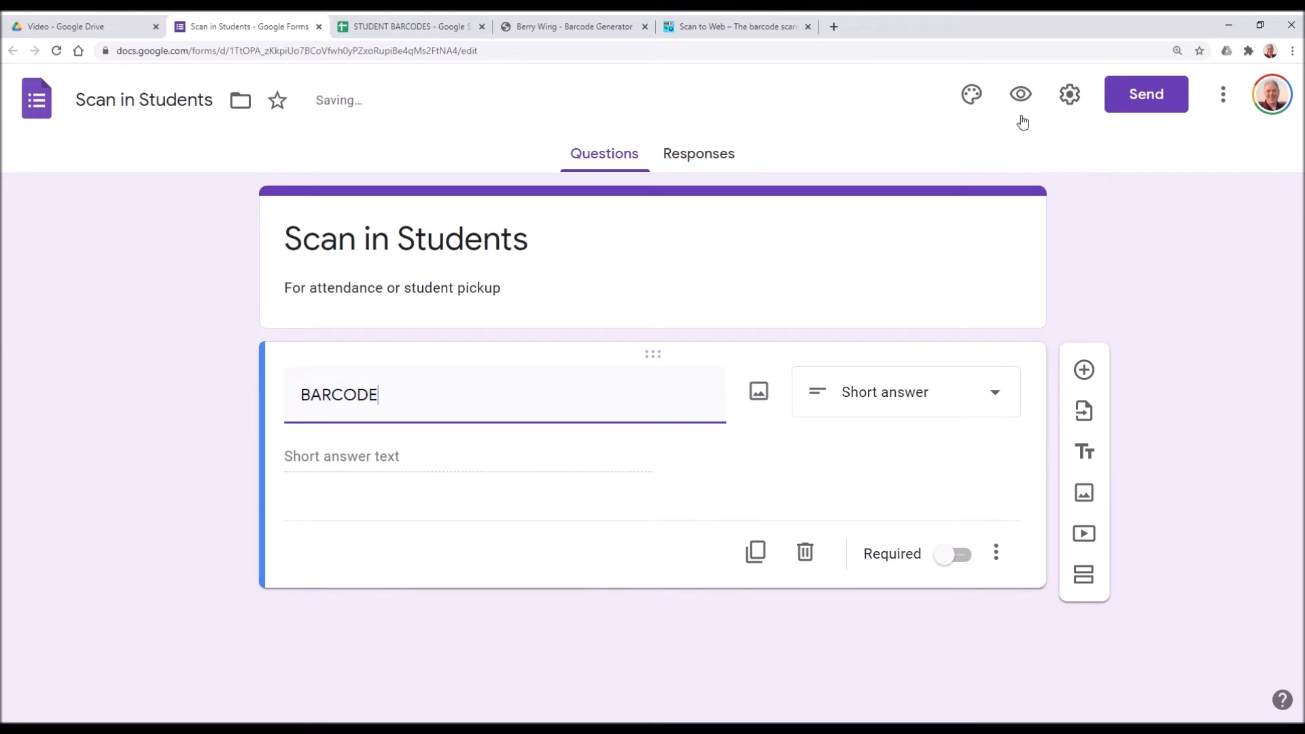
left_click(972, 94)
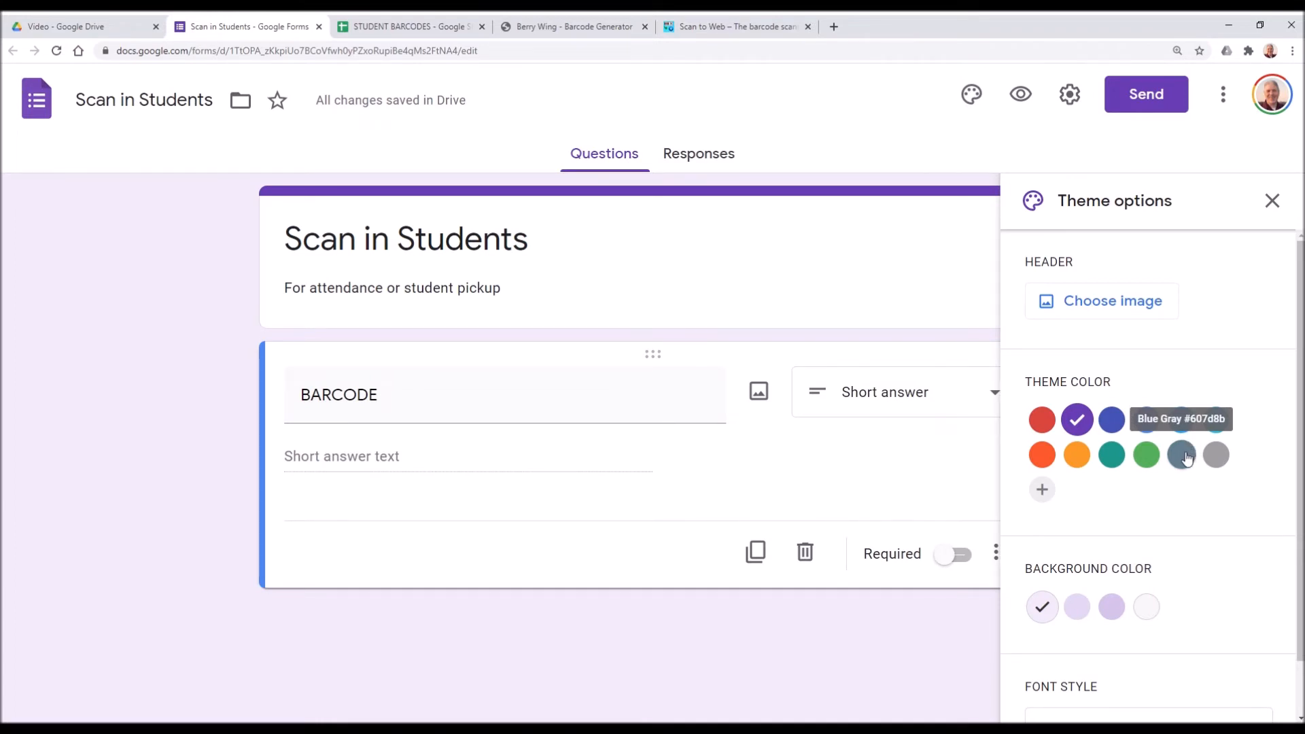
- Set the form theme to red with a light pink background
left_click(1112, 455)
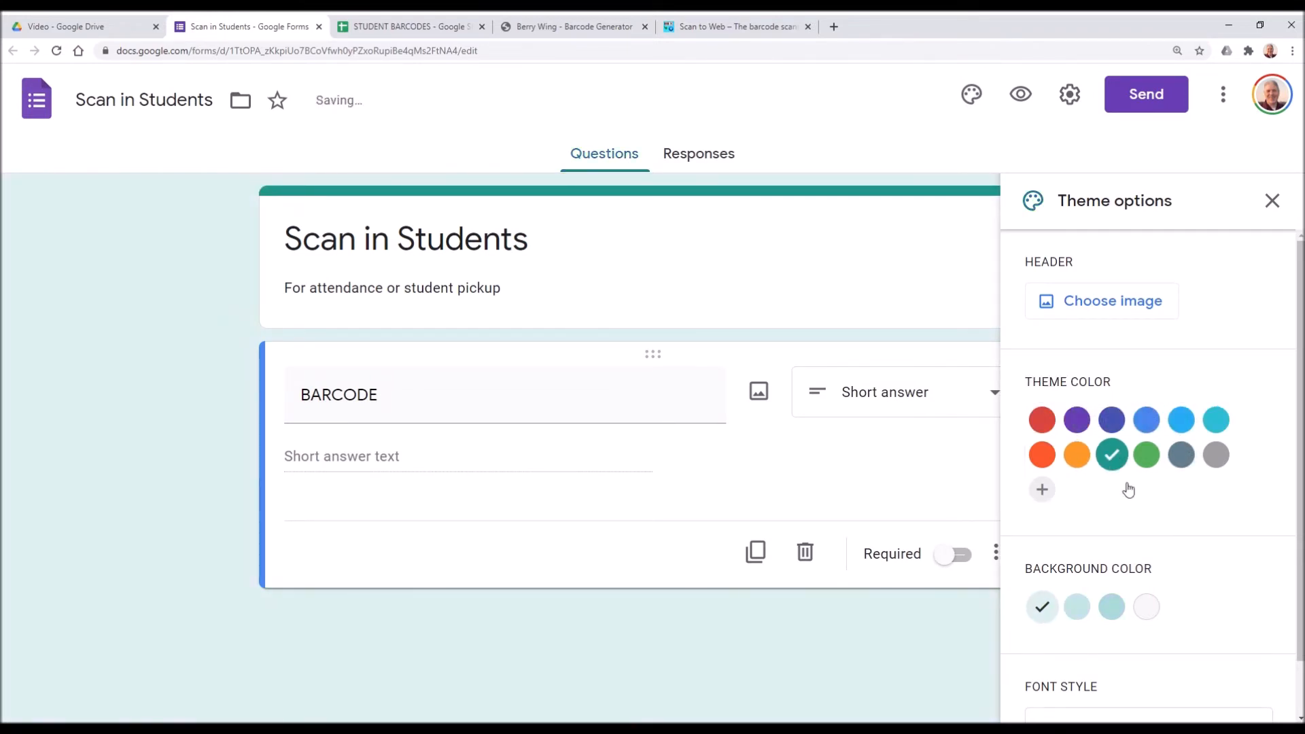
left_click(1112, 606)
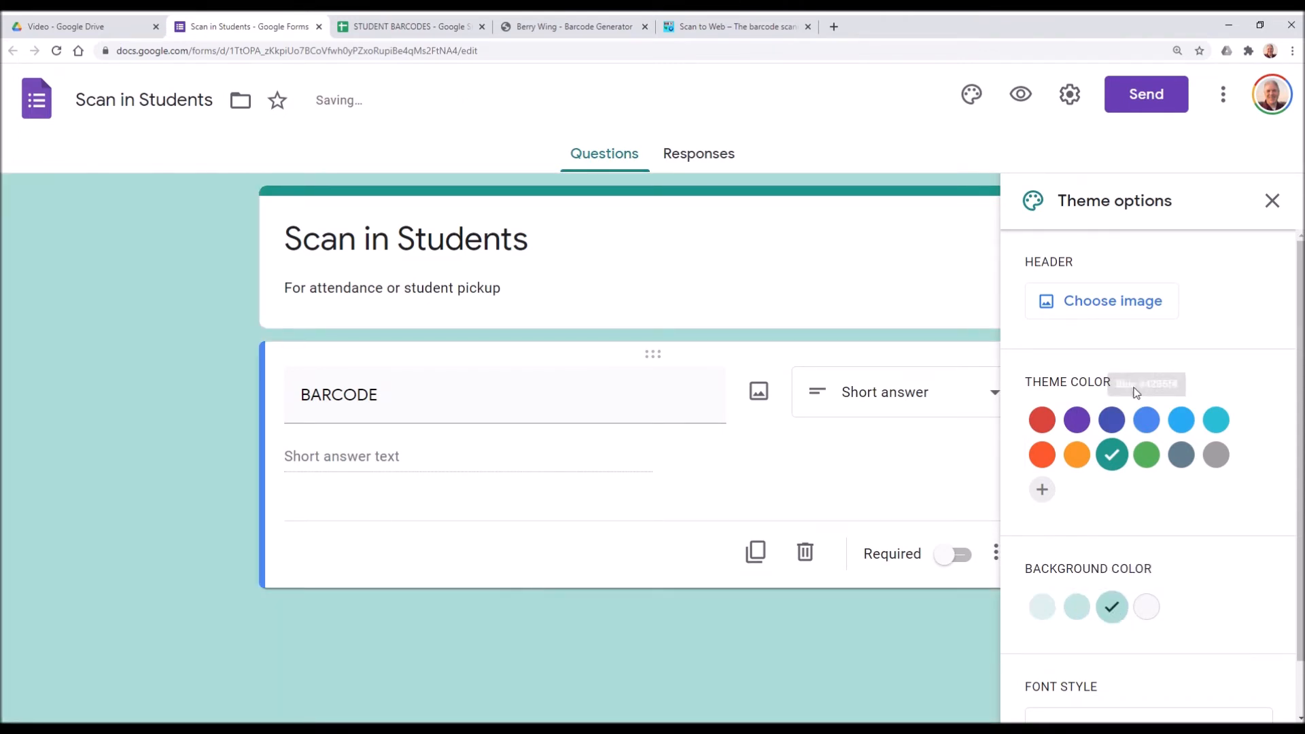
left_click(1041, 420)
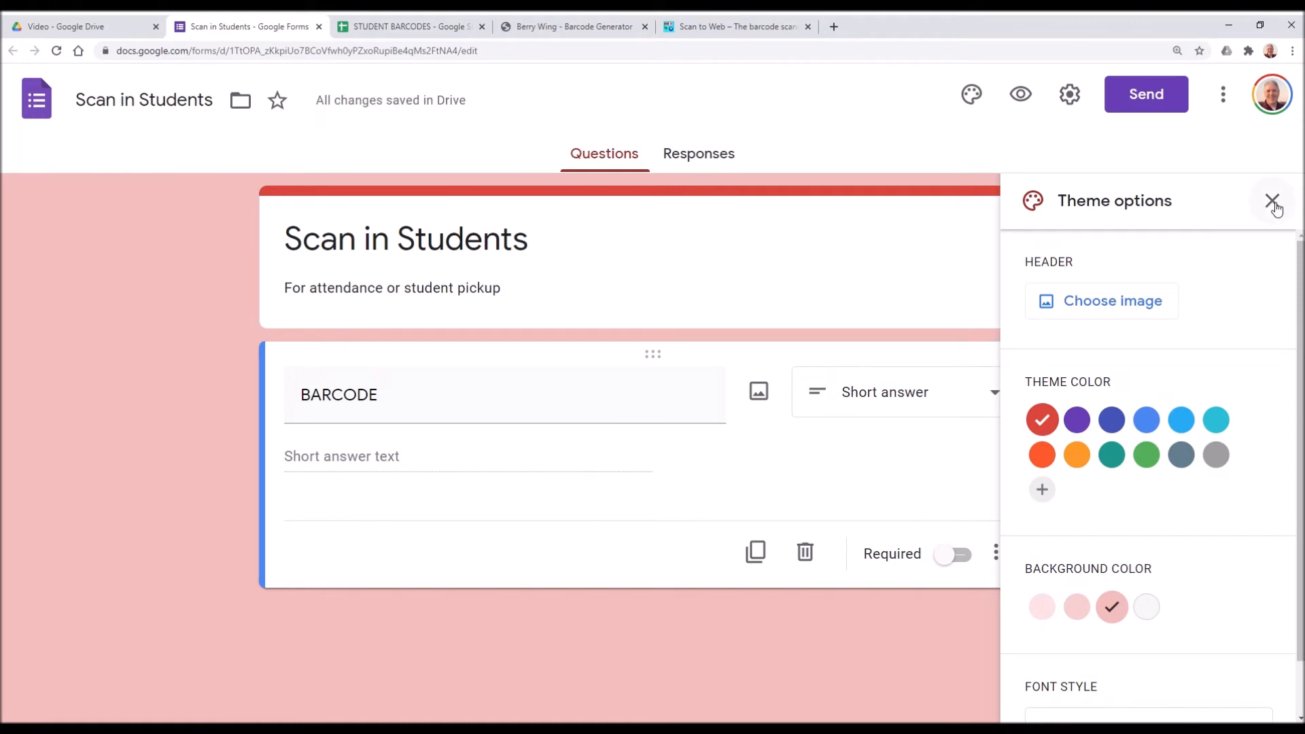
left_click(1273, 201)
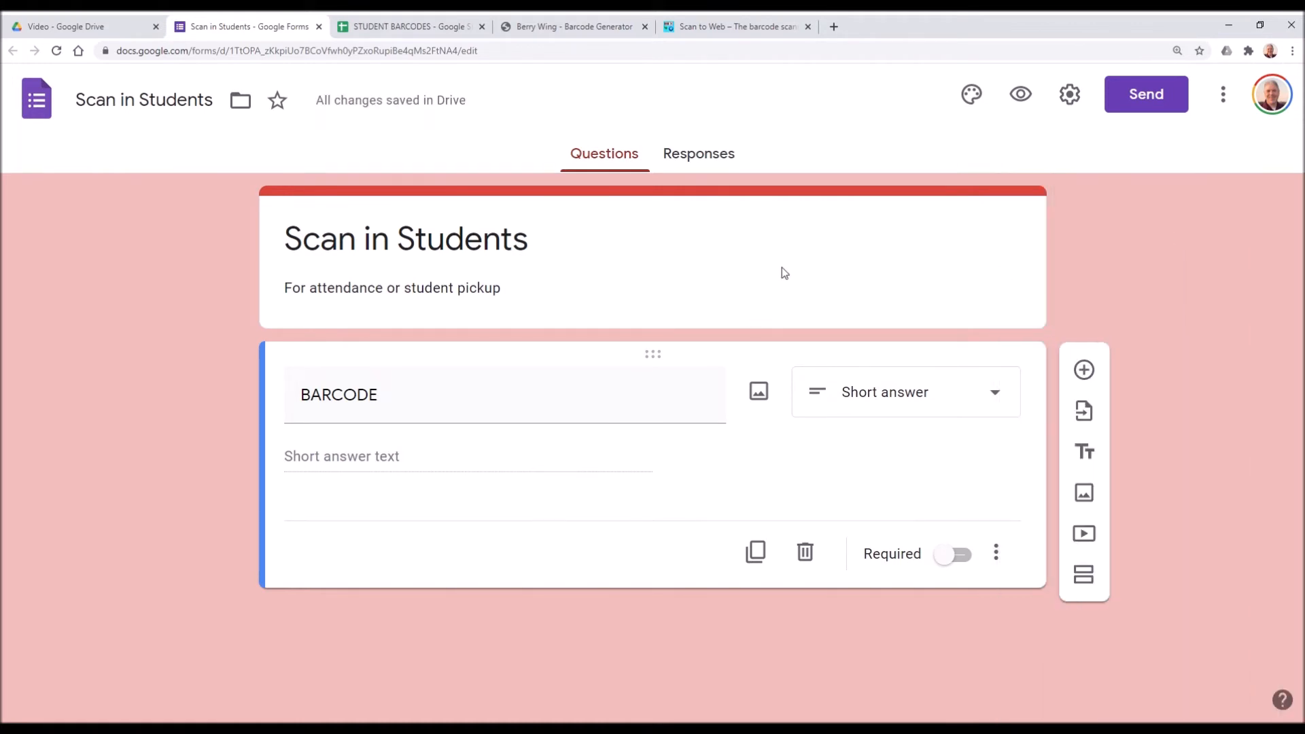
mouse_move(512, 420)
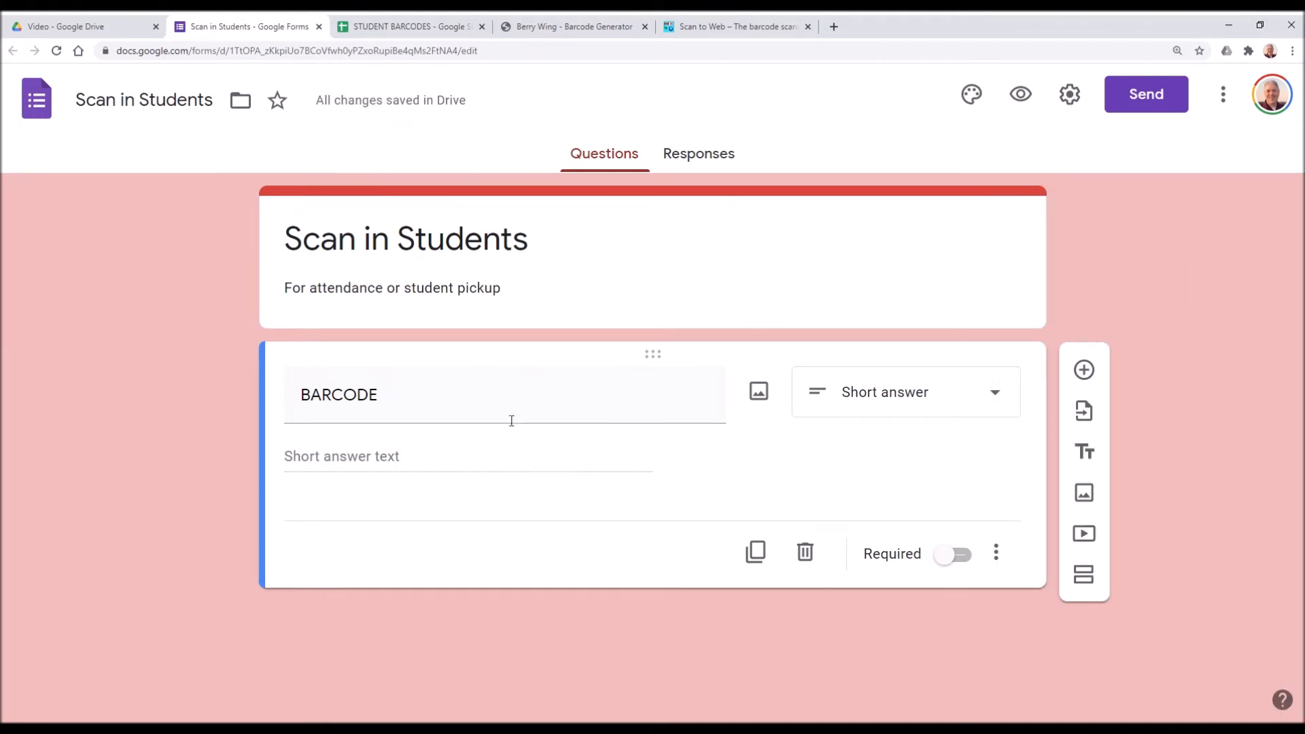
mouse_move(648, 268)
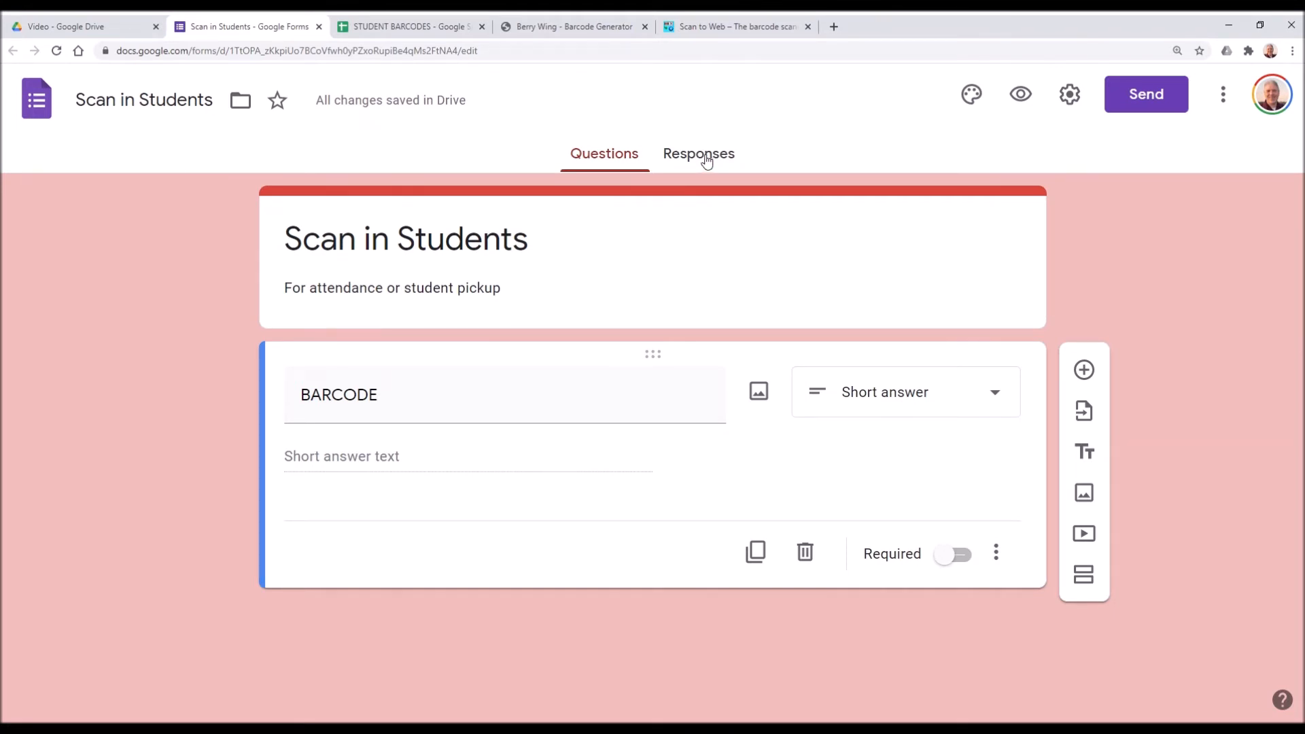
- Send form responses to a new 'Scan in Students (Responses)' spreadsheet
left_click(698, 153)
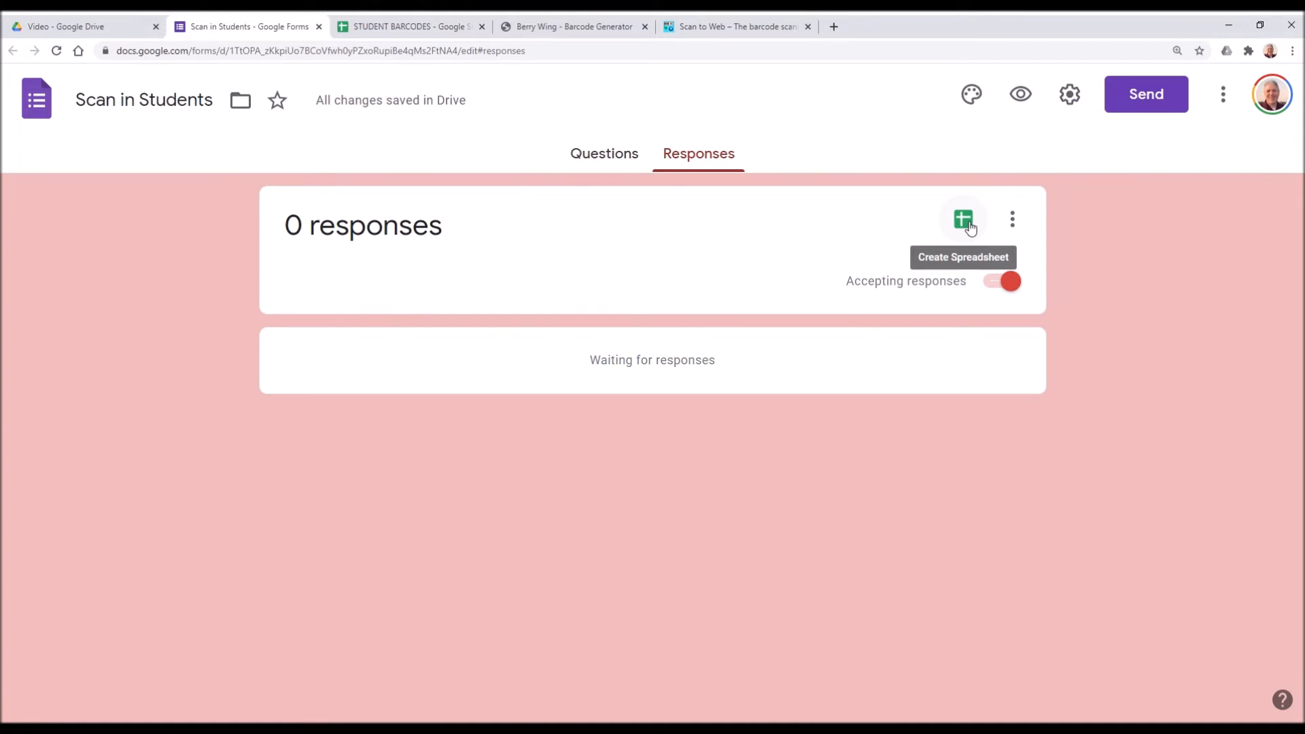
left_click(964, 219)
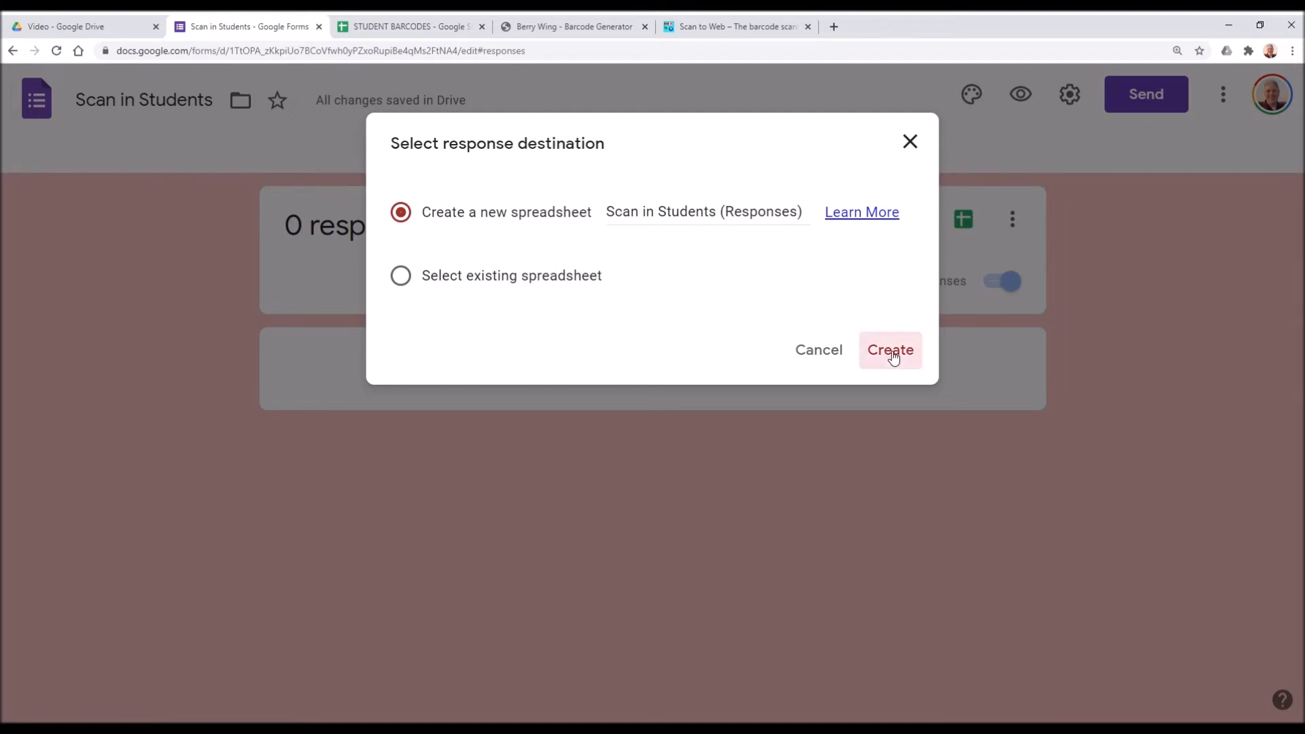
left_click(890, 349)
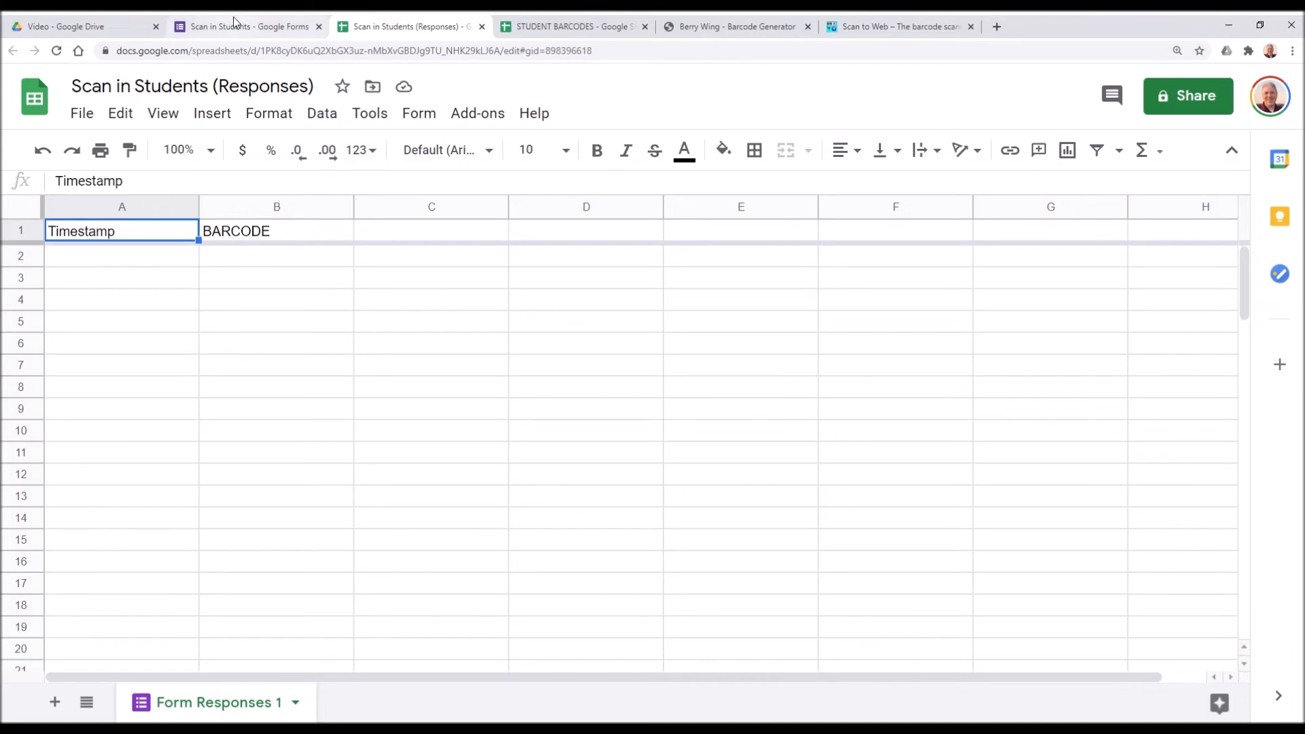
left_click(246, 26)
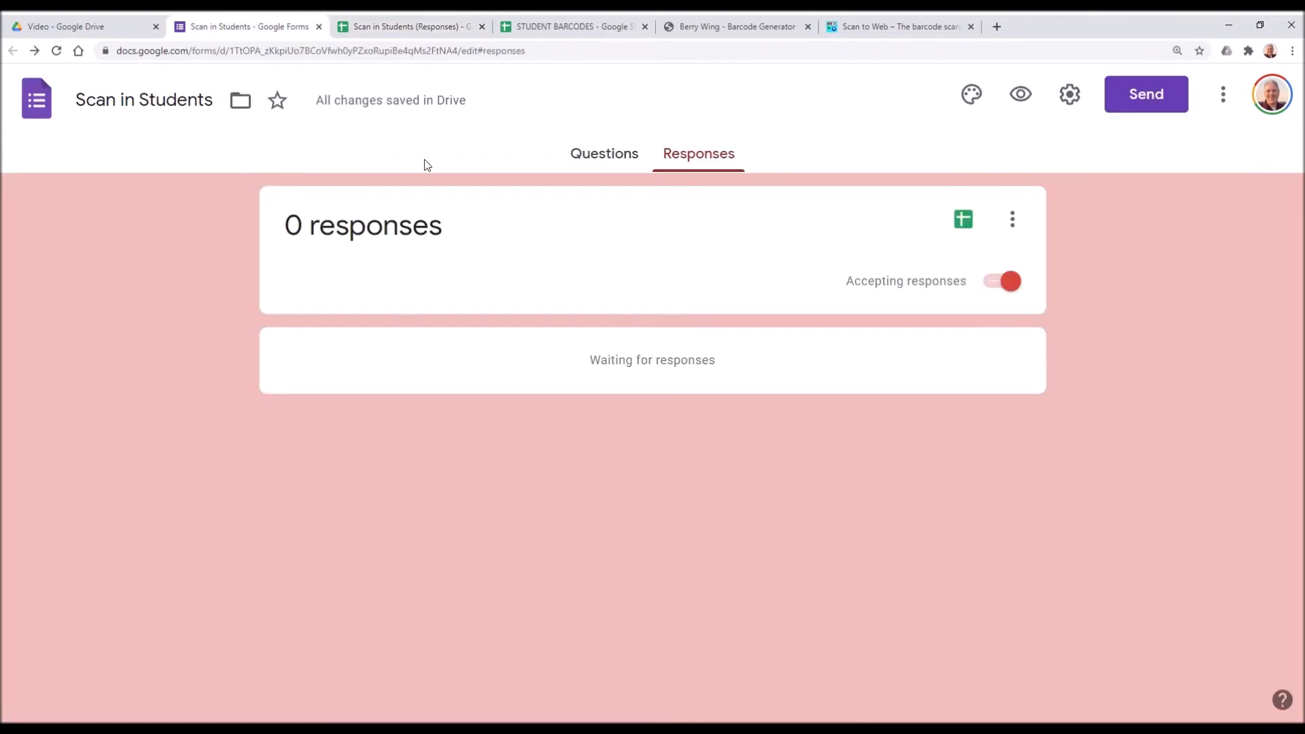
mouse_move(1147, 93)
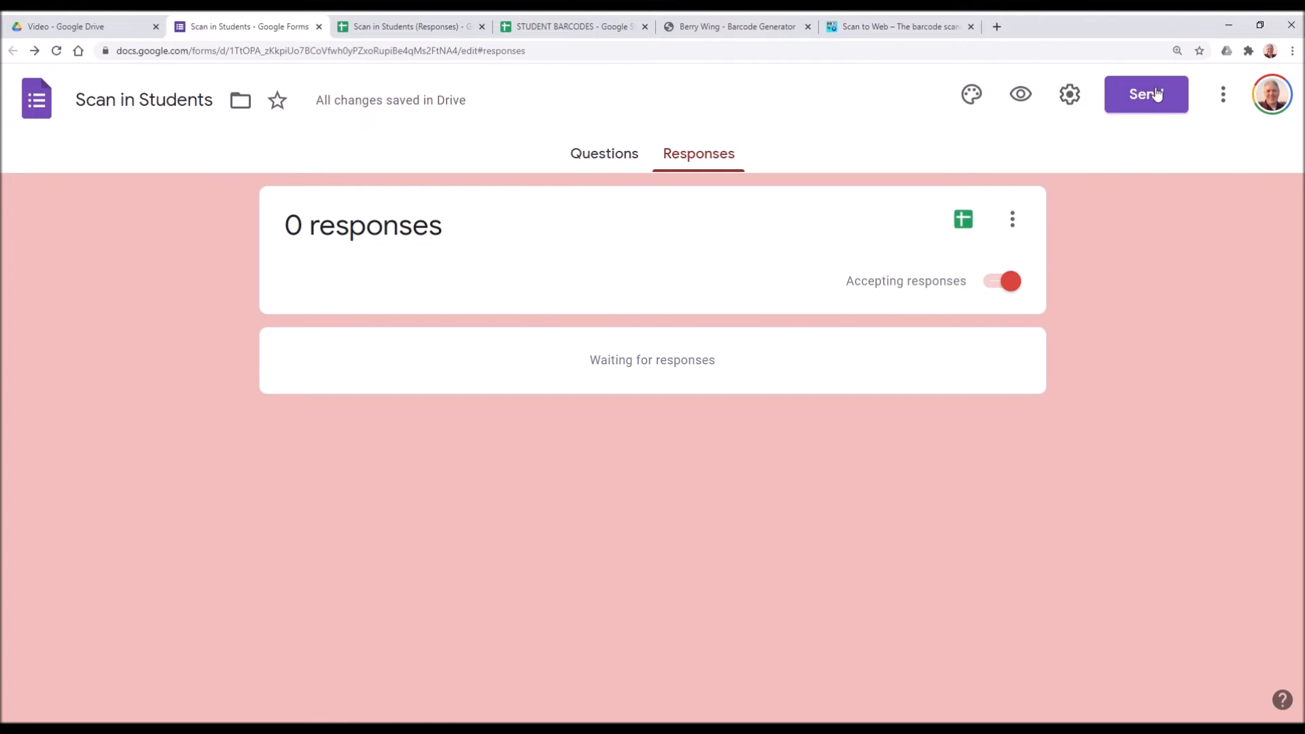
- Copy the Scan in Students form's shareable link from the Send dialog
left_click(1146, 93)
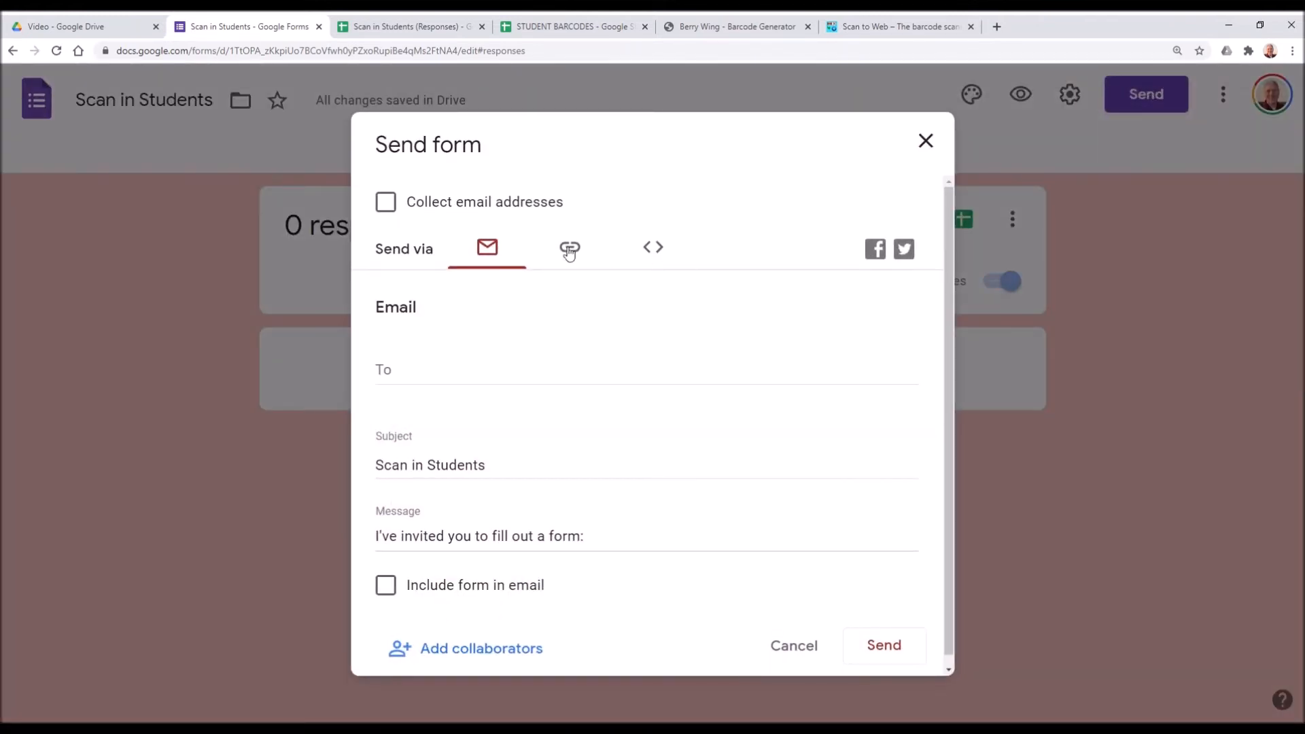
mouse_move(572, 250)
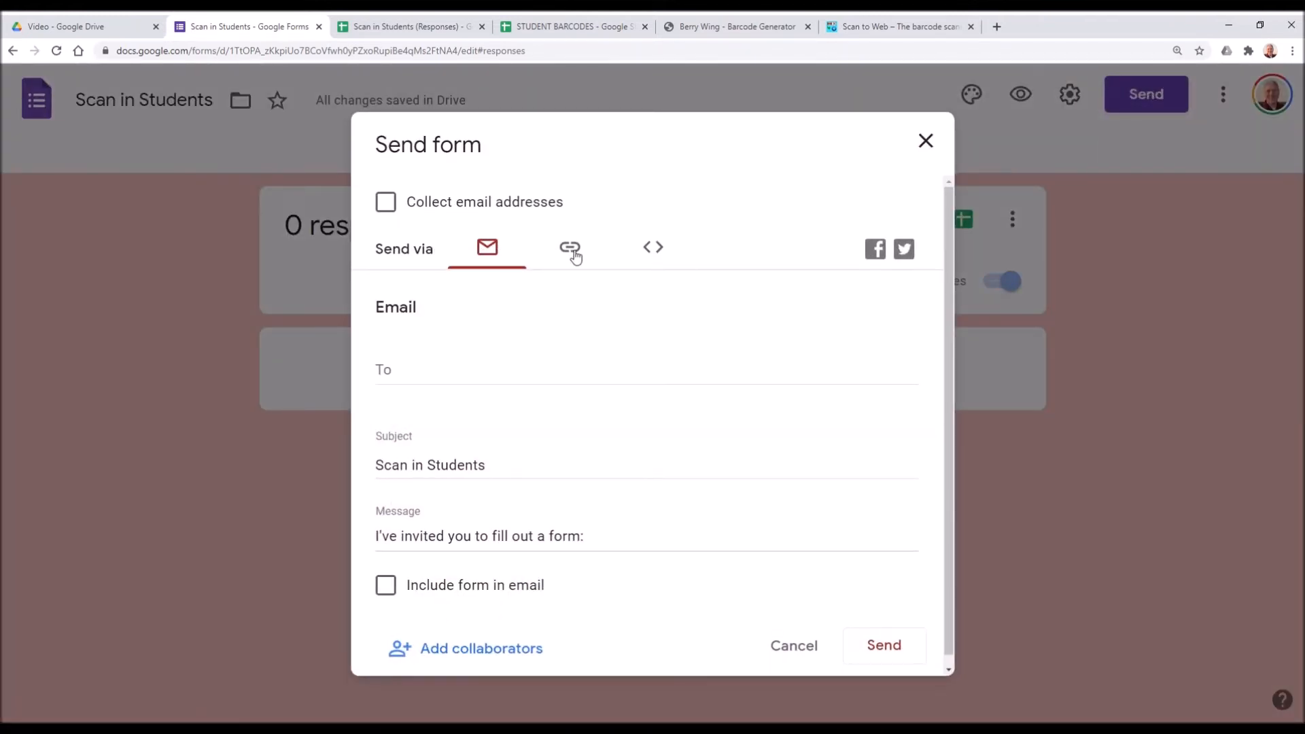
left_click(573, 249)
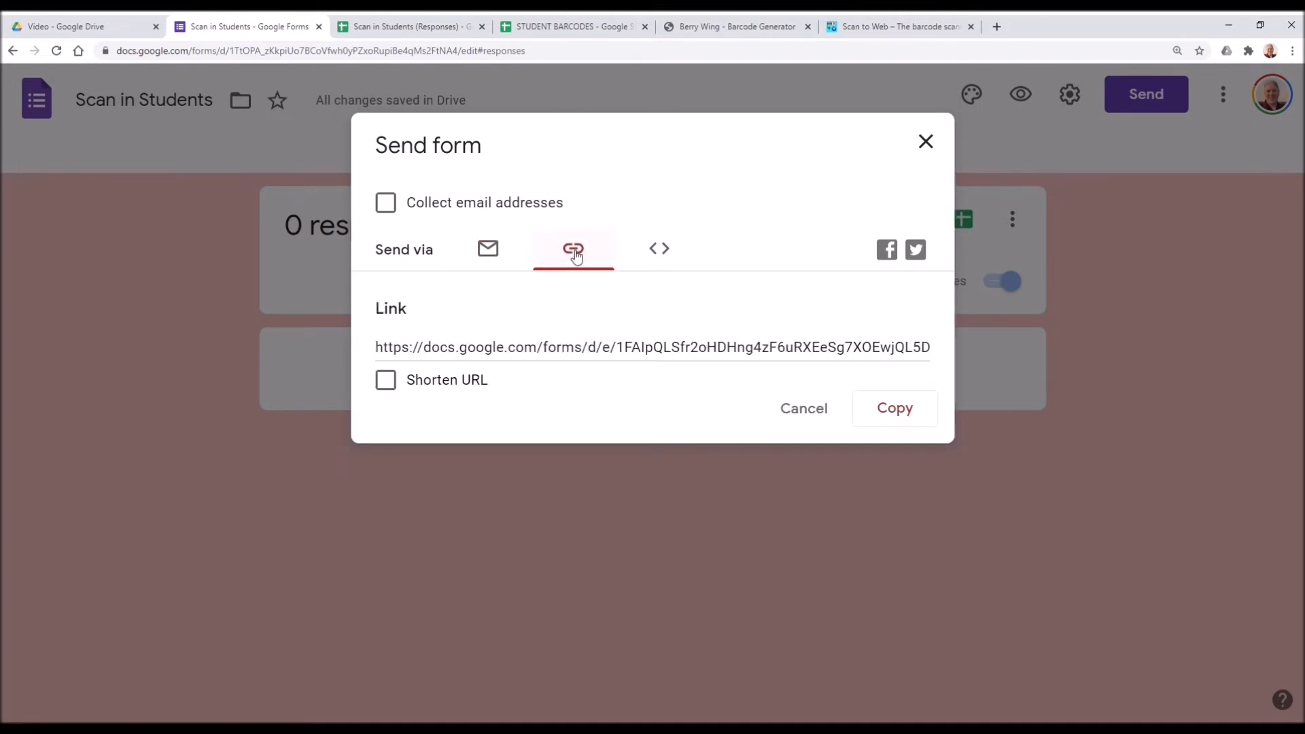
mouse_move(864, 349)
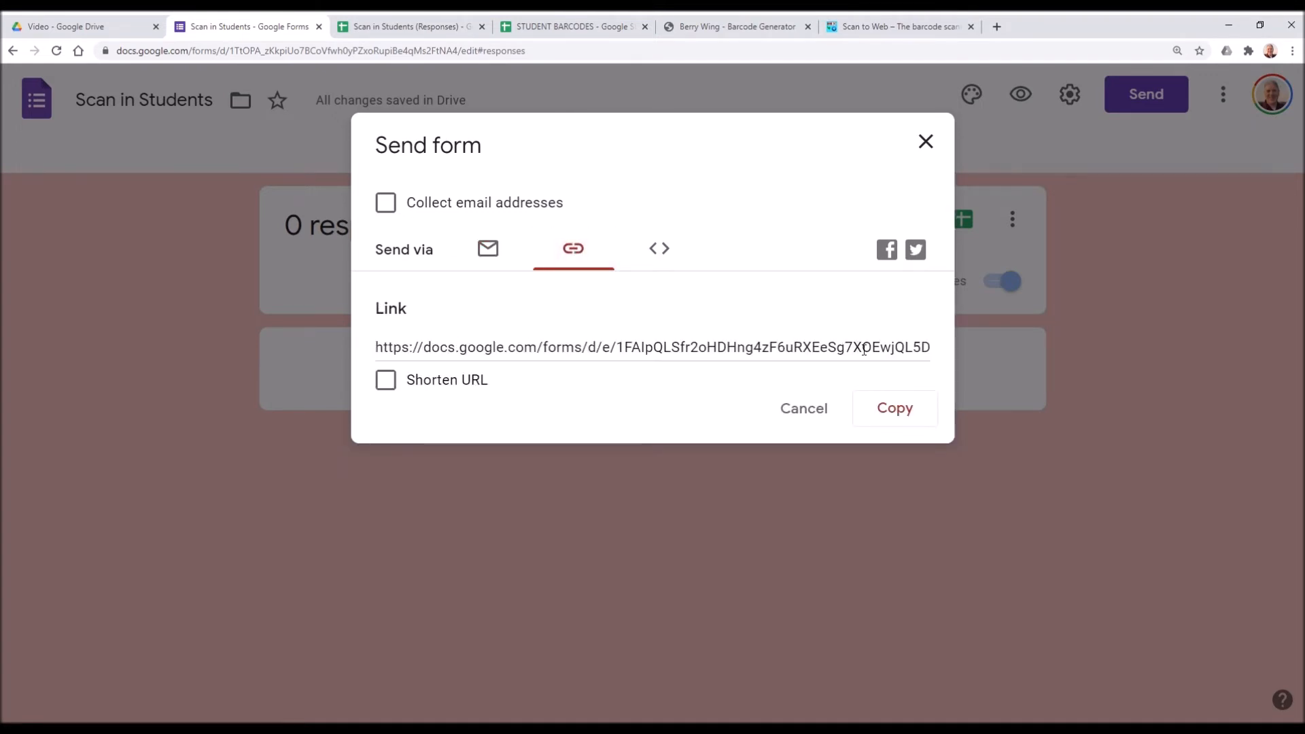
mouse_move(895, 408)
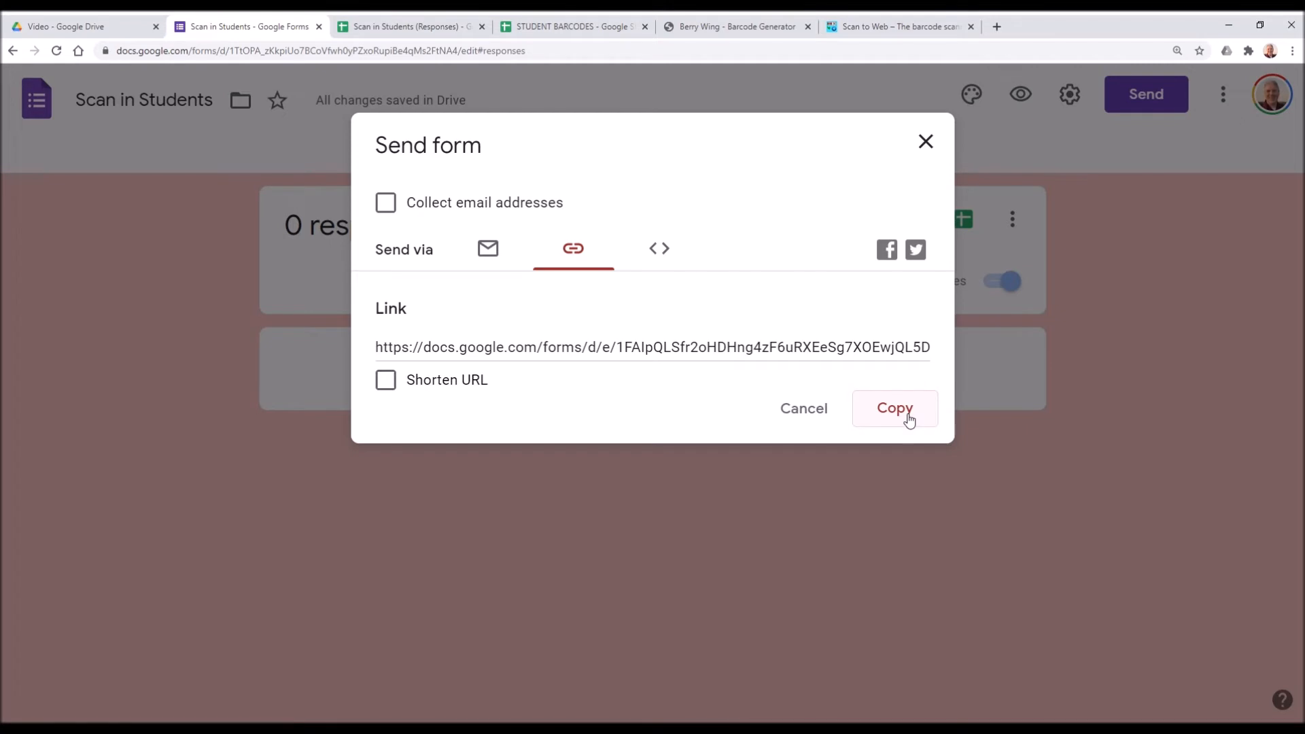
left_click(894, 408)
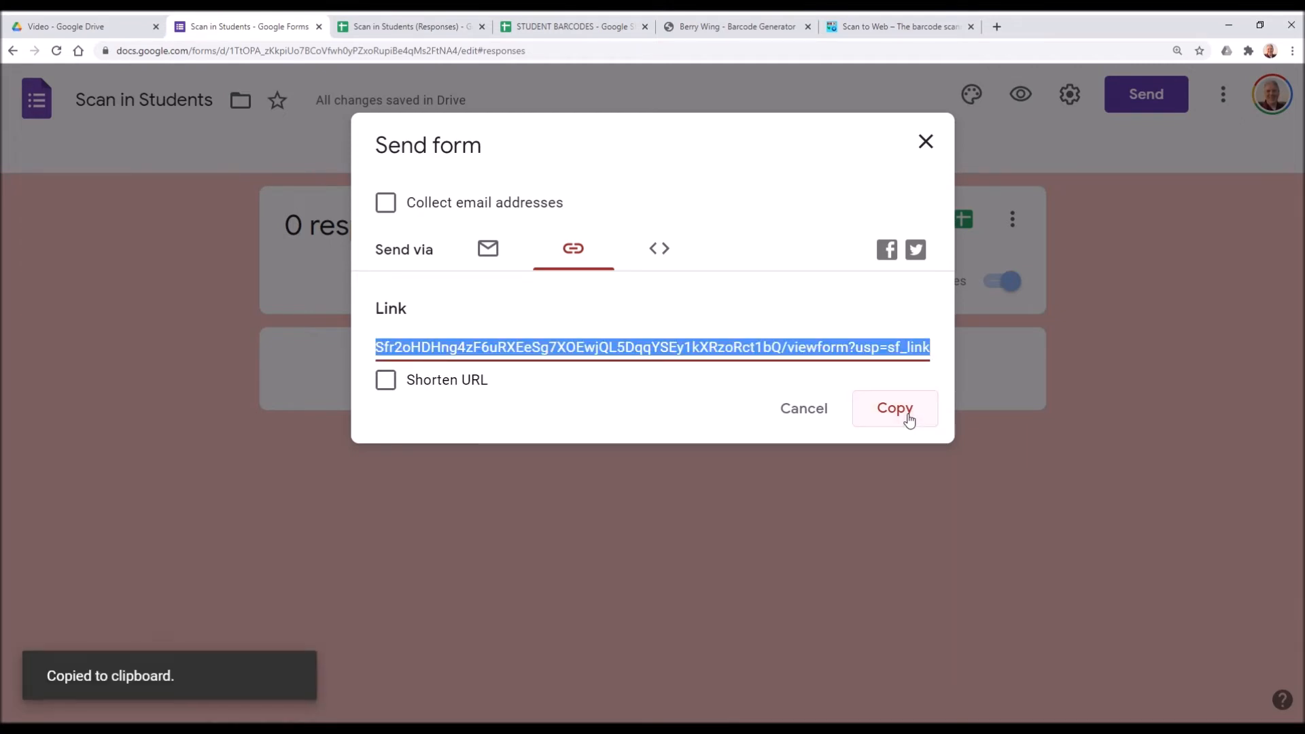
left_click(736, 26)
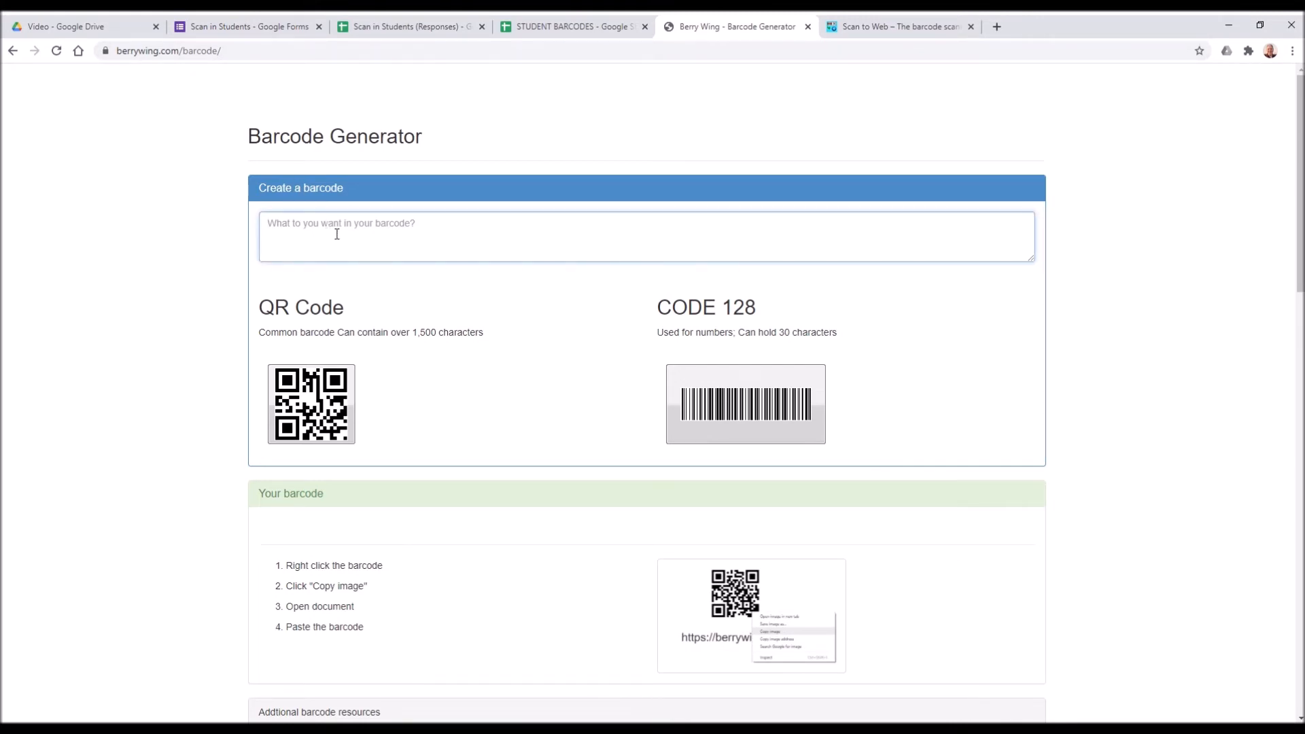
- Paste the Scan in Students form link into Berry Wing's barcode text box and choose QR Code
type("https://docs.google.com/forms/d/e/1FAIpQLSfr2oHDHng4zF6uRXEeSg7XOEwjQL5DqqYSEy1kXRzoRct1bQ/viewform?usp=sf_link")
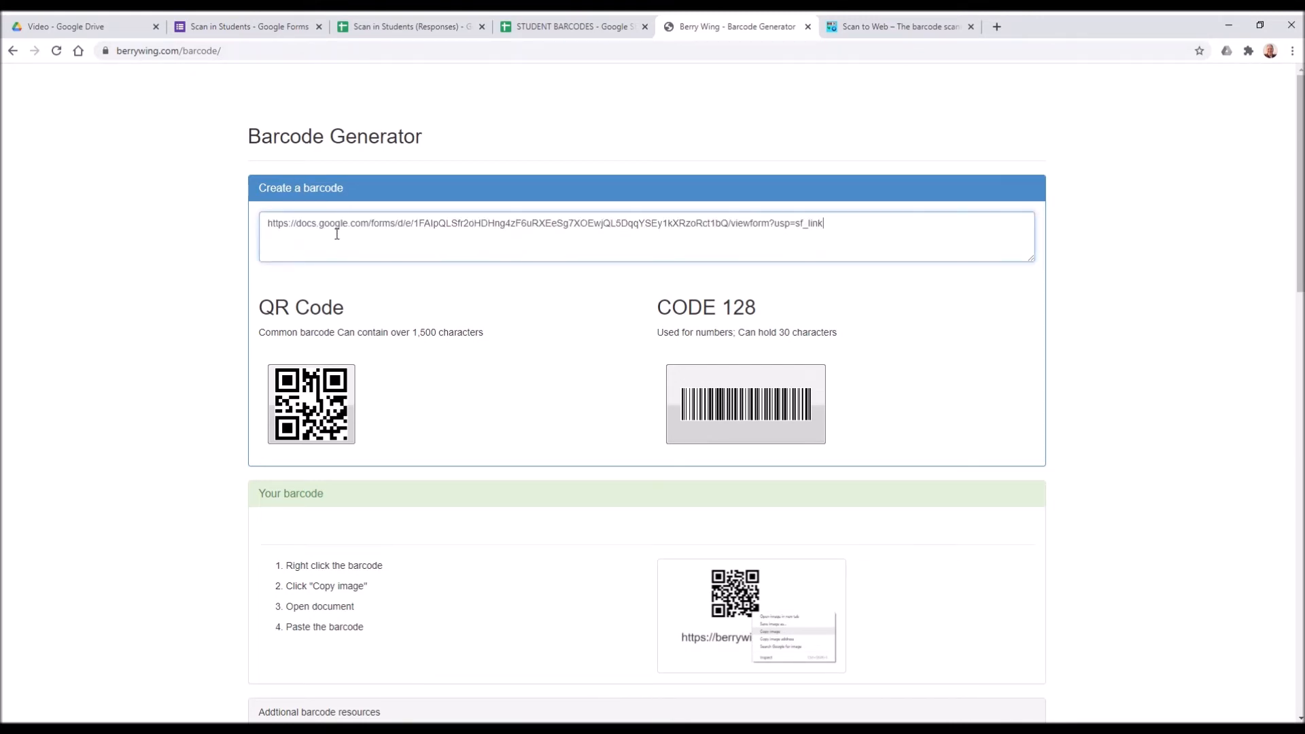
left_click(310, 404)
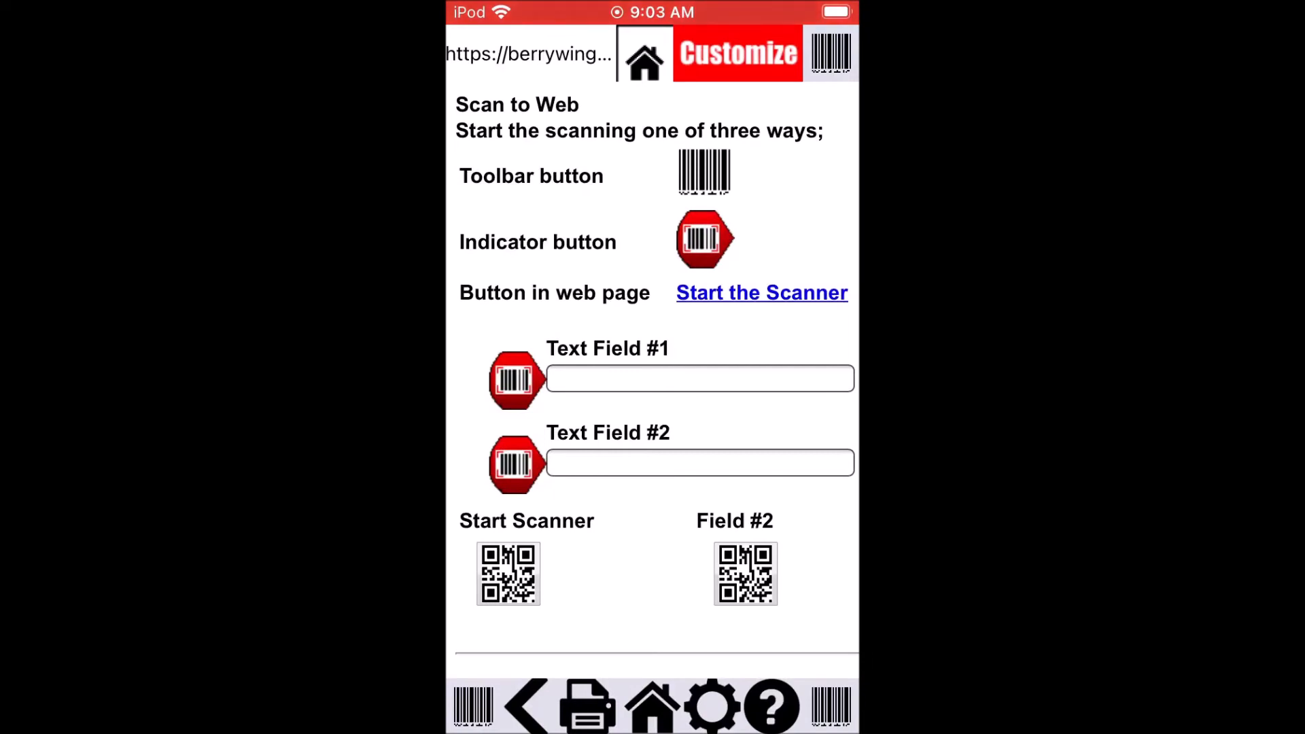
left_click(736, 52)
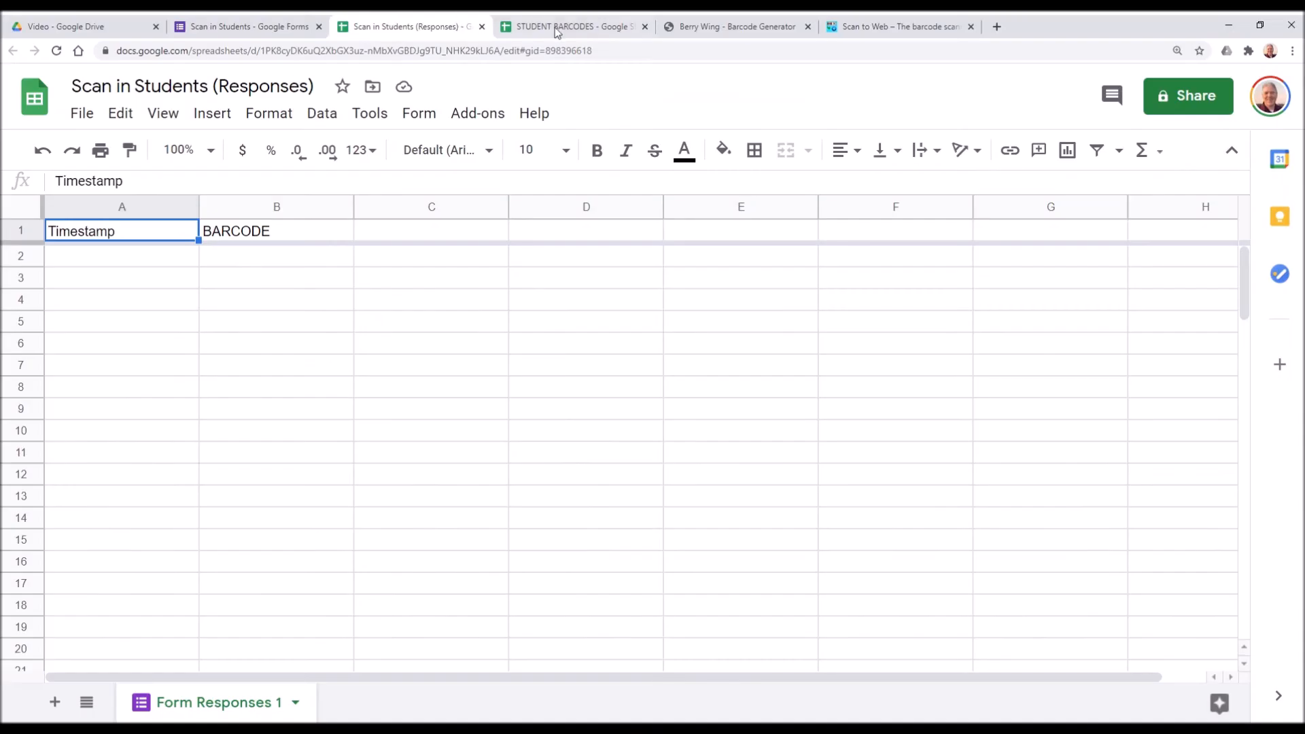
- Switch to the STUDENT BARCODES tab showing the BC202 sheet of student QR codes
left_click(572, 26)
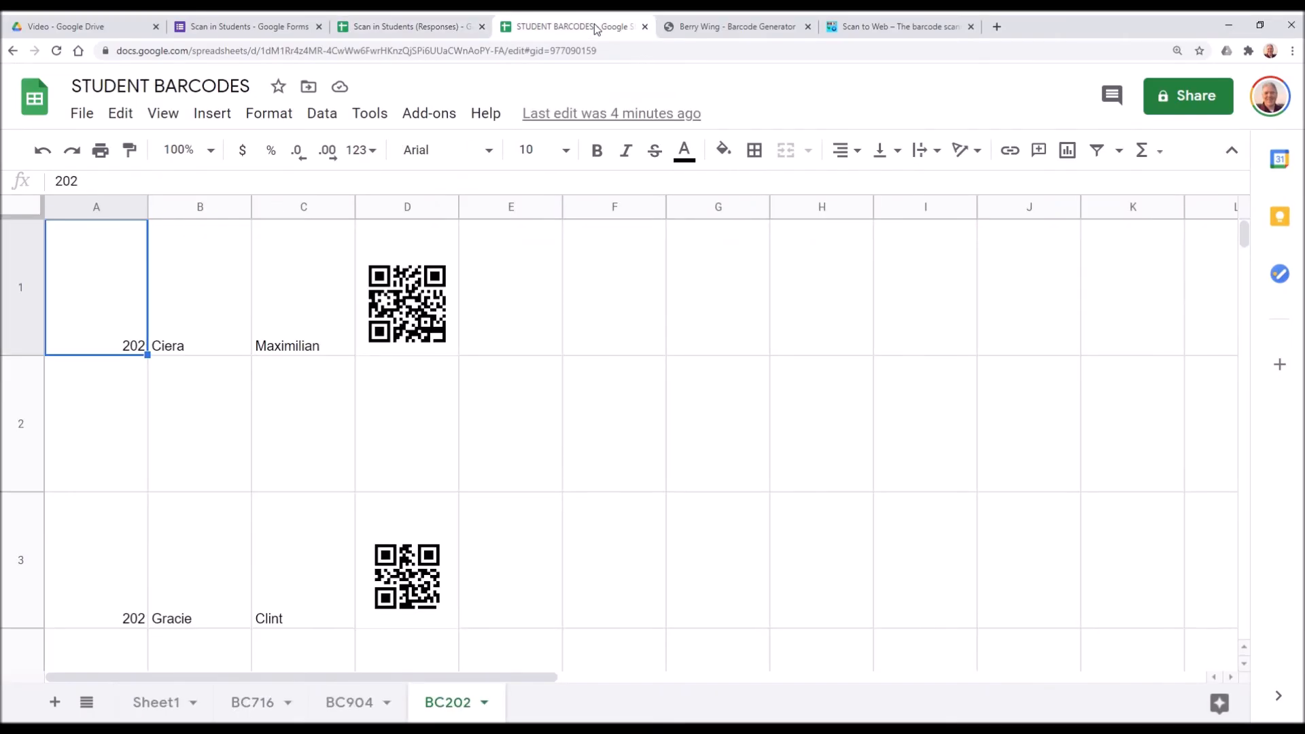
mouse_move(746, 135)
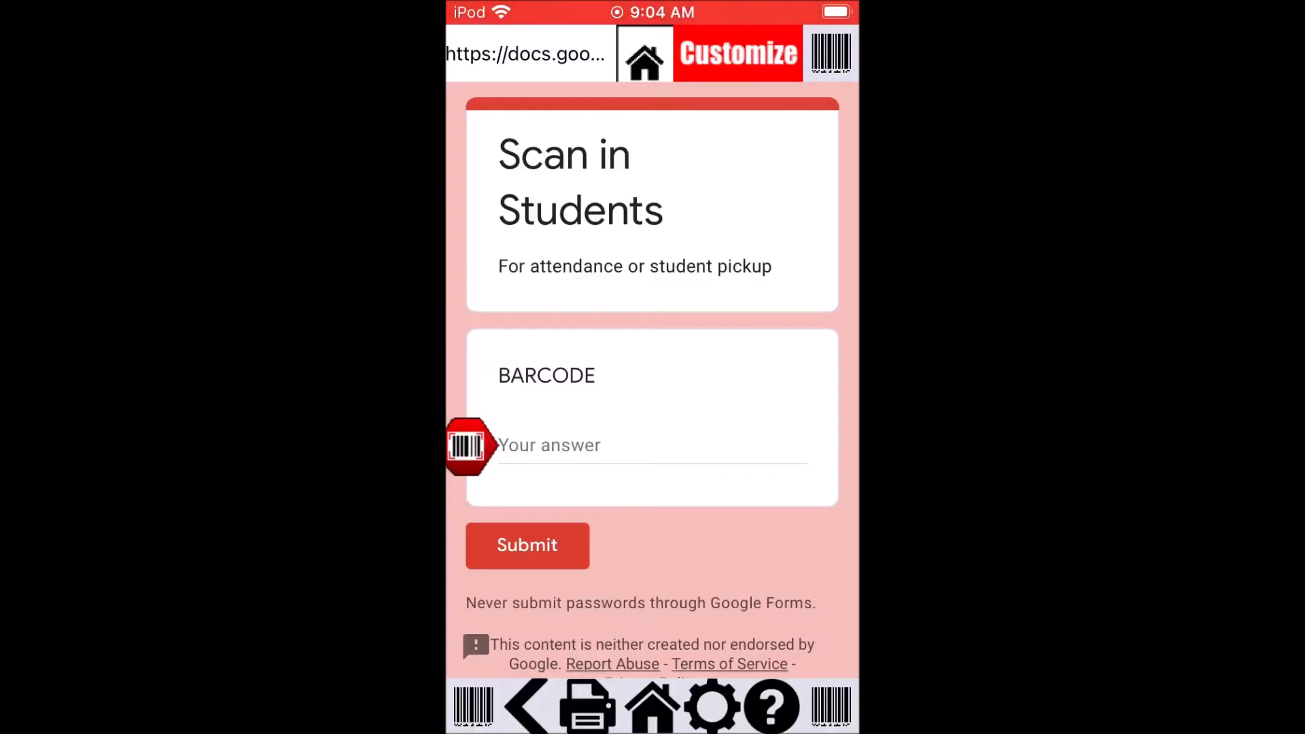
- Scan a room 202 student's QR code into the BARCODE field and submit the form
left_click(469, 445)
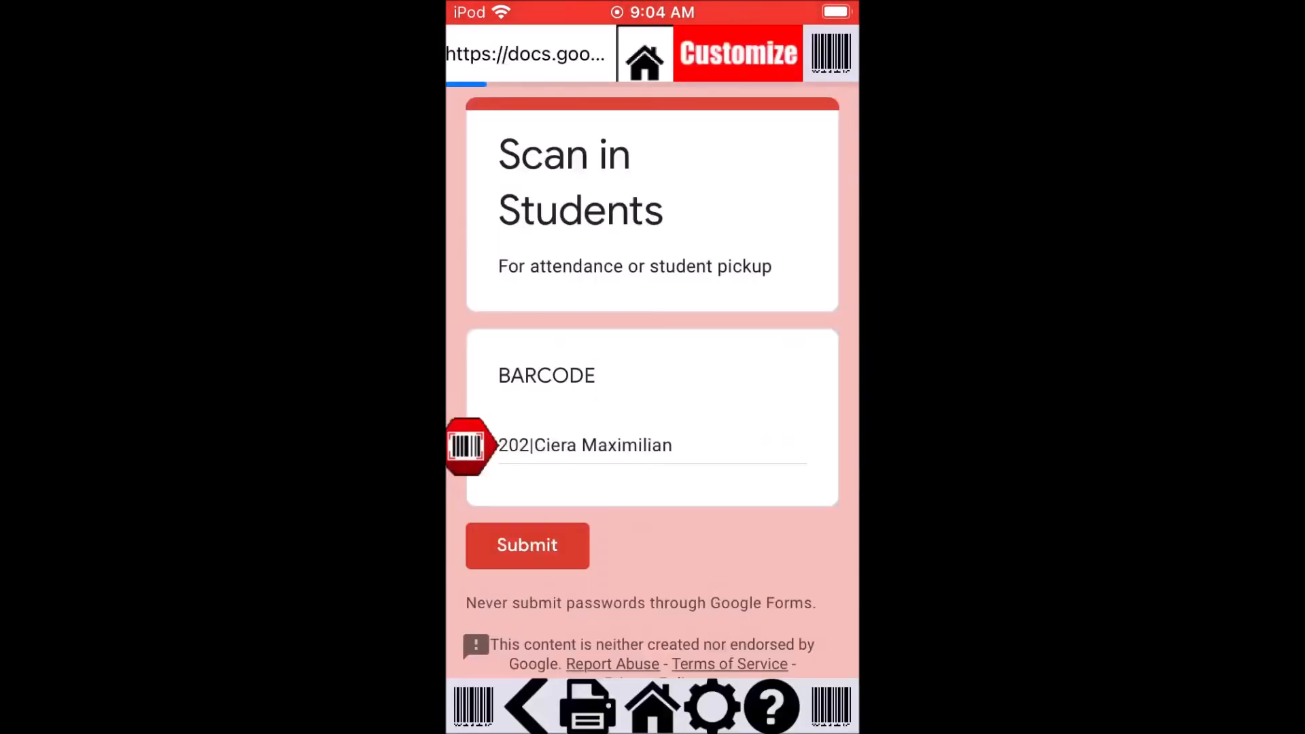
left_click(527, 546)
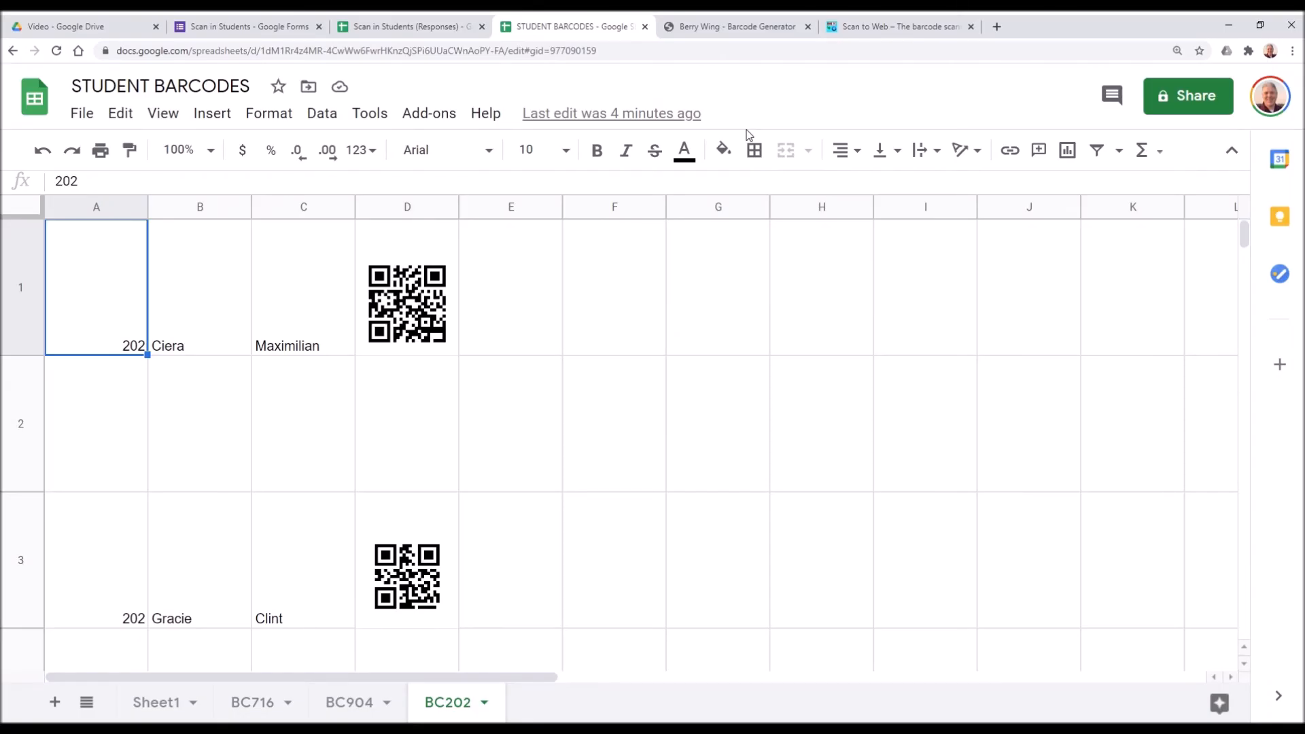
- Switch to the Scan in Students (Responses) tab showing the timestamped scan entries
left_click(408, 25)
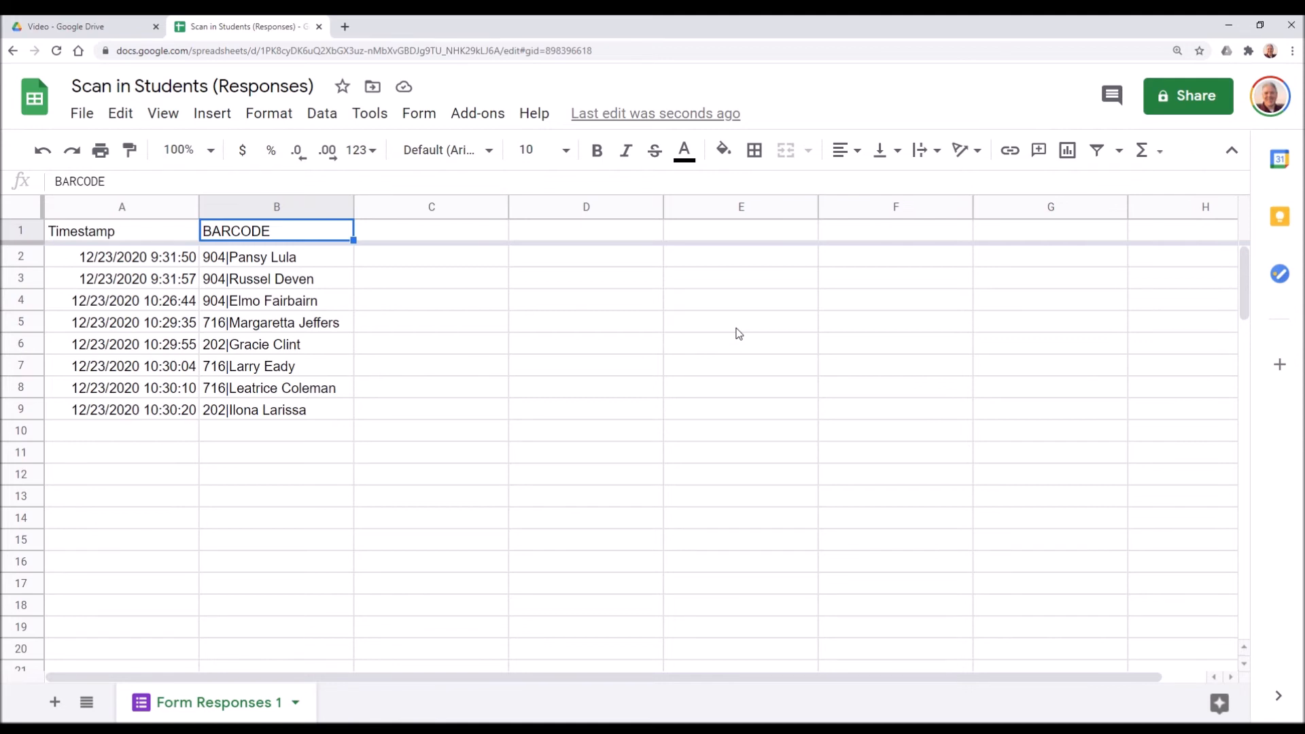
mouse_move(287, 208)
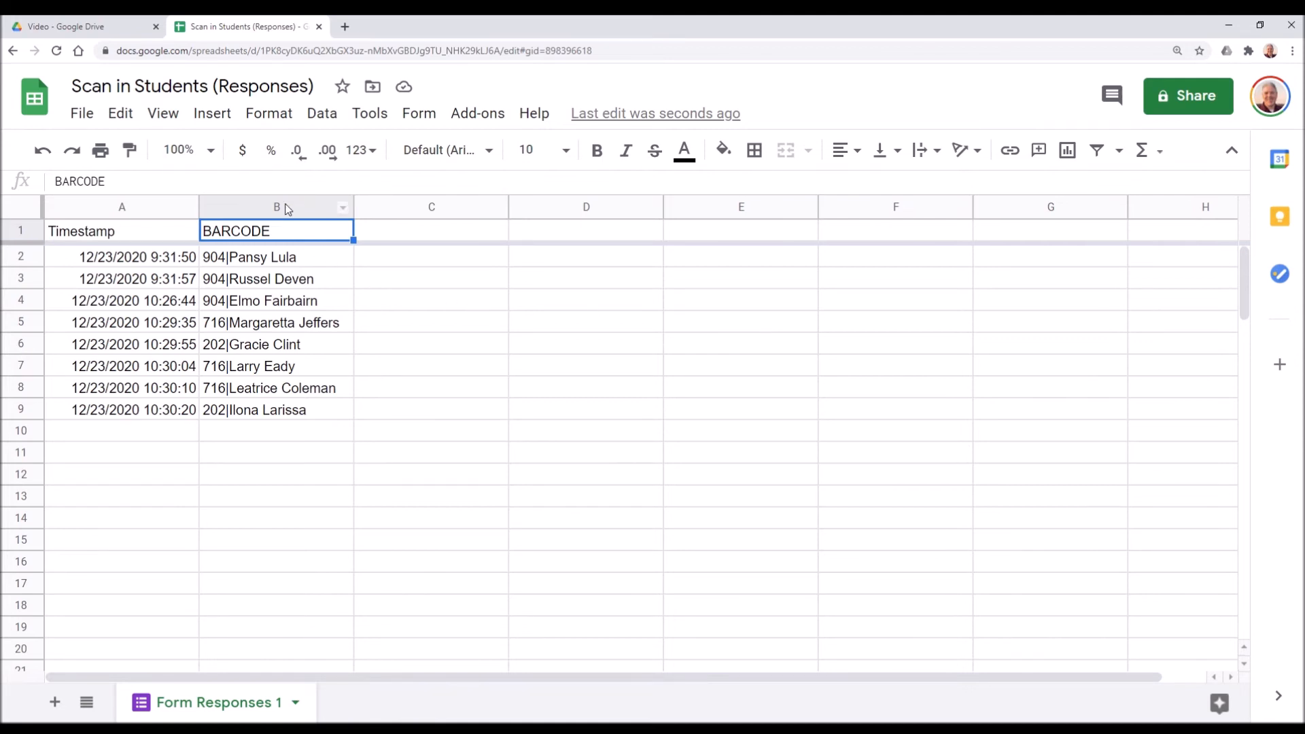
mouse_move(252, 385)
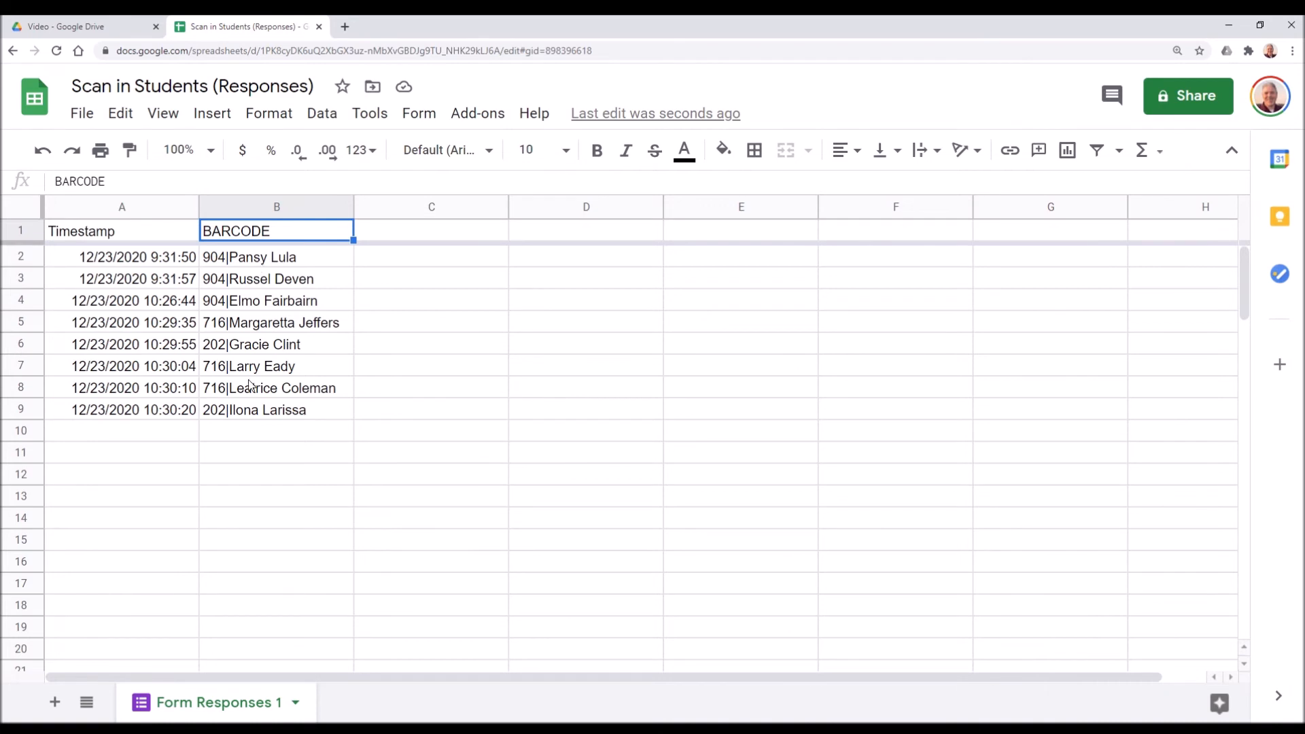
mouse_move(252, 416)
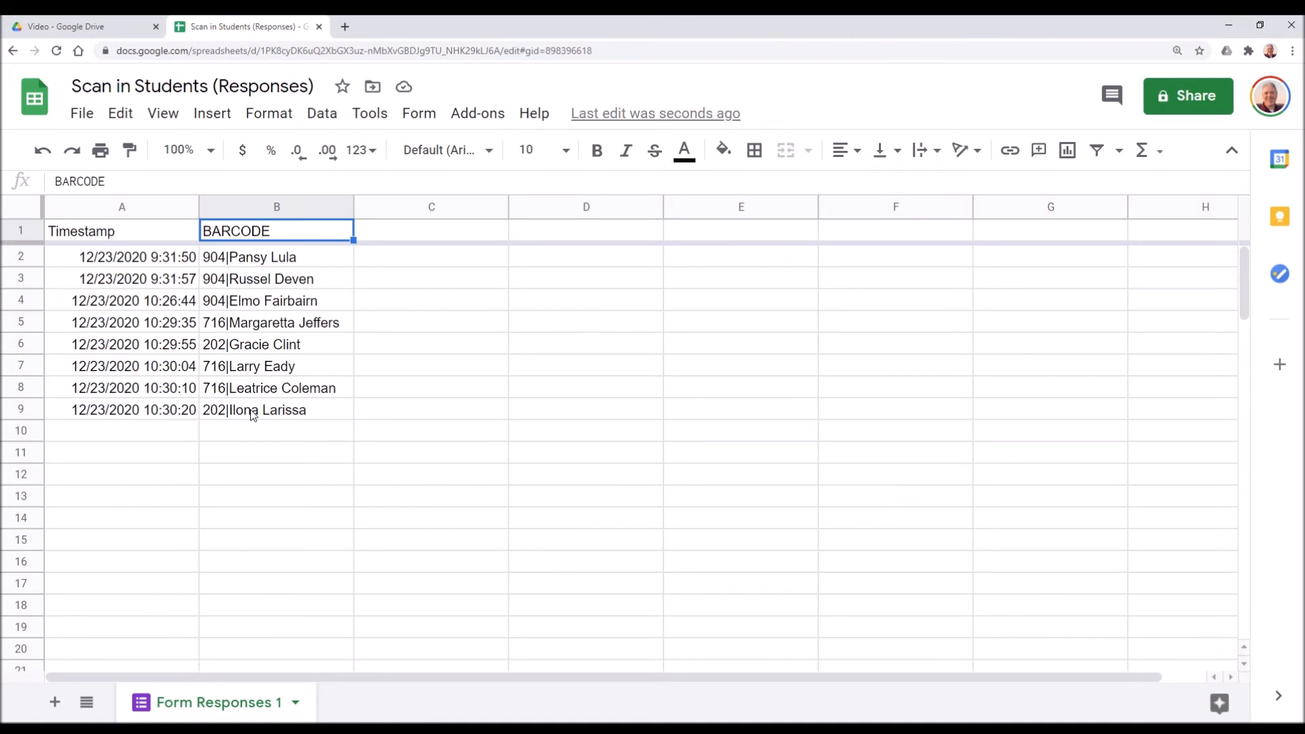
mouse_move(278, 221)
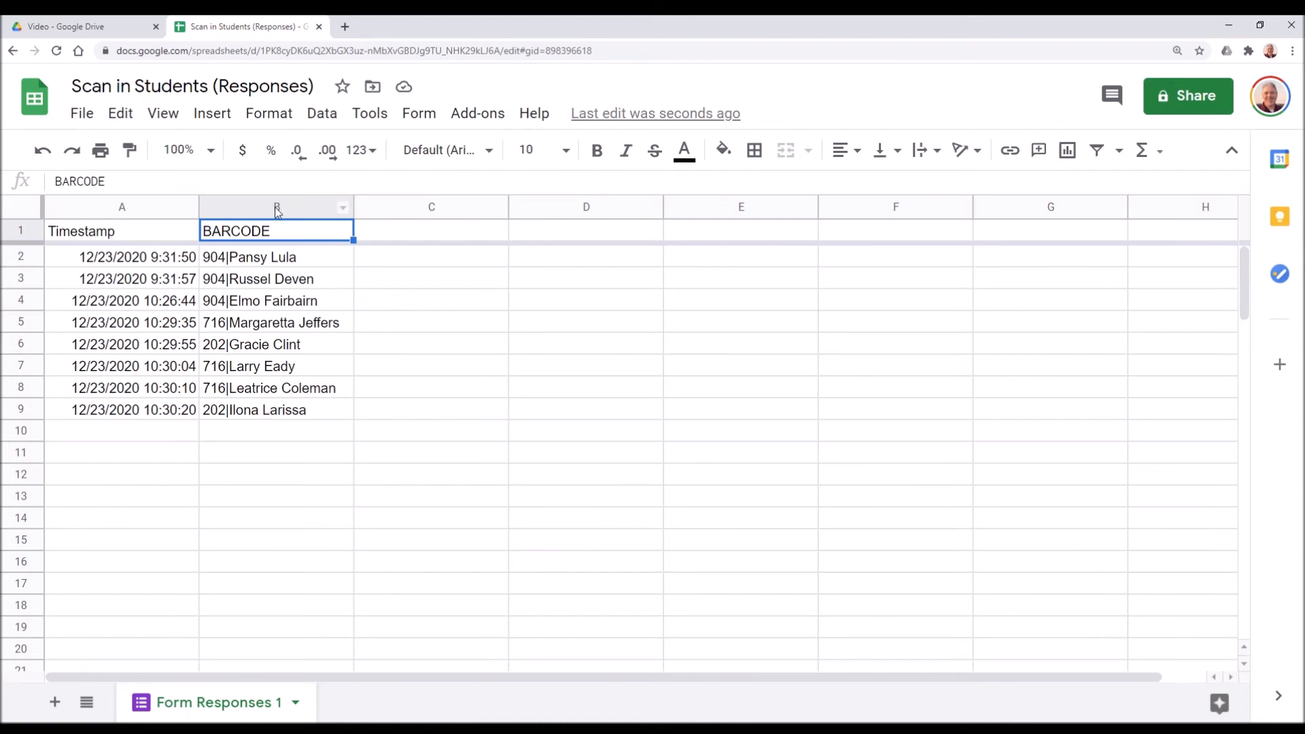
- Name the BARCODE column B of Form Responses 1 'ScannedIn' via Data > Named ranges
left_click(276, 206)
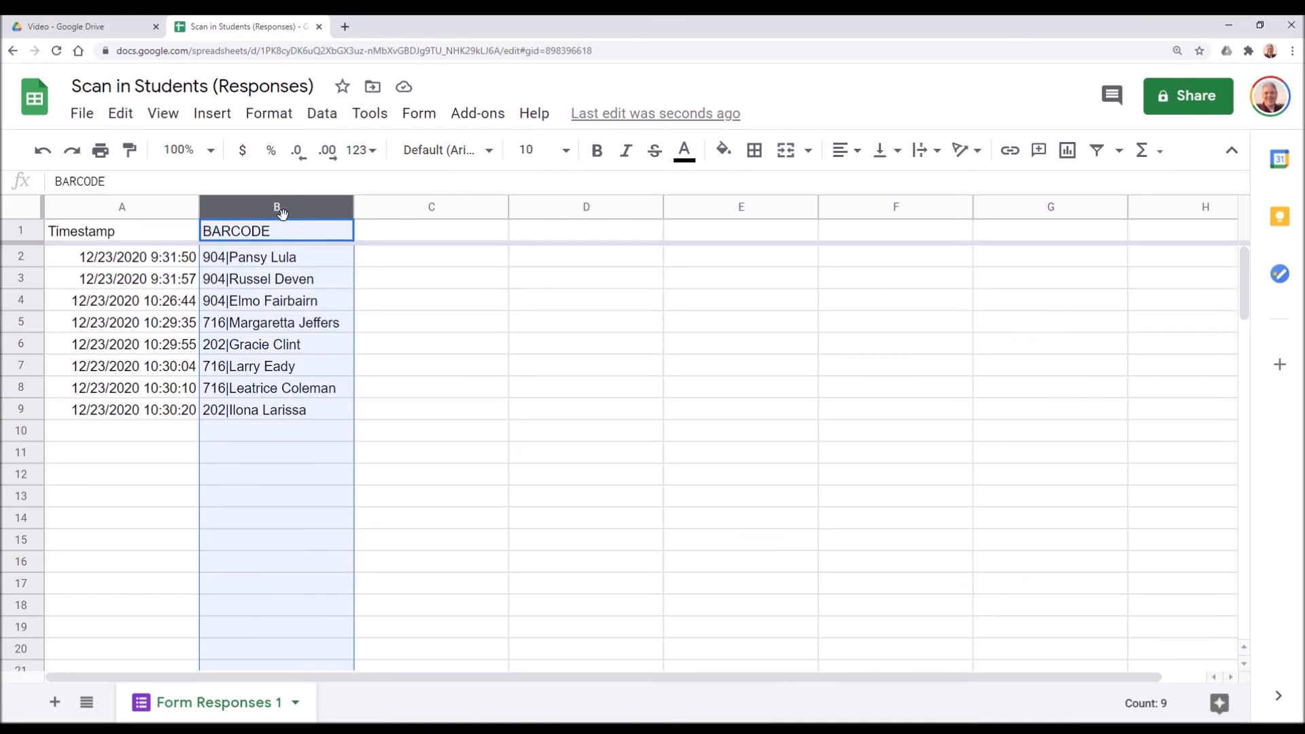
mouse_move(283, 207)
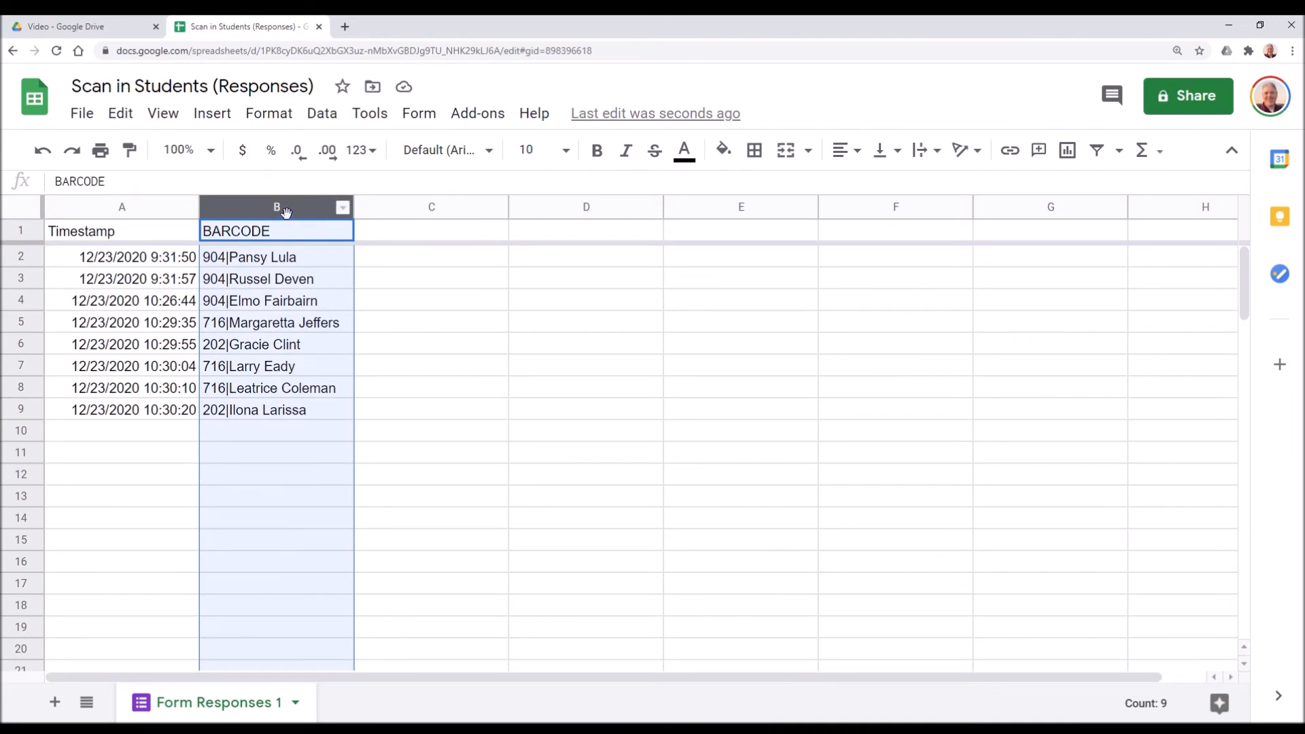
mouse_move(283, 218)
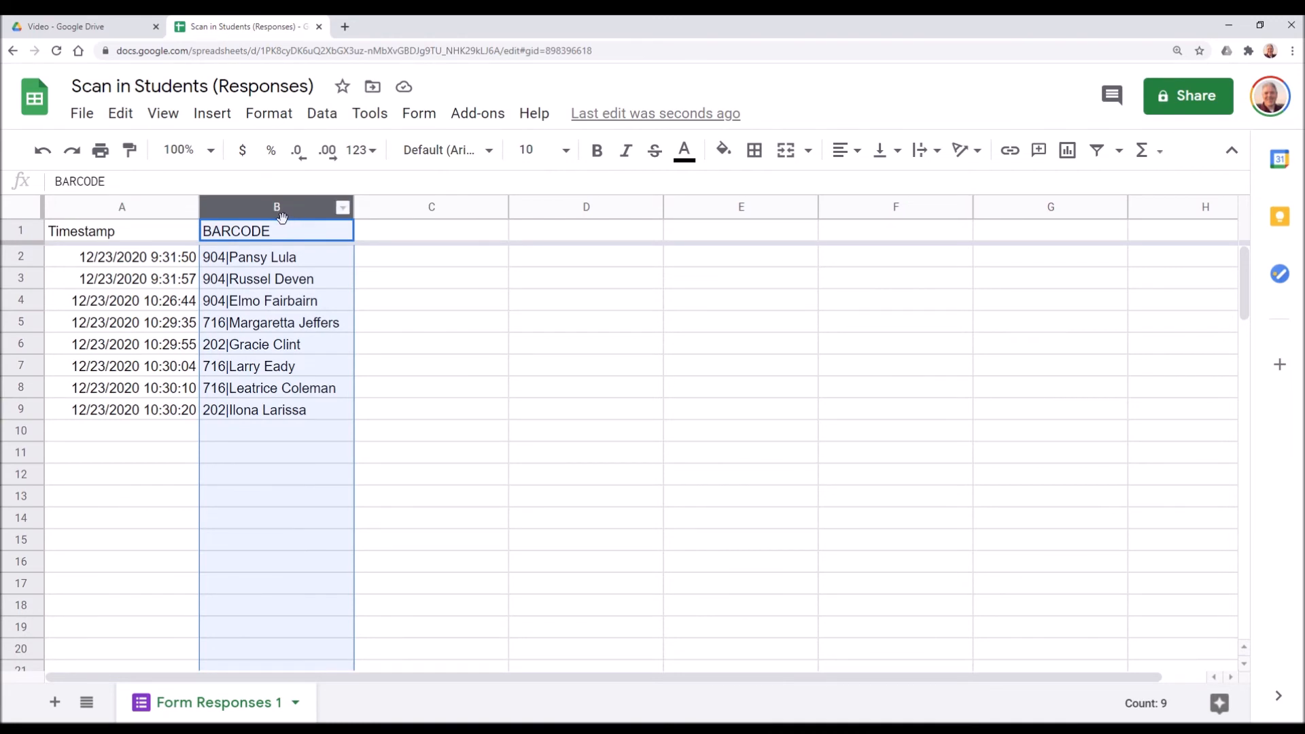
mouse_move(323, 114)
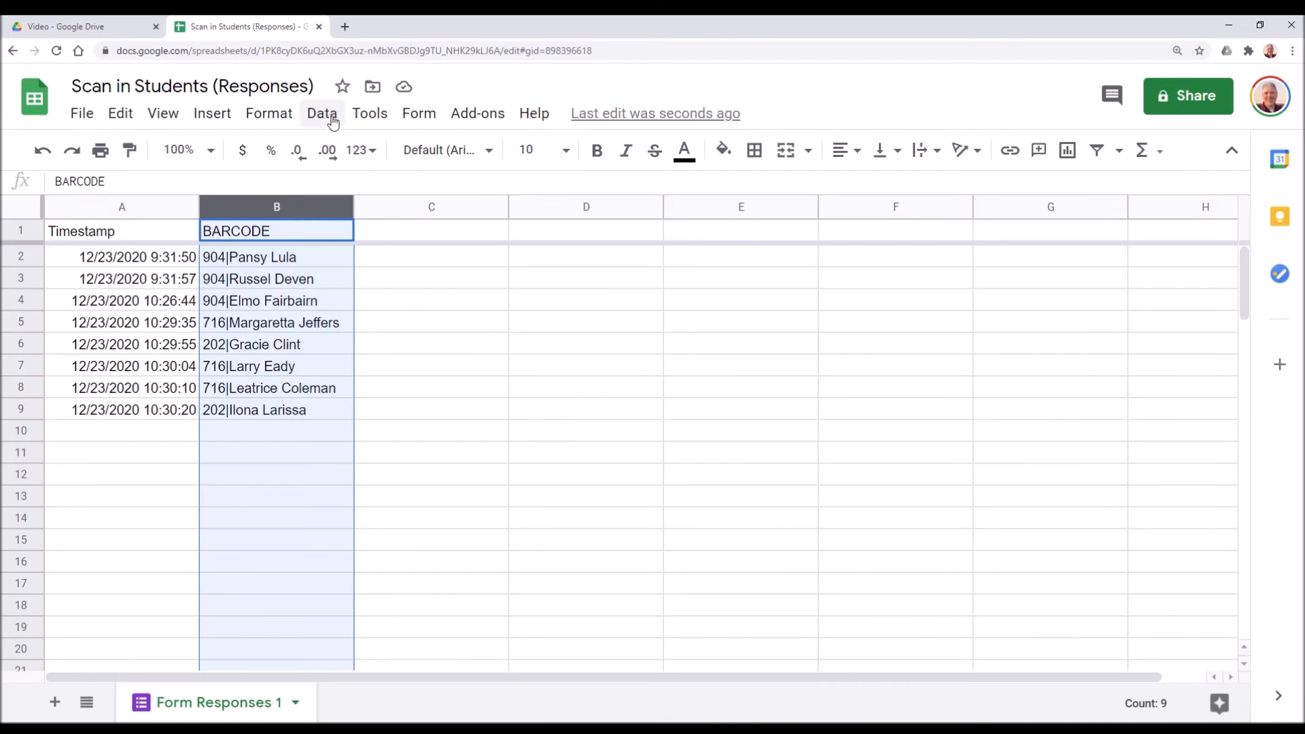
left_click(321, 113)
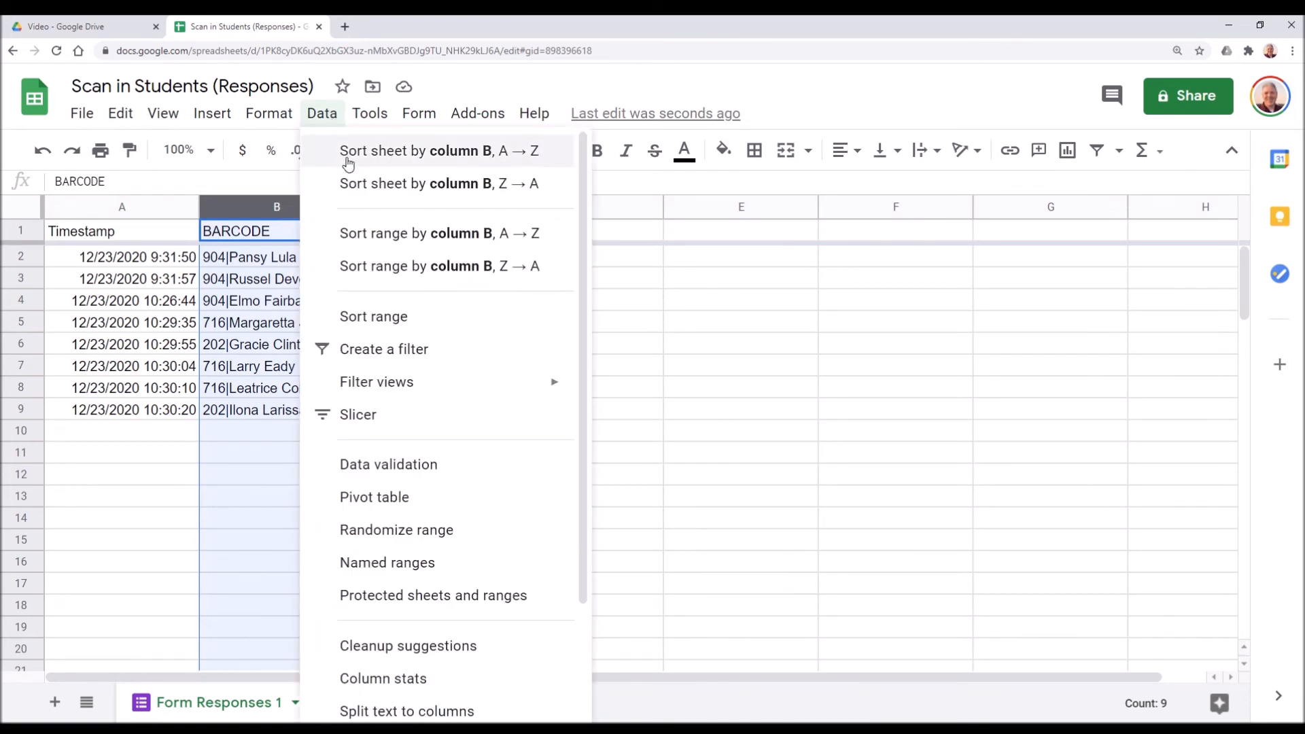
left_click(386, 562)
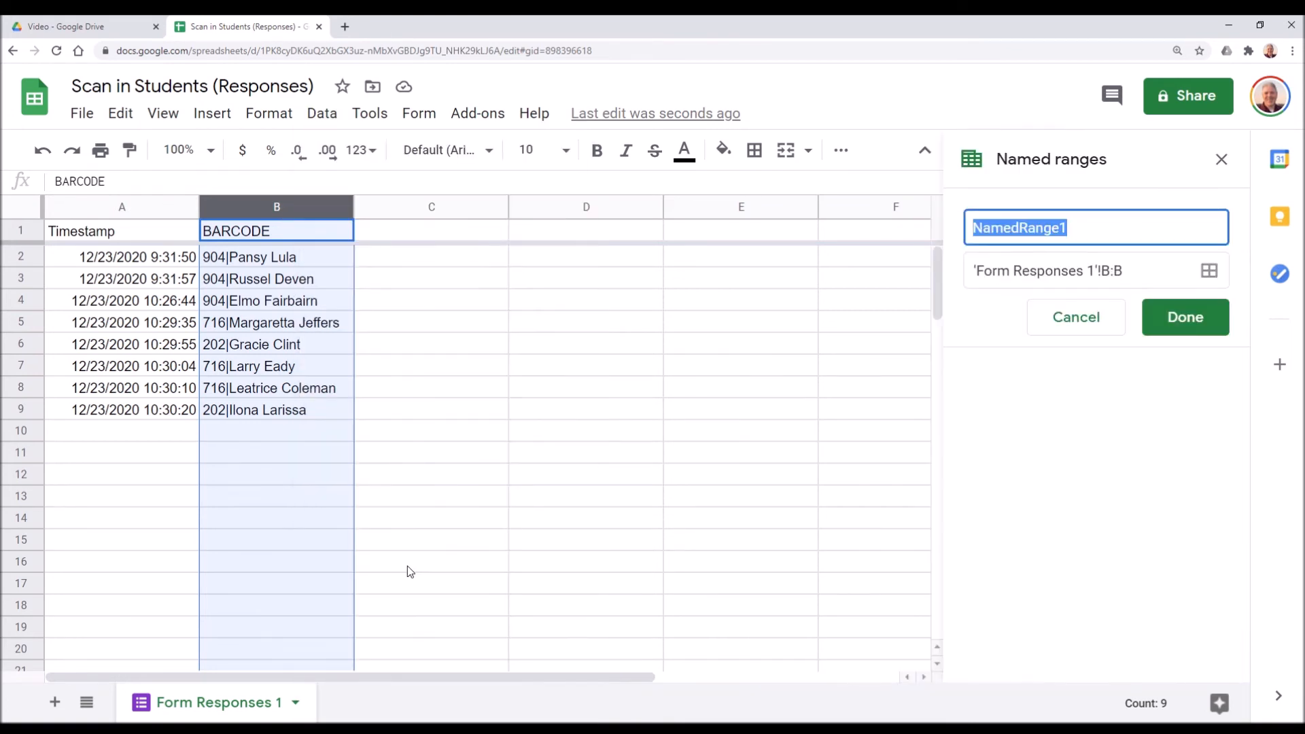
mouse_move(920, 225)
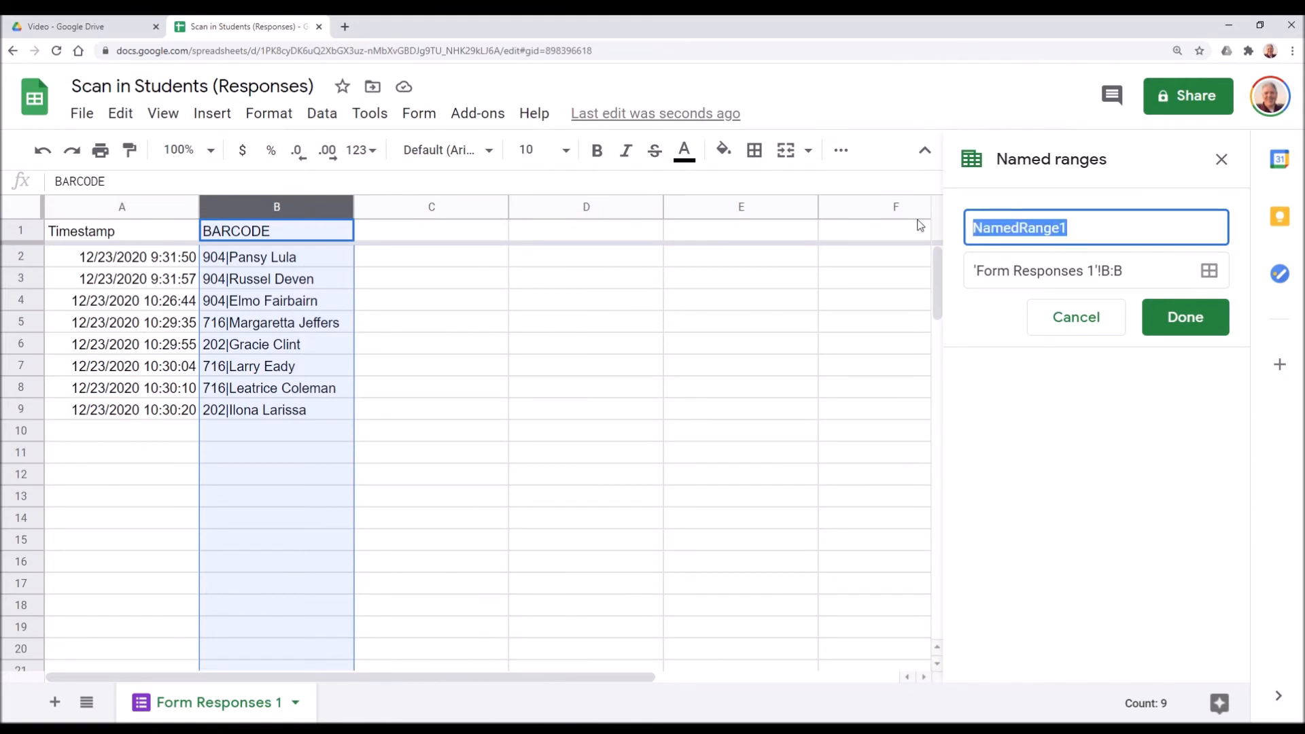
type("Sc")
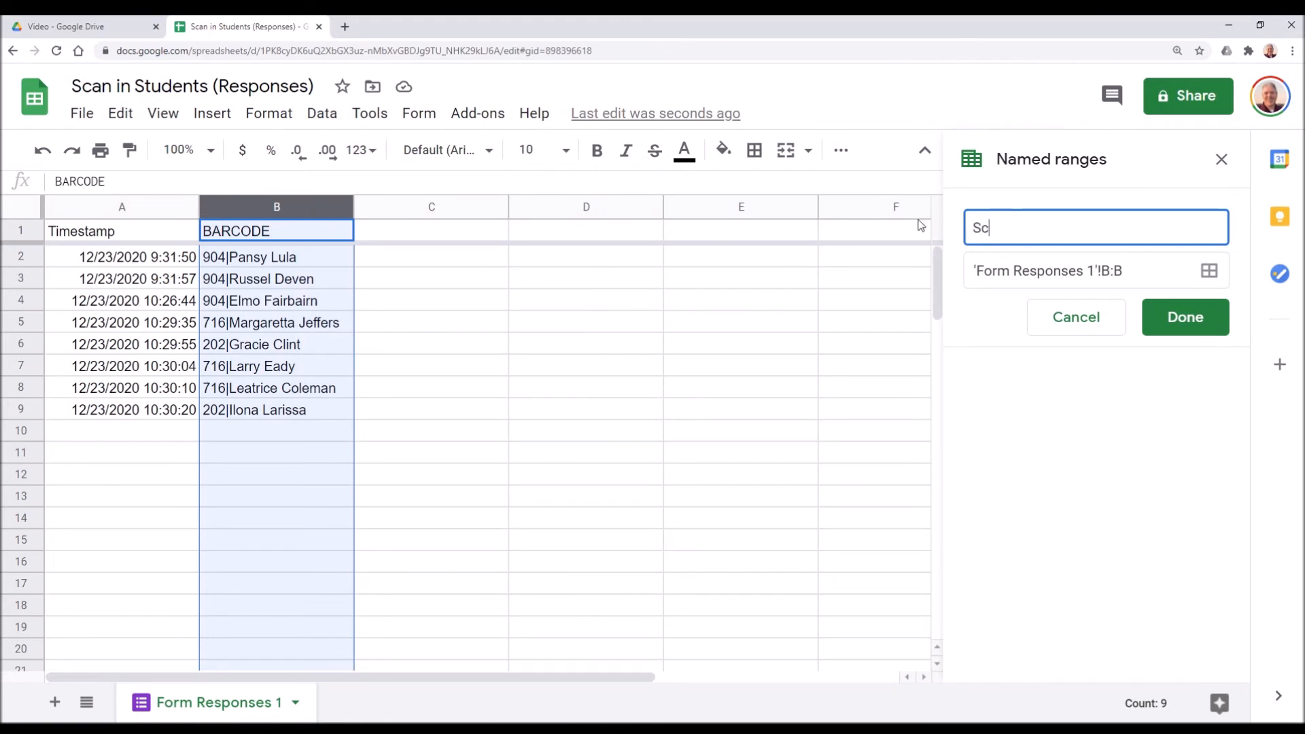
type("annedIn")
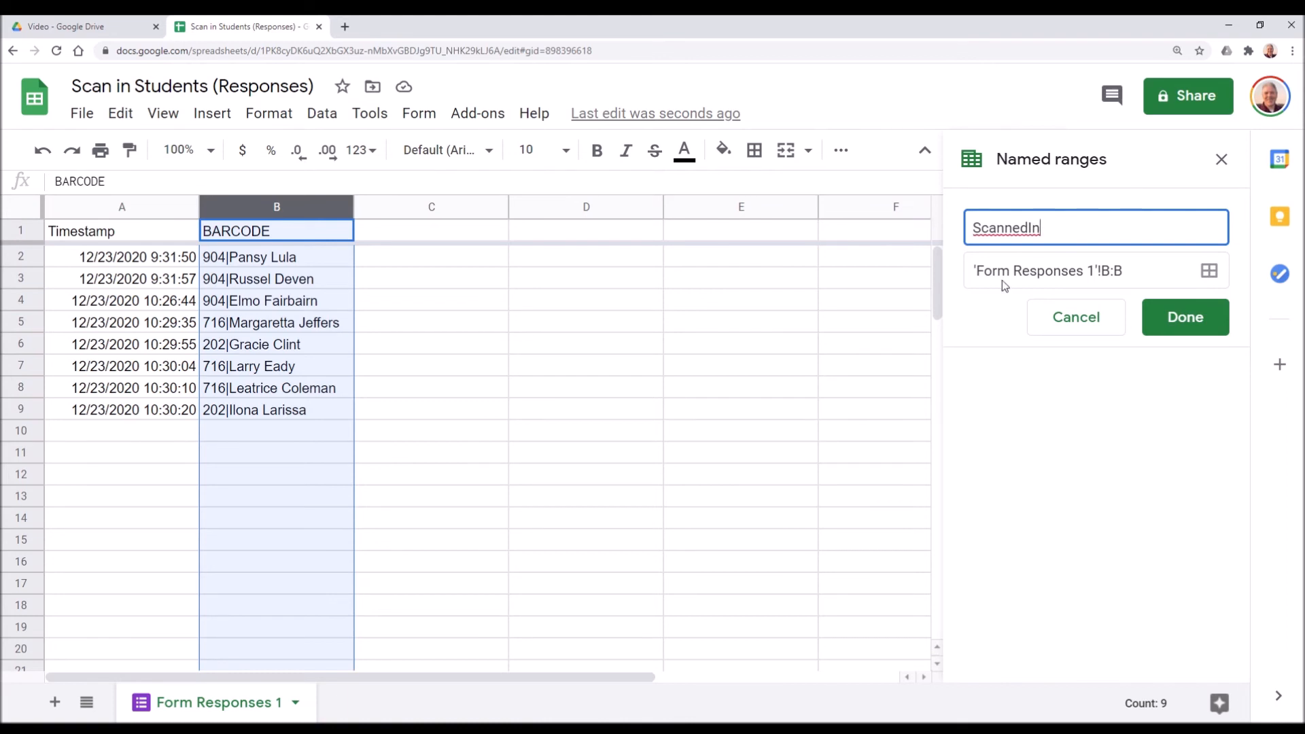
left_click(1184, 316)
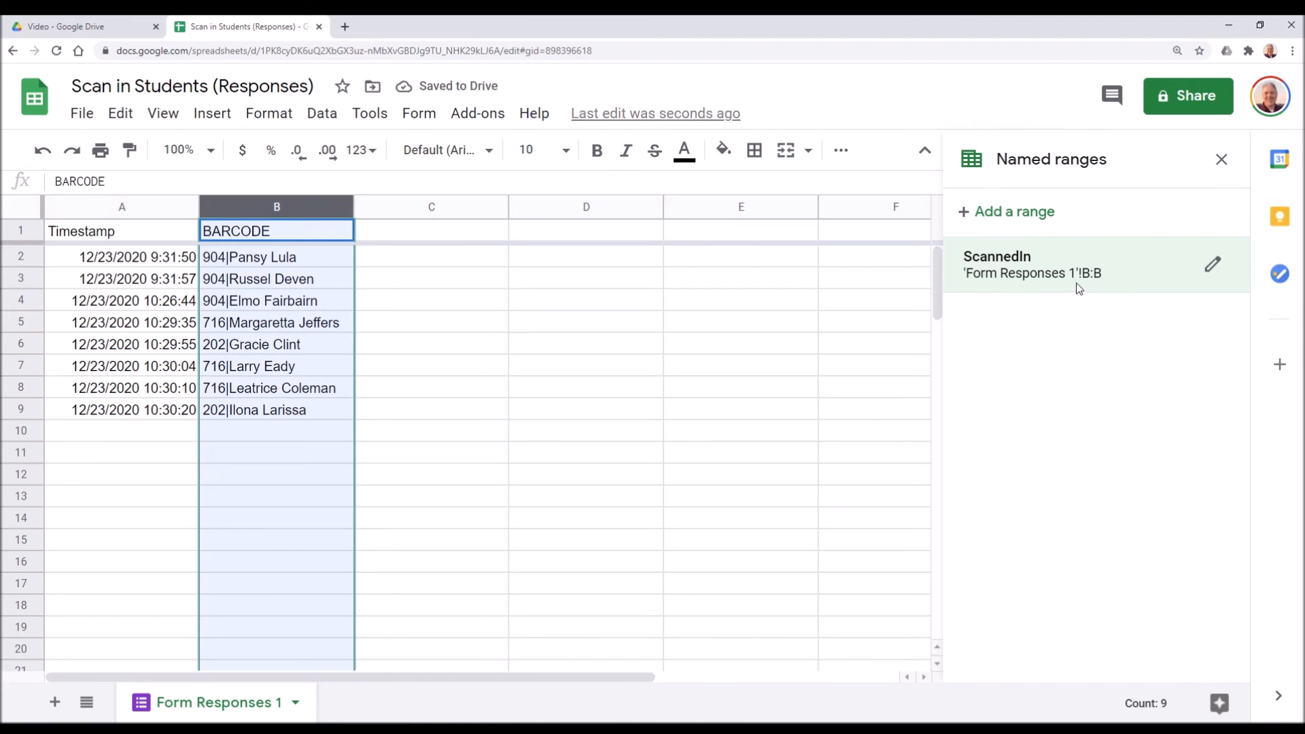
mouse_move(850, 418)
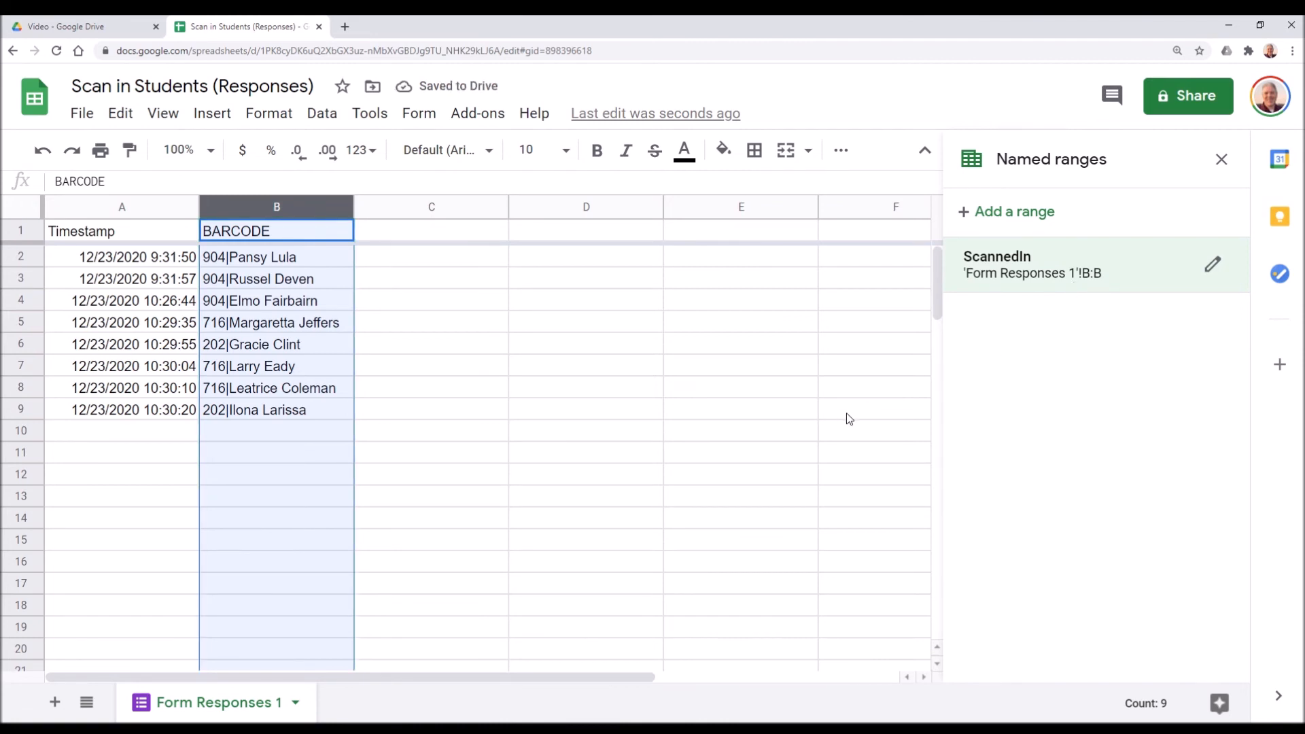
mouse_move(1018, 403)
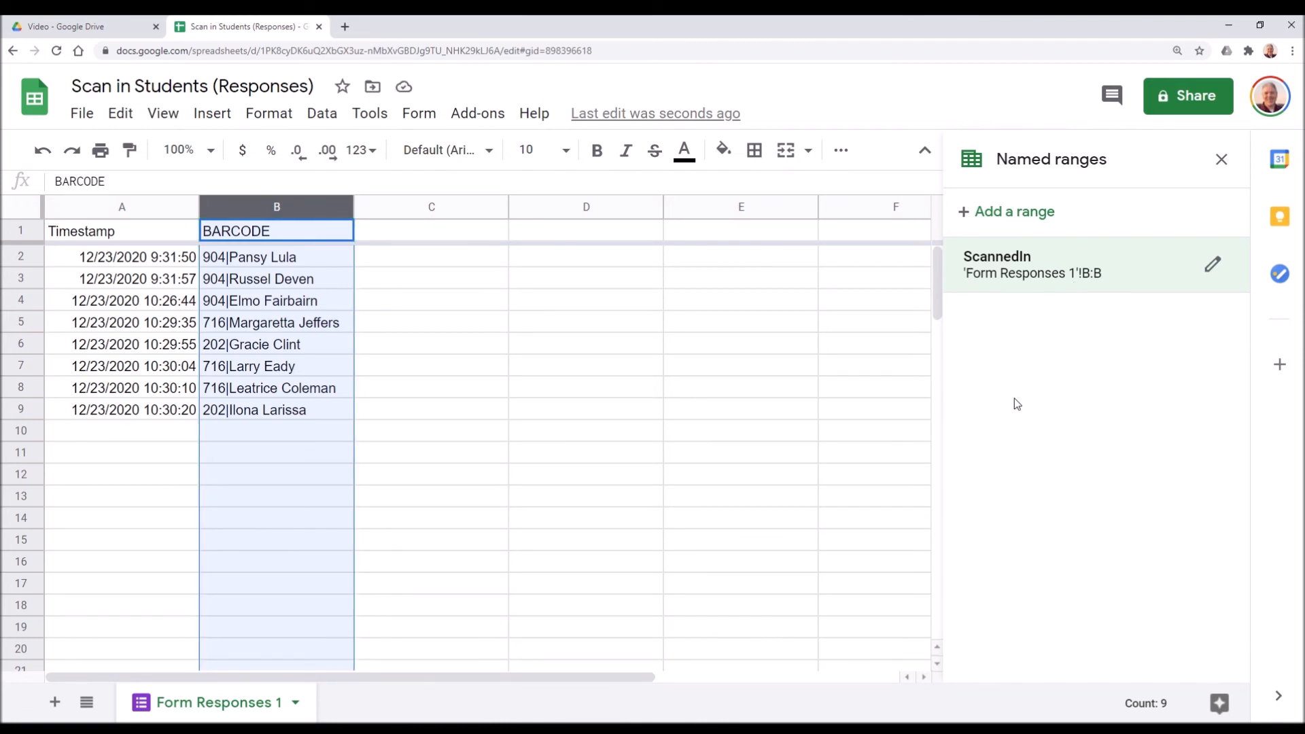
- Close the named ranges panel, add a new sheet and rename it 904
left_click(1221, 159)
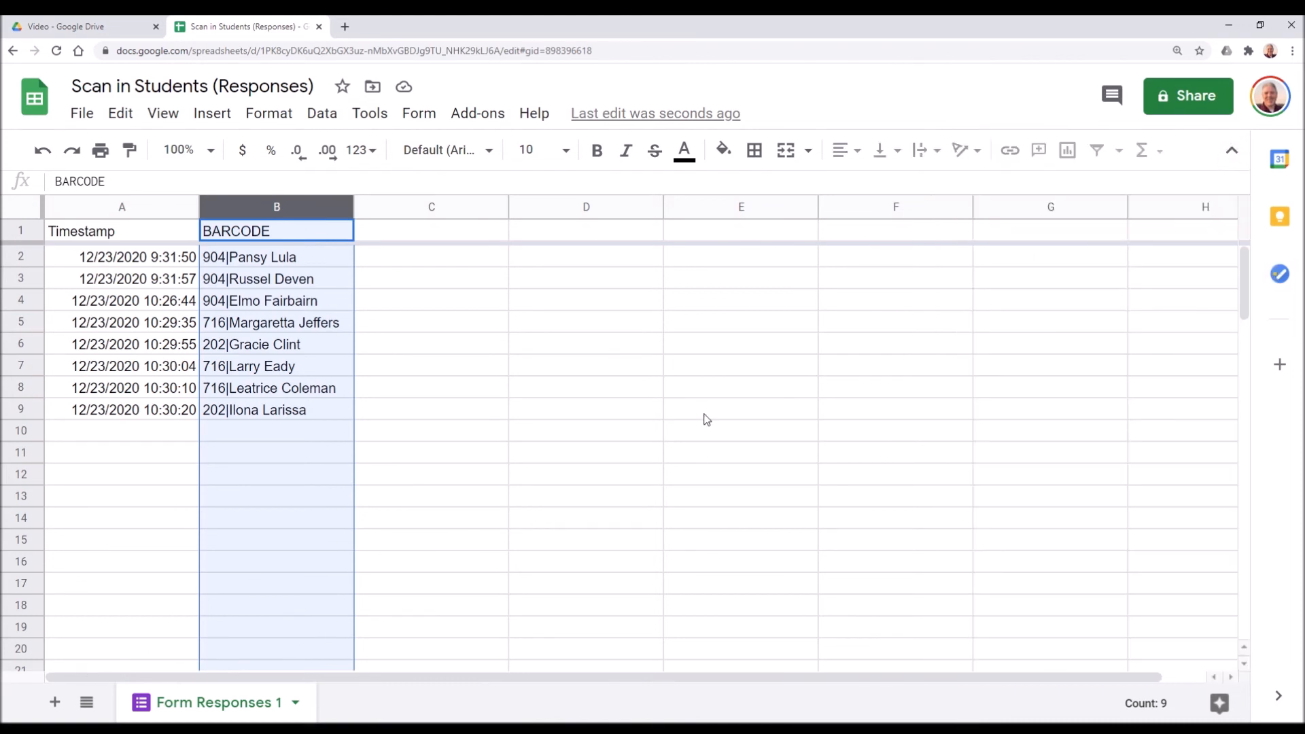
left_click(54, 702)
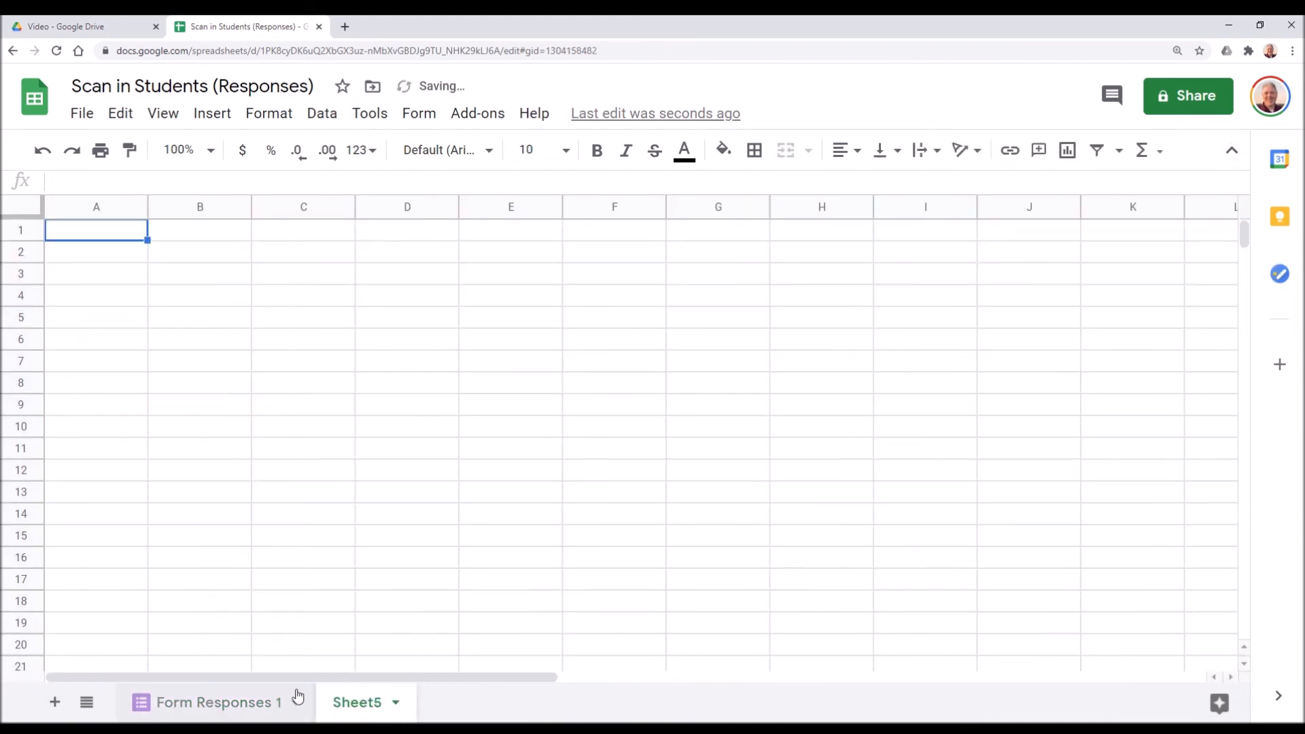
right_click(357, 702)
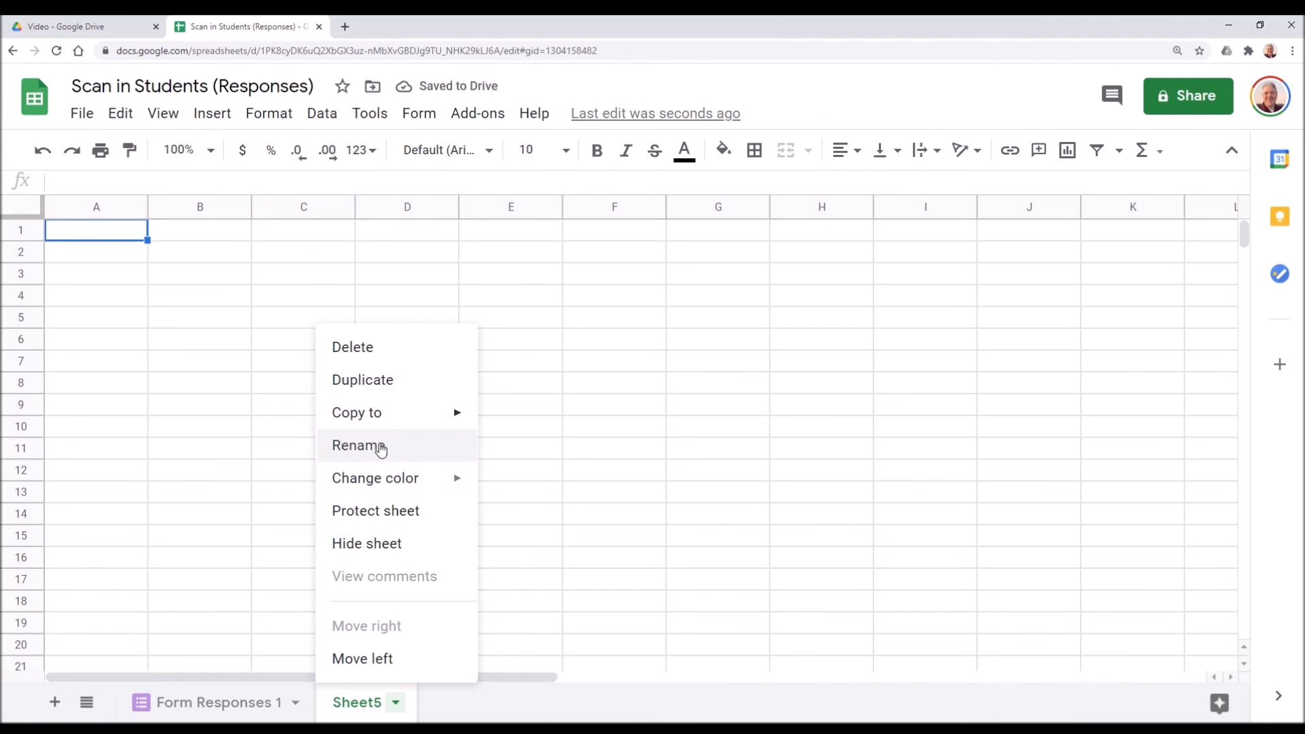
left_click(359, 446)
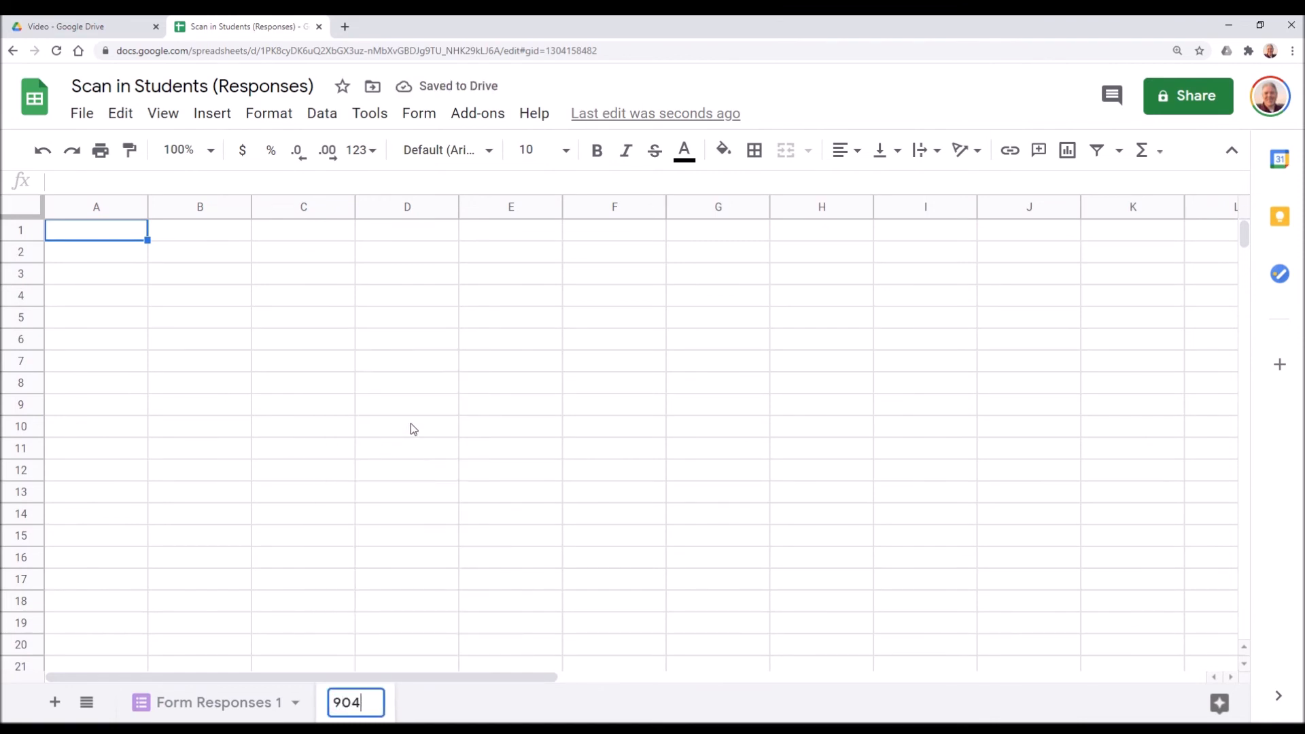
key("Return")
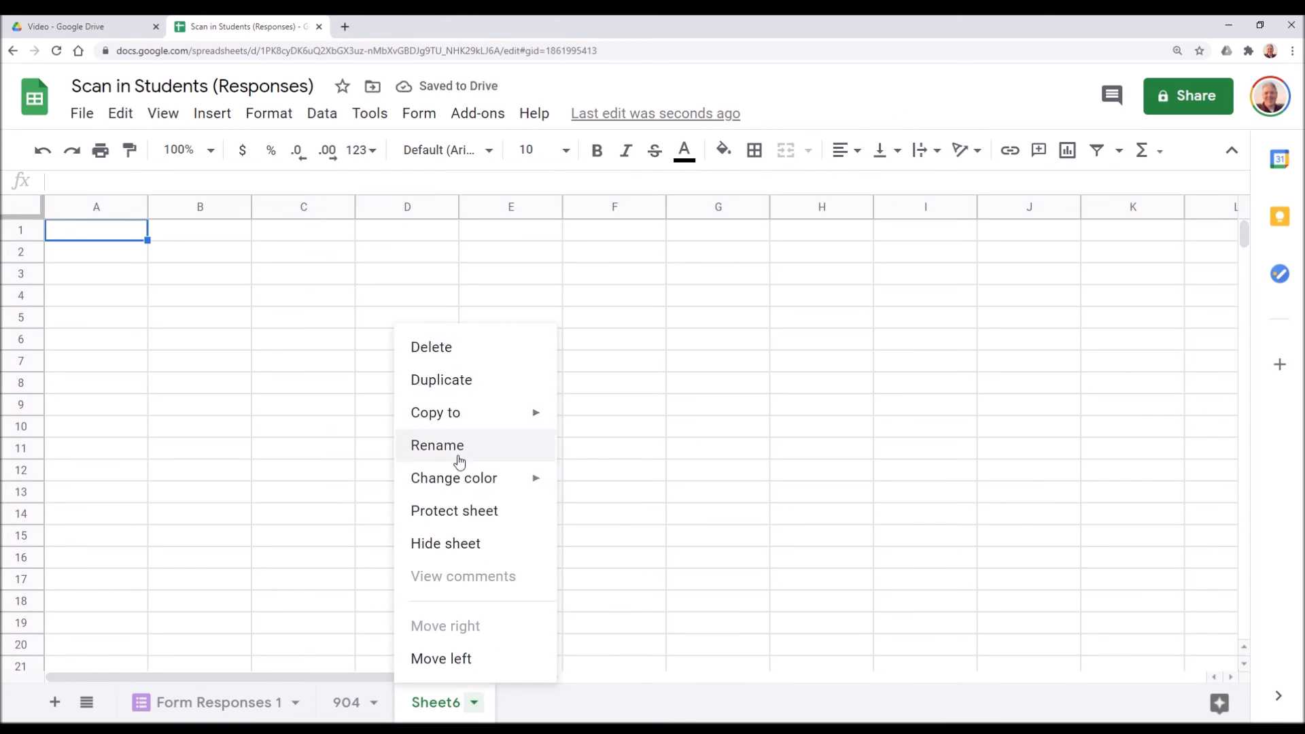
- Rename the other new sheets 716 and 202, then go to the 904 sheet
left_click(438, 445)
type("716")
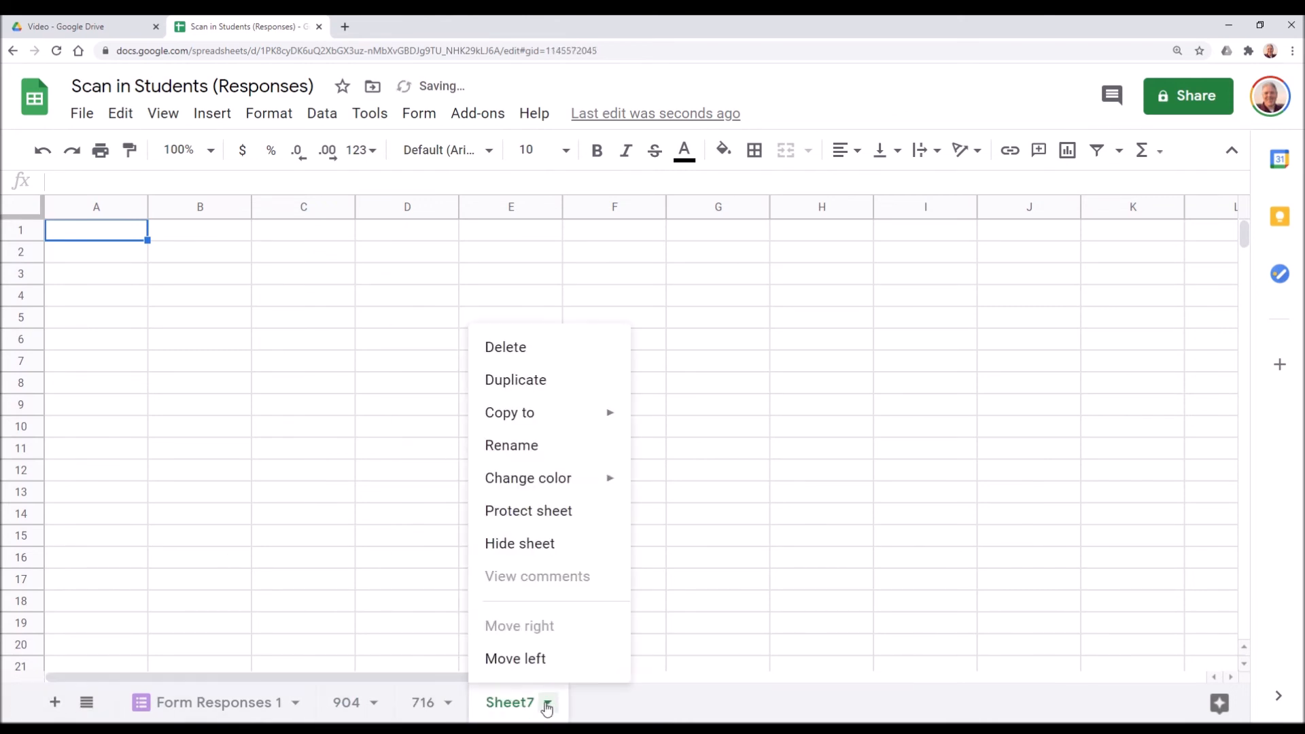
left_click(511, 446)
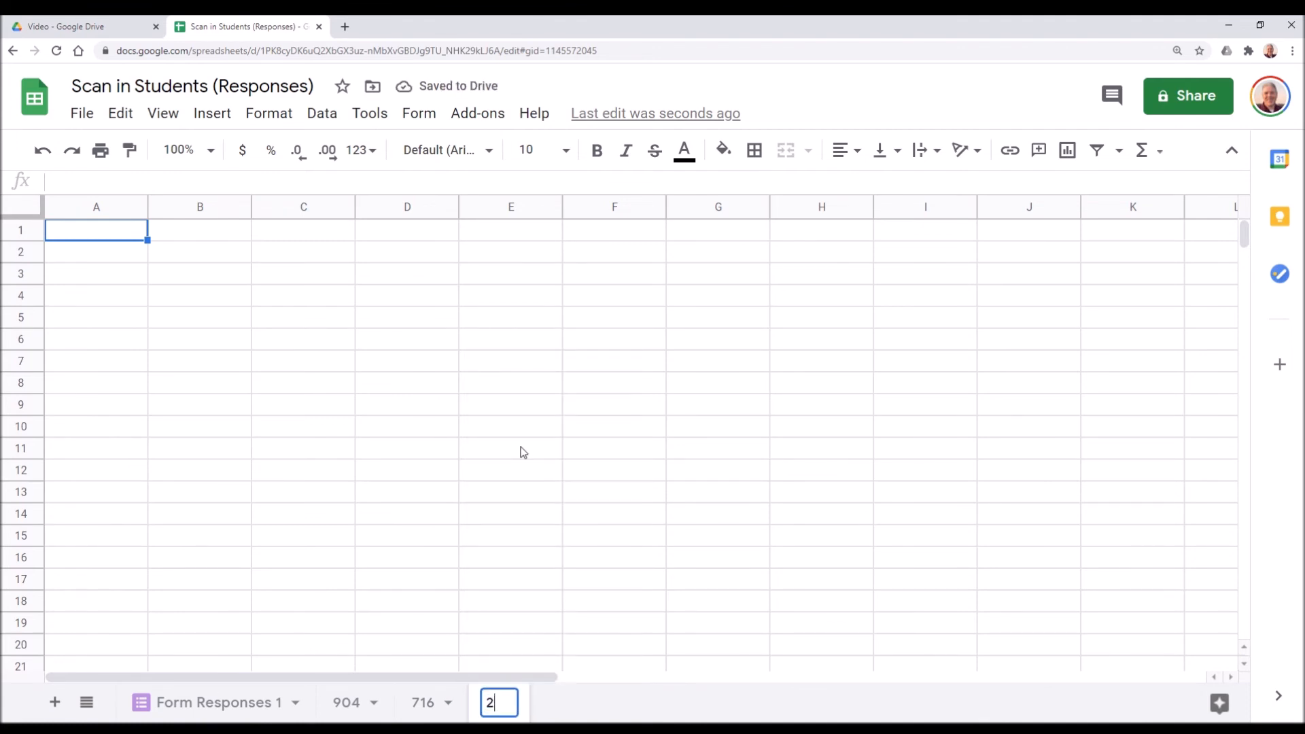
type("02")
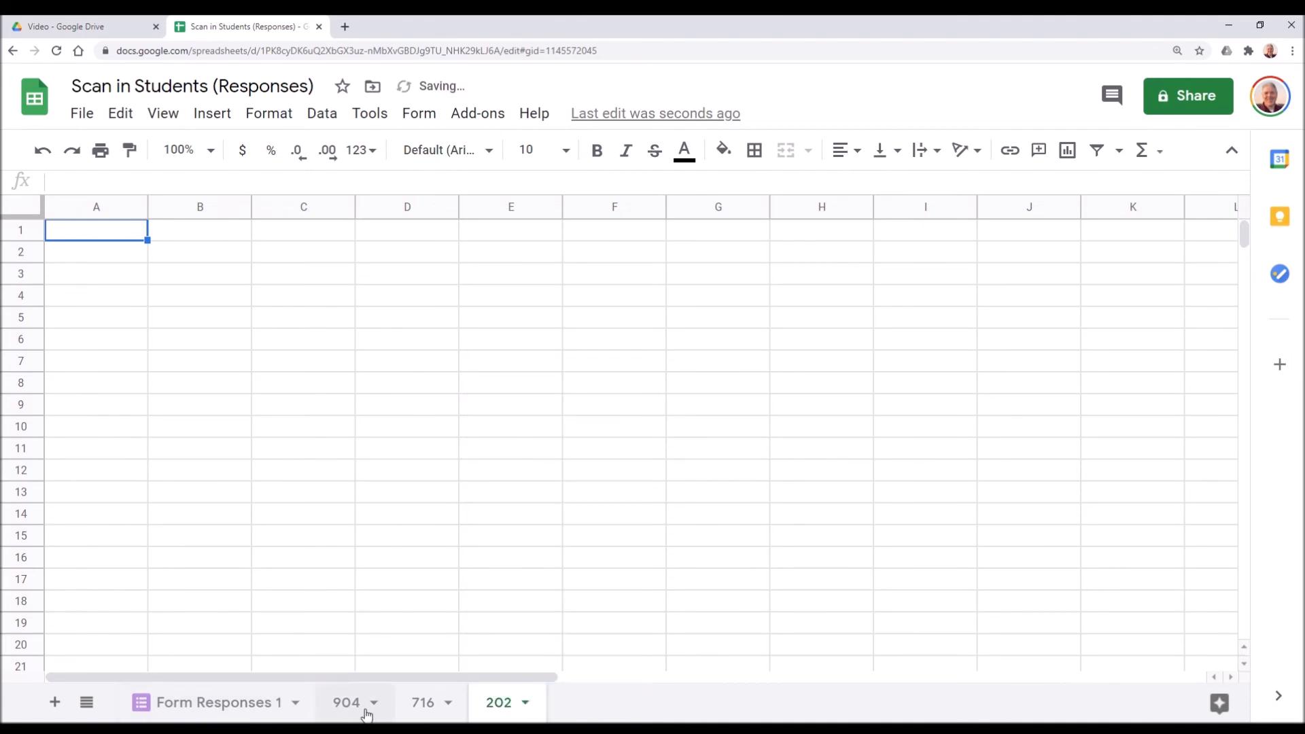
left_click(345, 701)
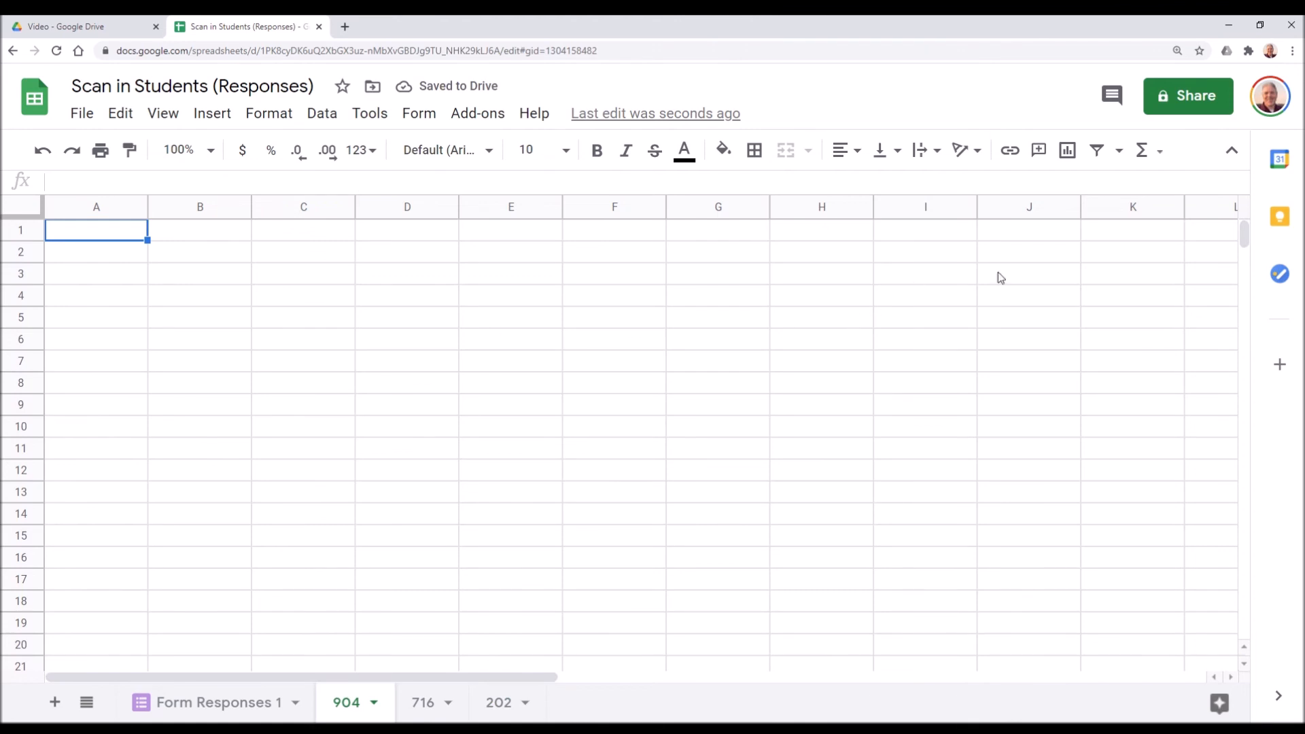
- Type the heading 'Classroom 904, The Hawks!!' into cell D1 of the 904 sheet
left_click(407, 230)
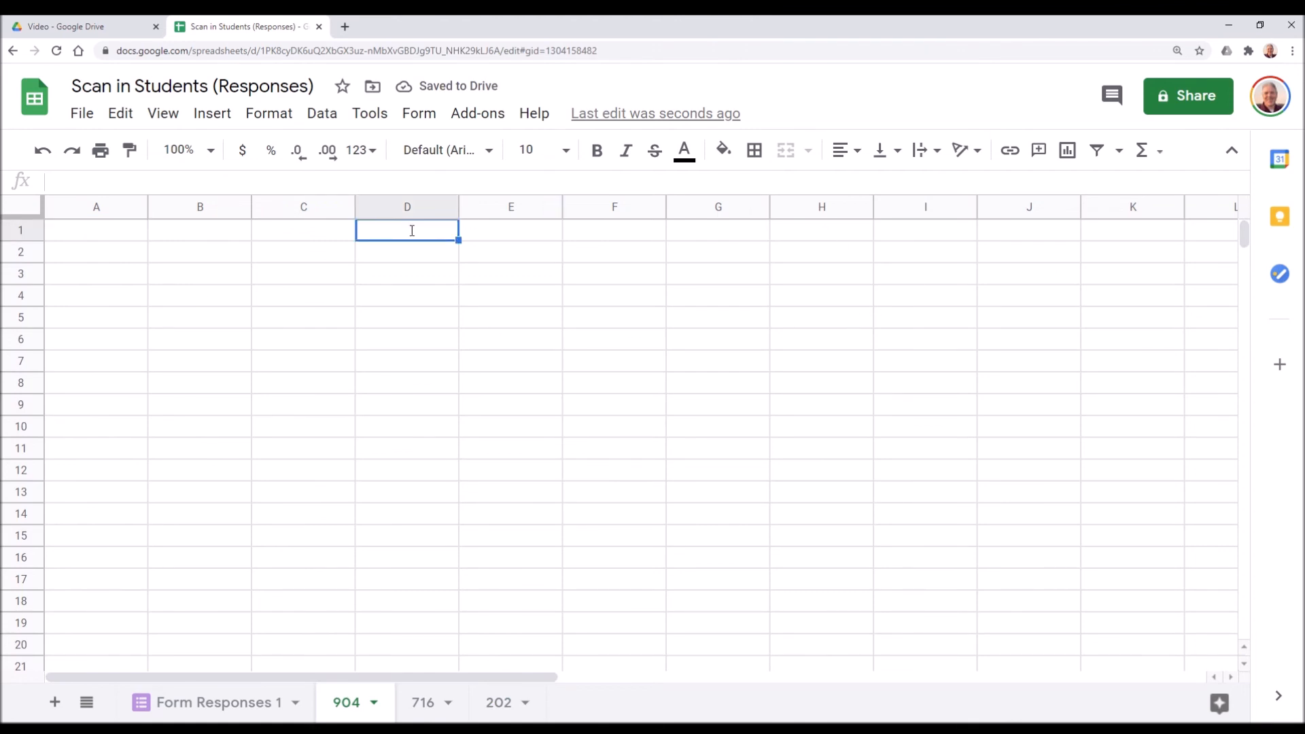
type("Classroom")
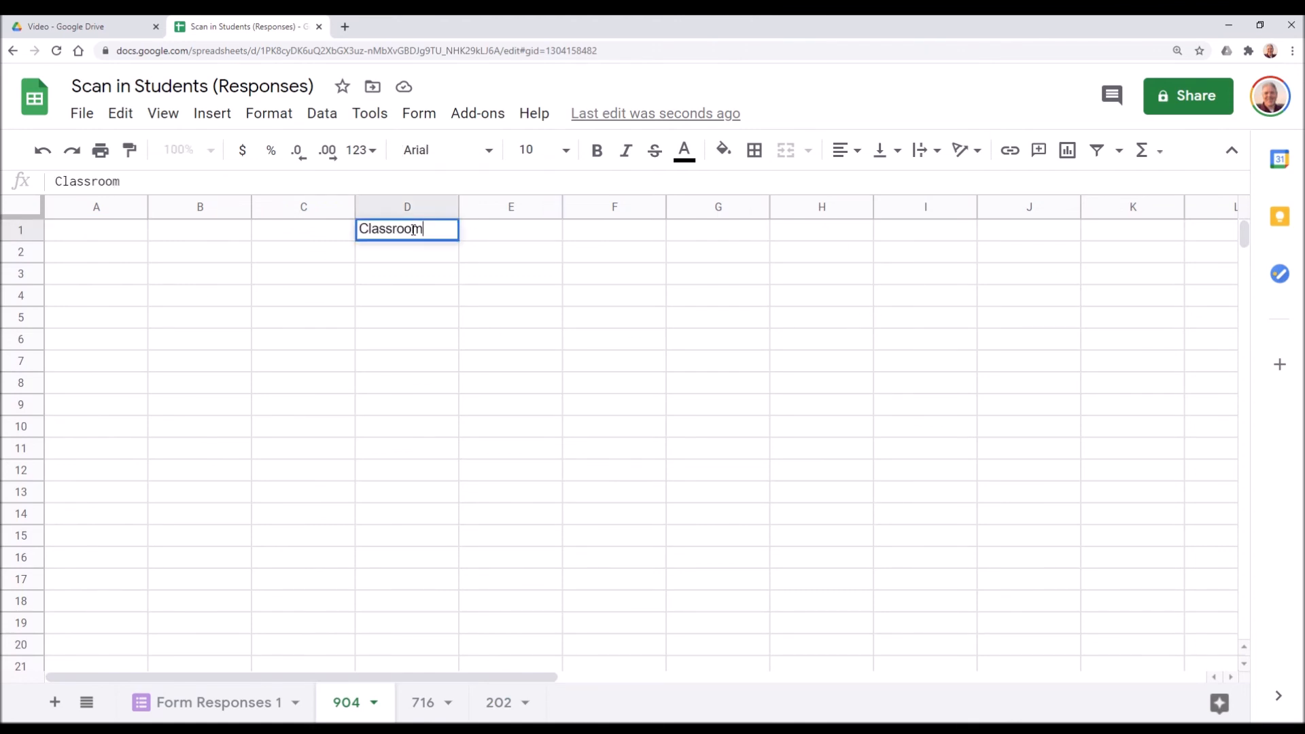
type("904,")
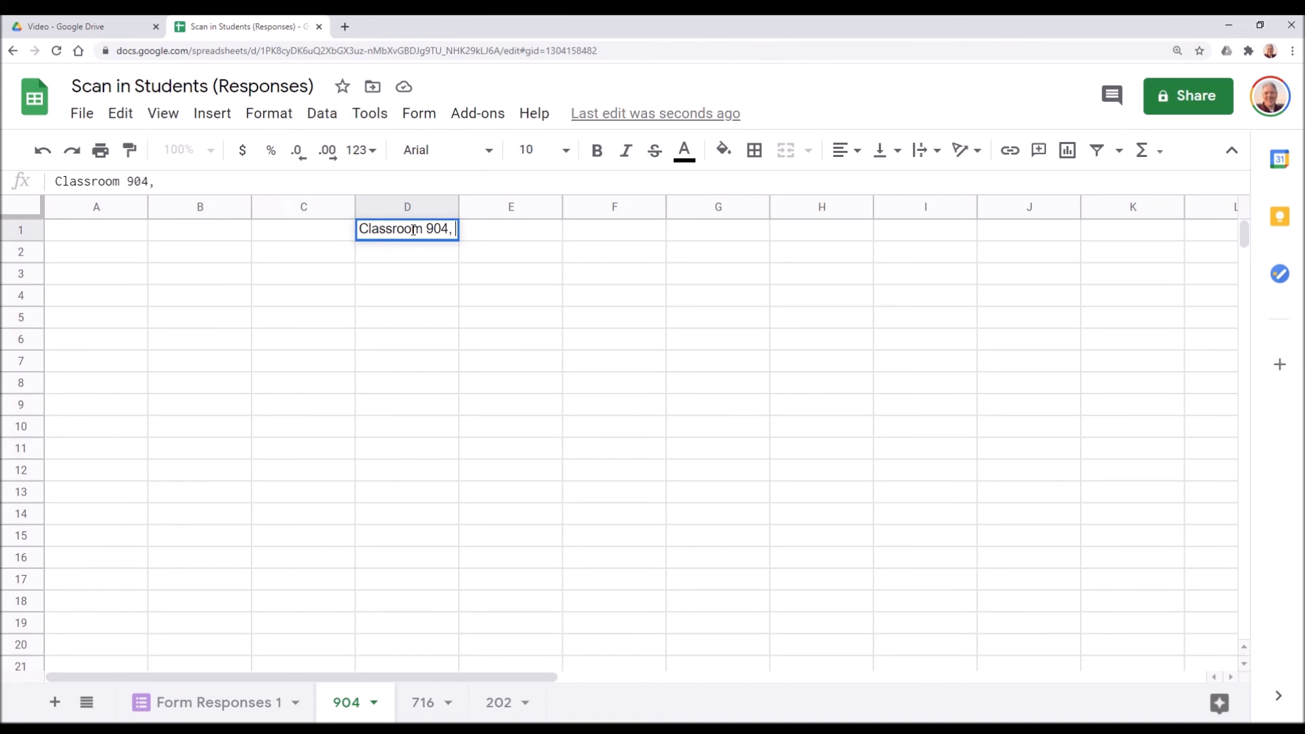
type("th")
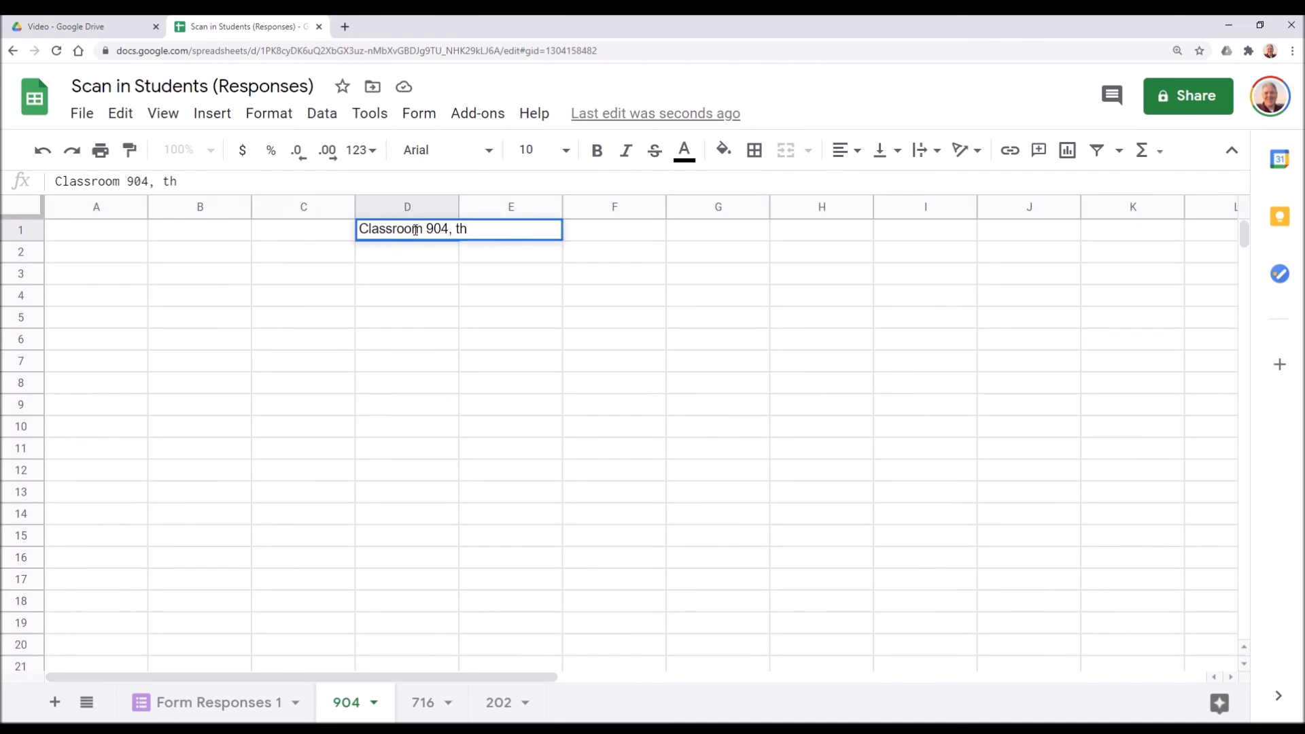
type("e Hawks!!")
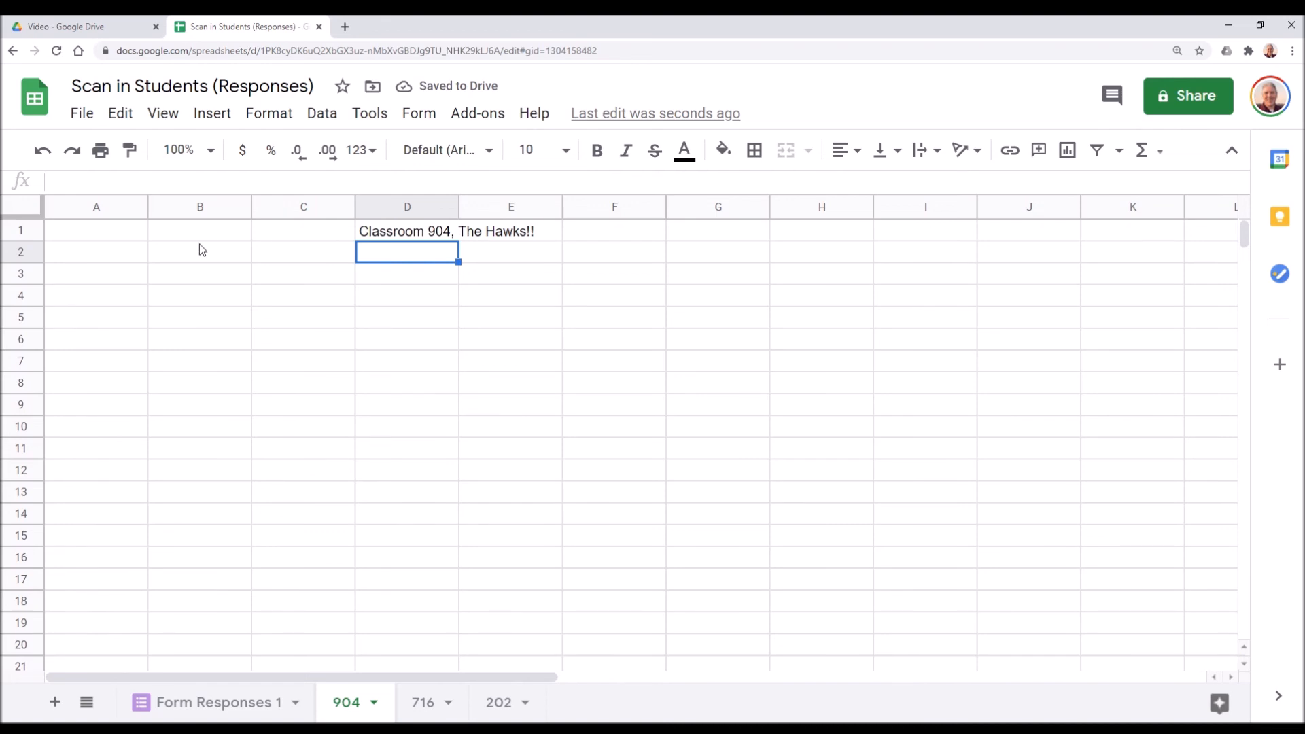
left_click(96, 251)
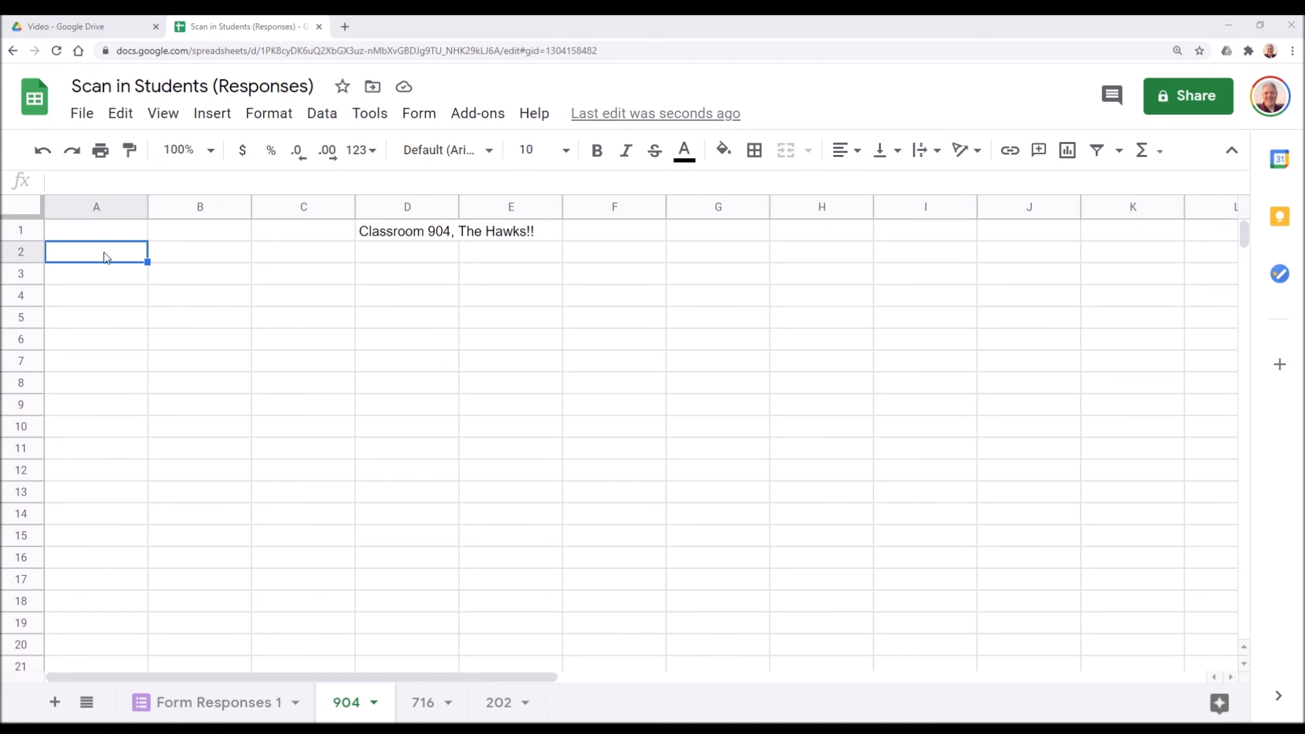
mouse_move(130, 216)
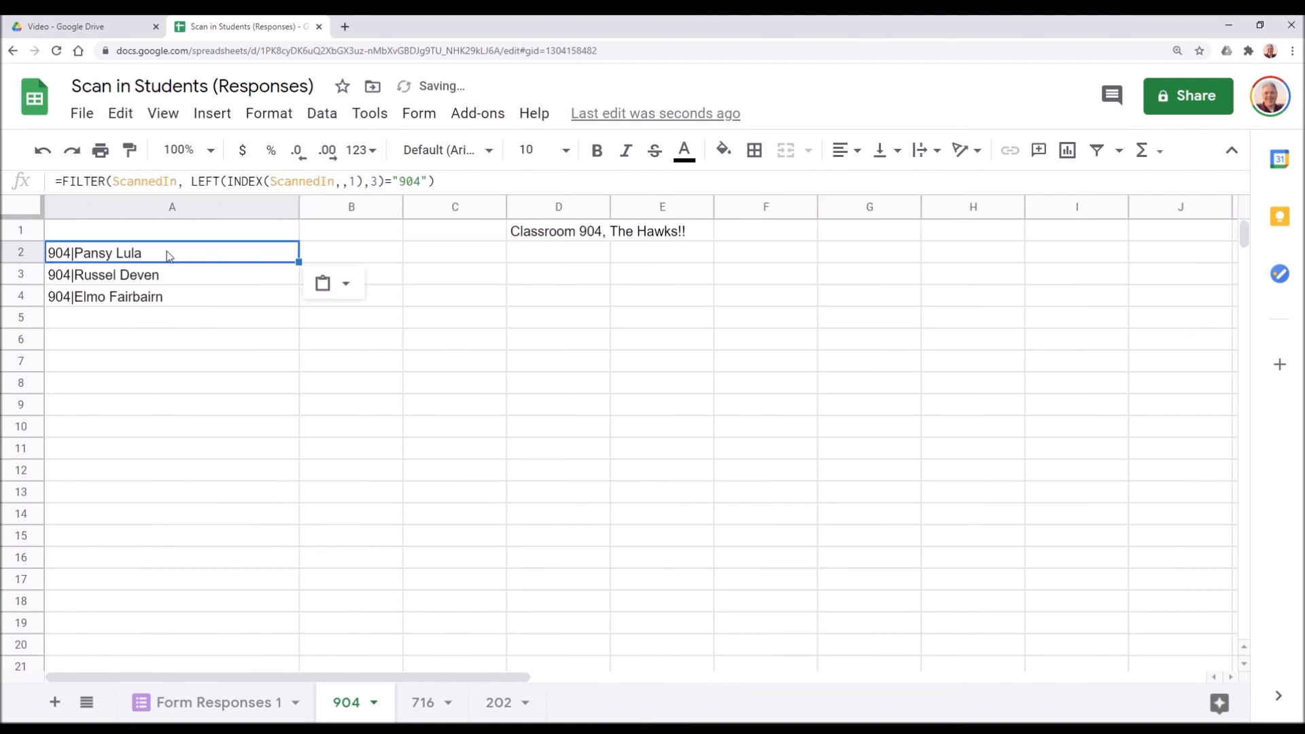
mouse_move(158, 210)
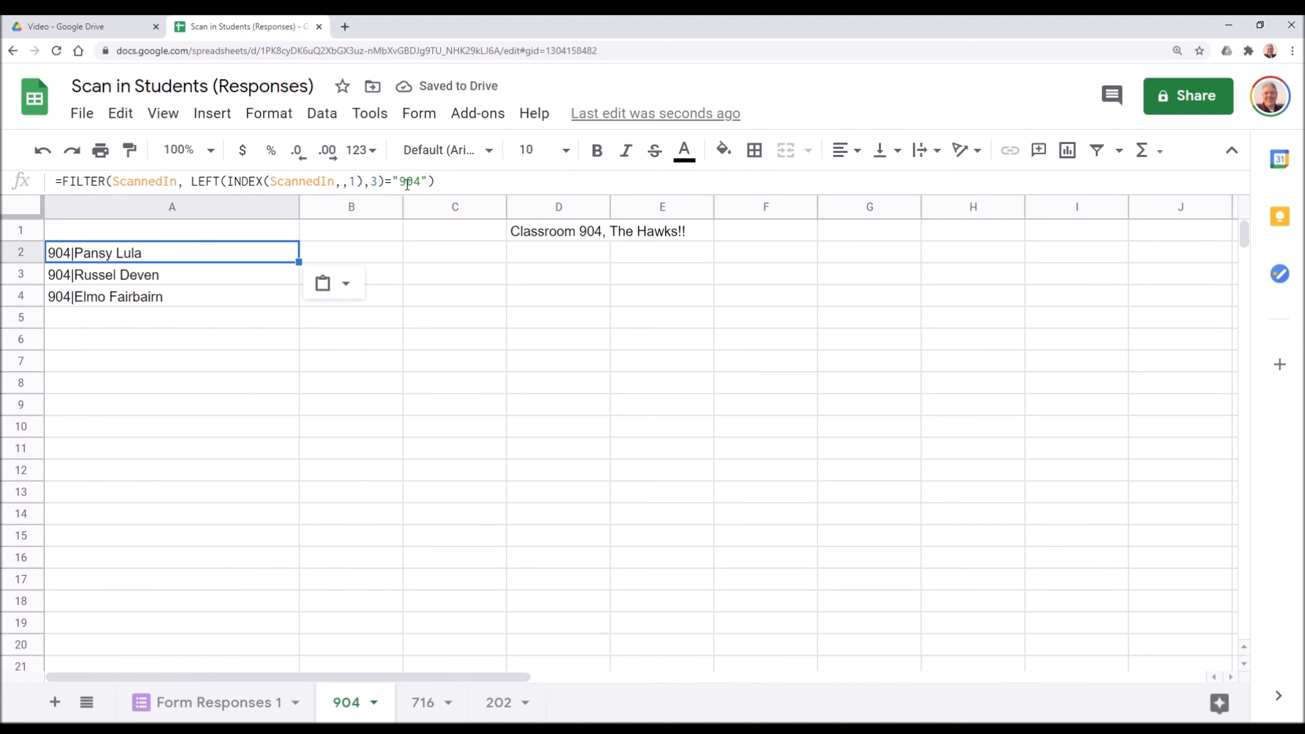
- Review the A2 formula =FILTER(ScannedIn, LEFT(INDEX(ScannedIn,,1),3)="904") on the 904 sheet
double_click(171, 253)
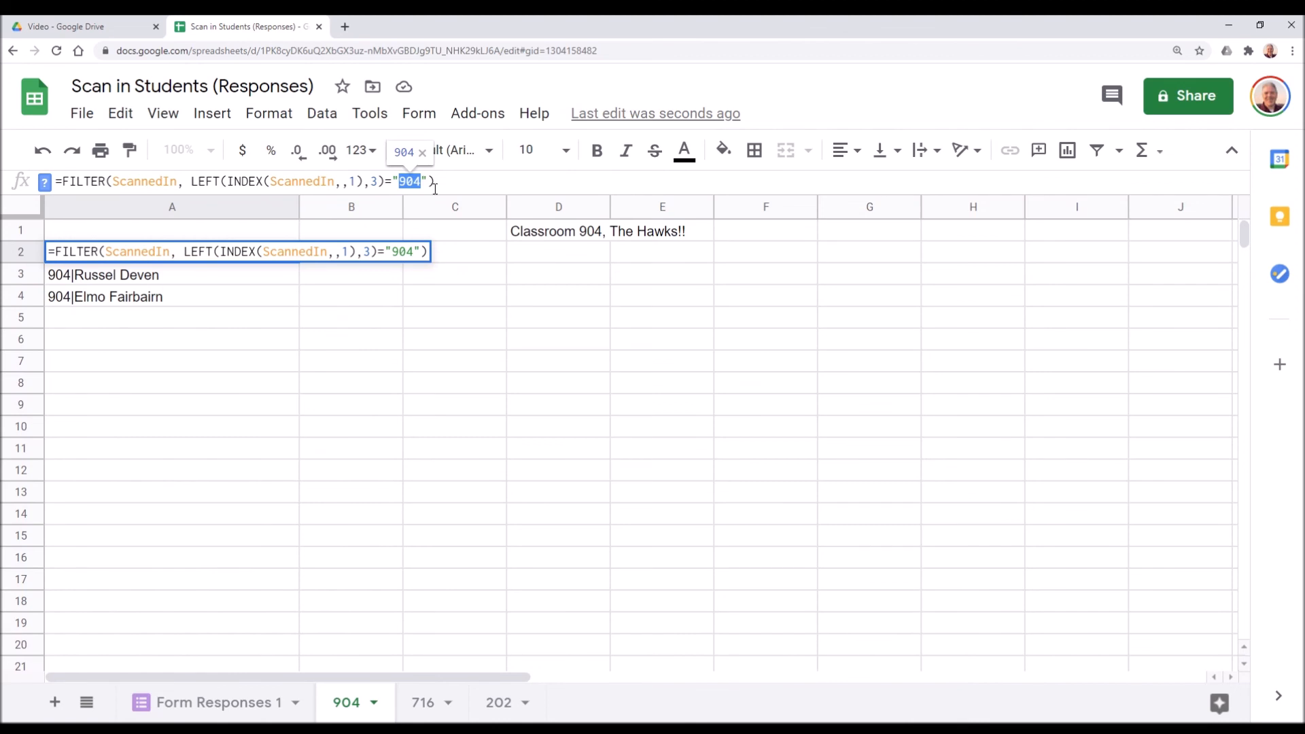
triple_click(242, 182)
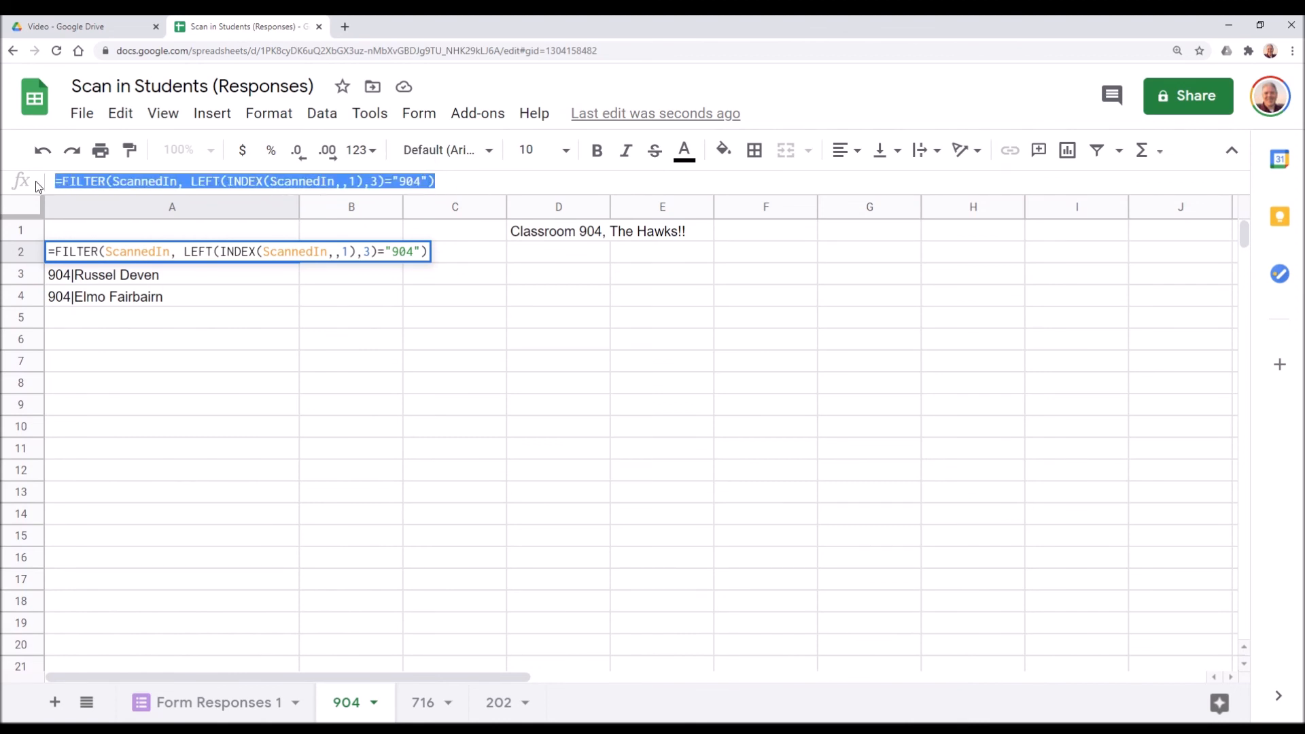
key("Return")
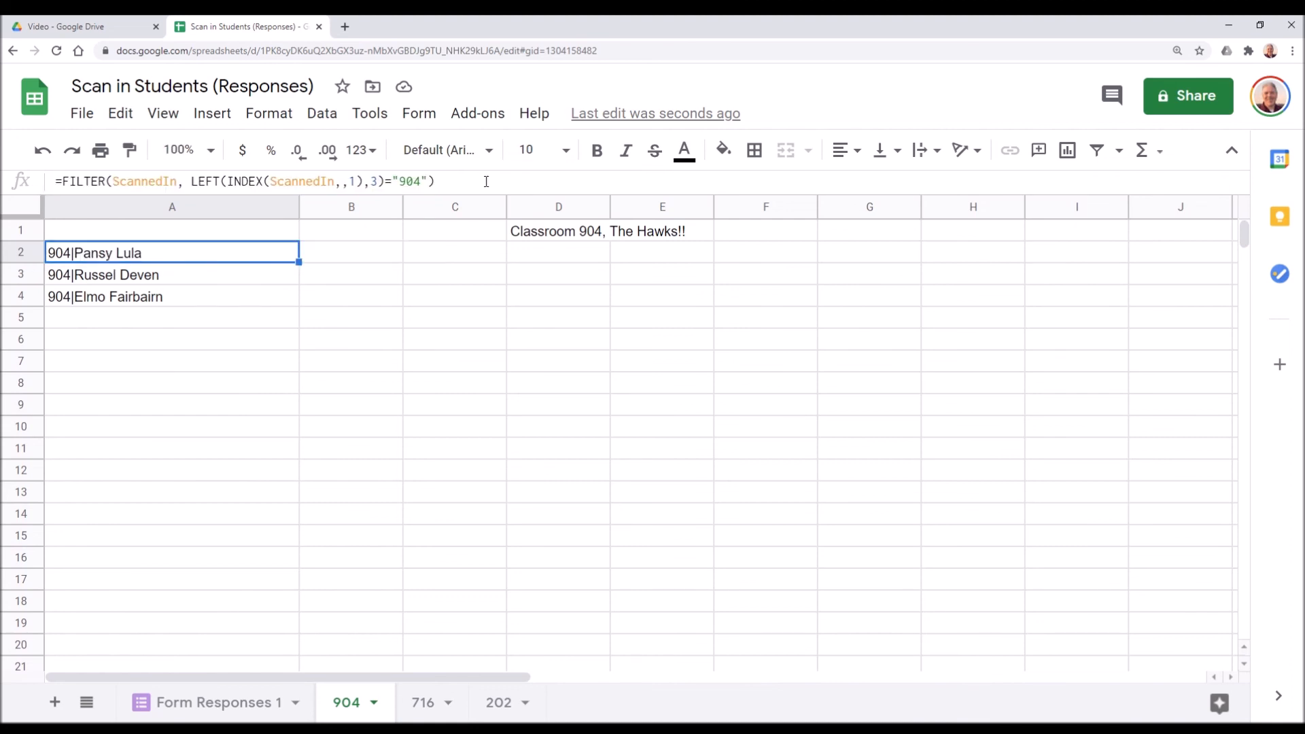
double_click(171, 252)
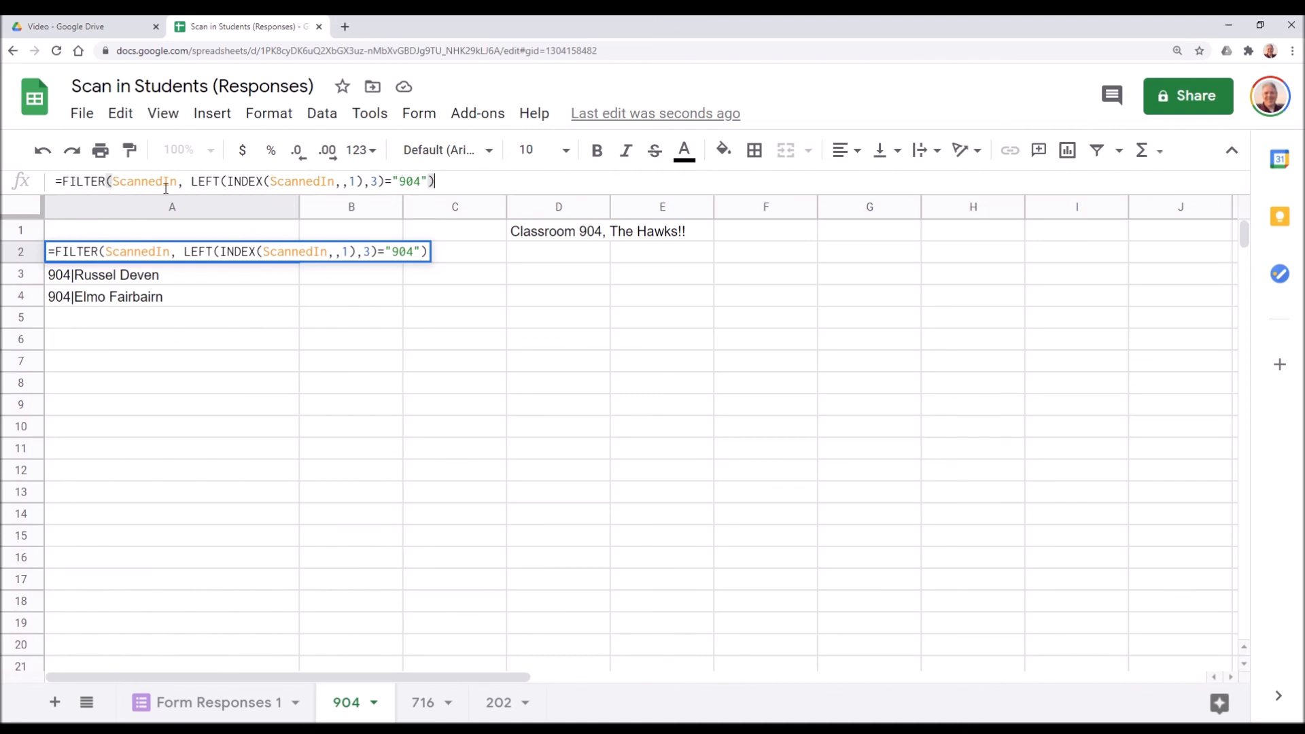
- Enter the FILTER formula on the classroom tabs with code 202, then return to Form Responses 1
triple_click(244, 181)
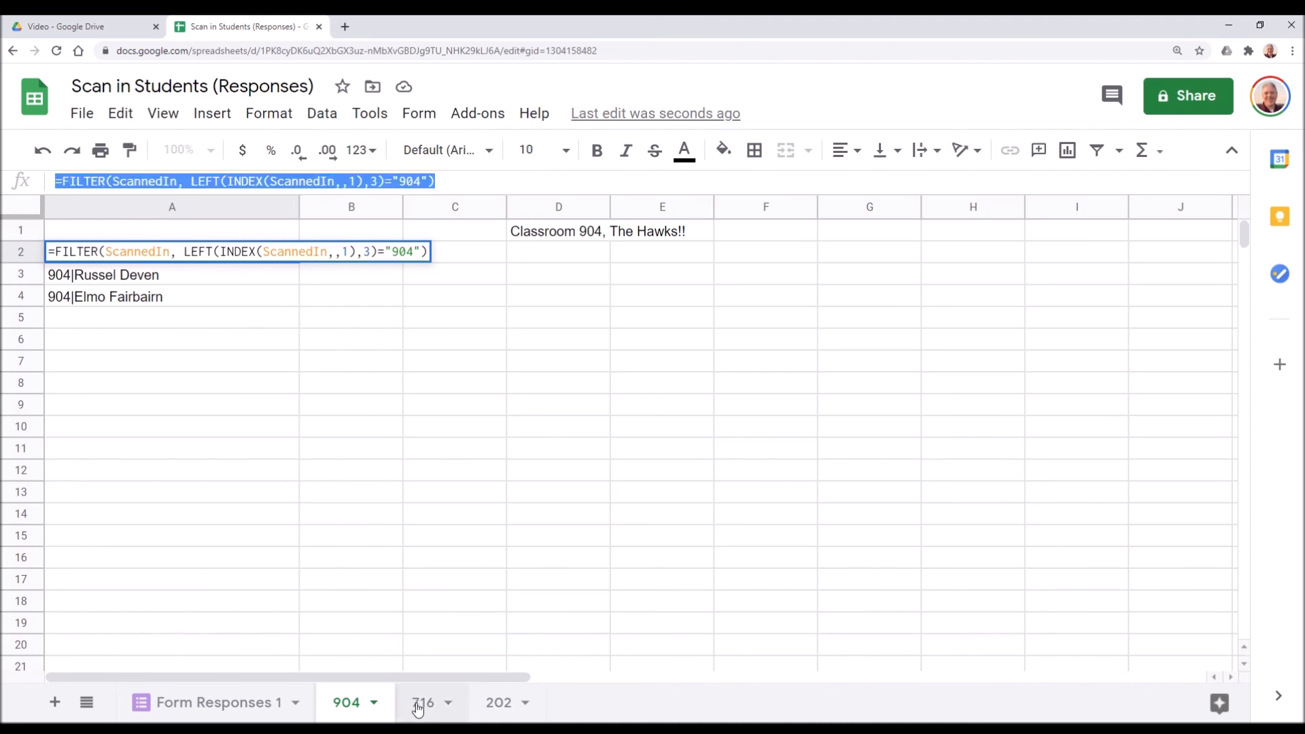
left_click(423, 702)
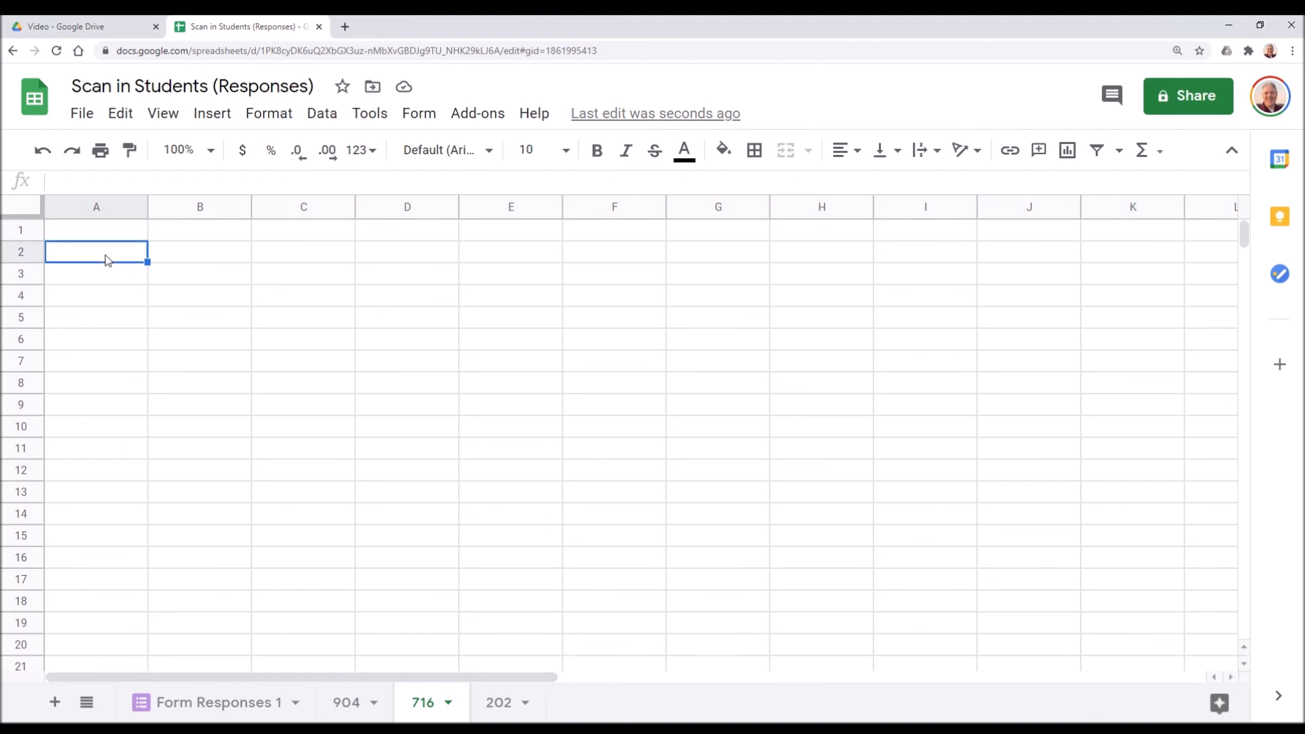
type("=FILTER(ScannedIn, LEFT(INDEX(ScannedIn,,1),3)=\"904\")")
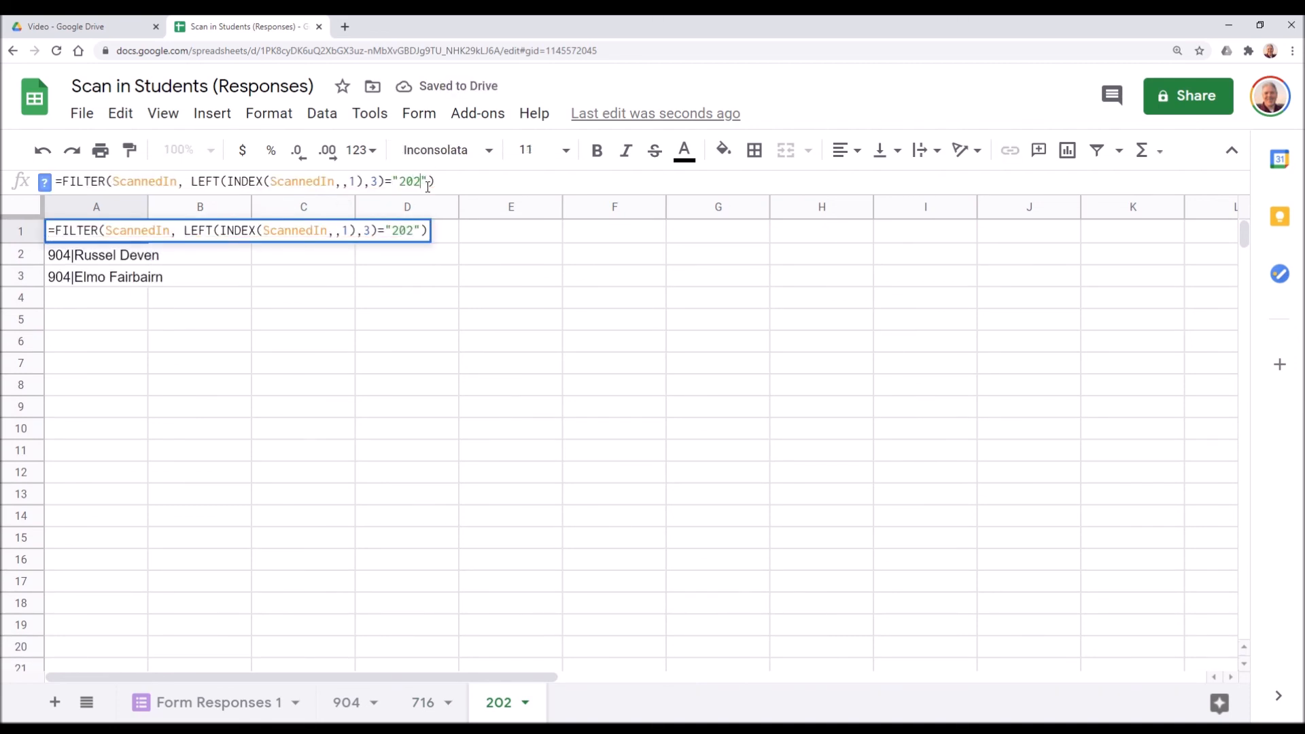
key("Return")
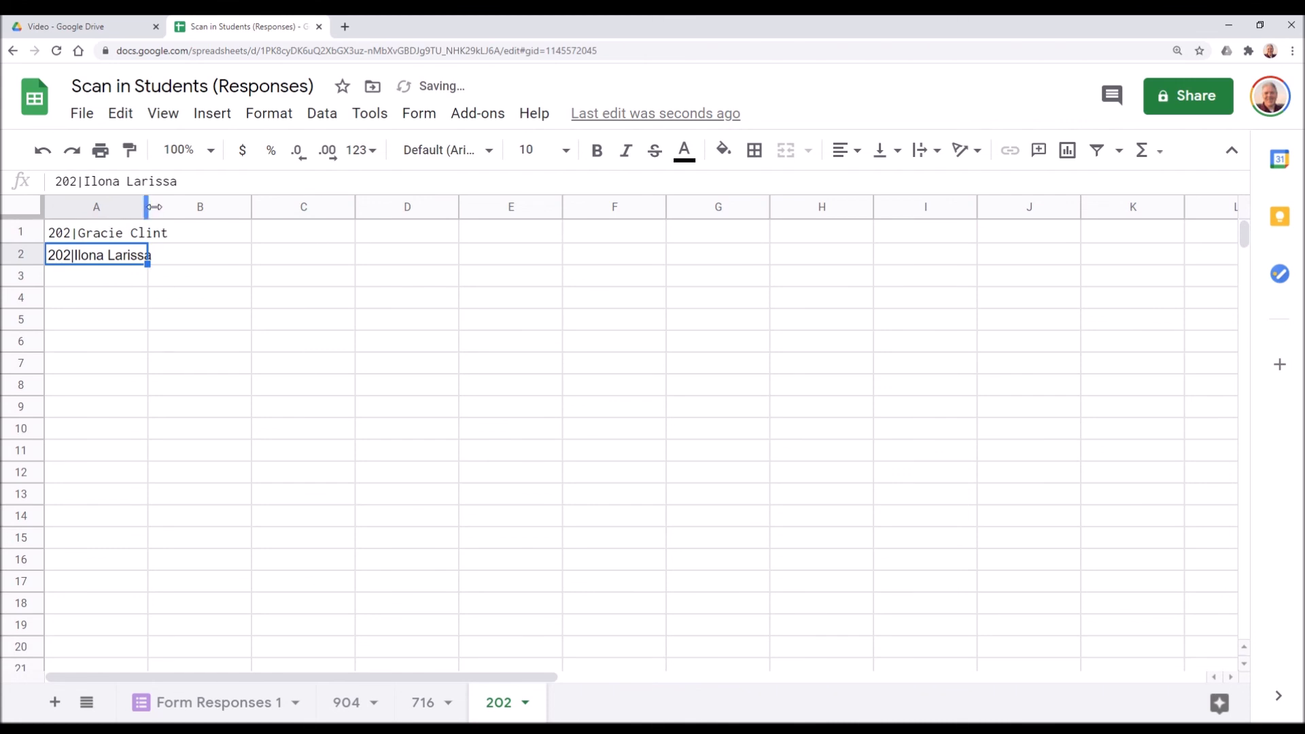
left_click(218, 701)
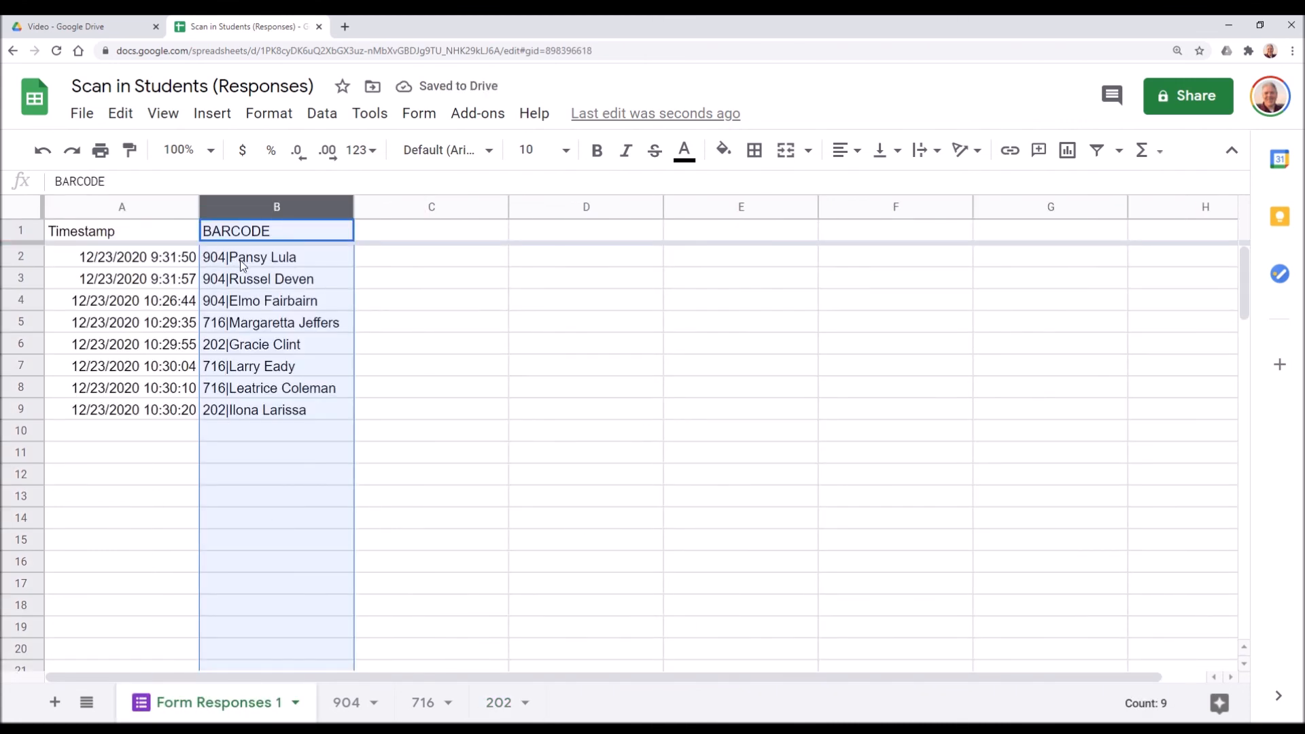
left_click(276, 452)
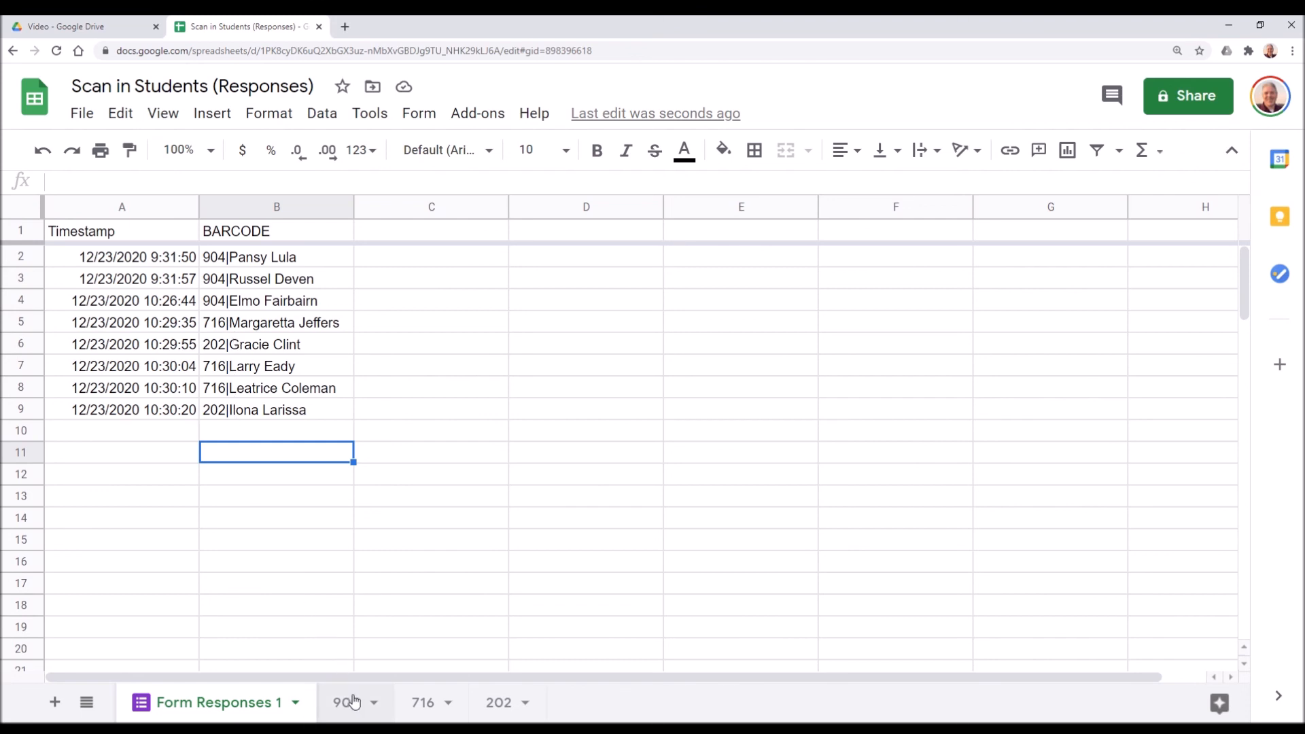
left_click(345, 701)
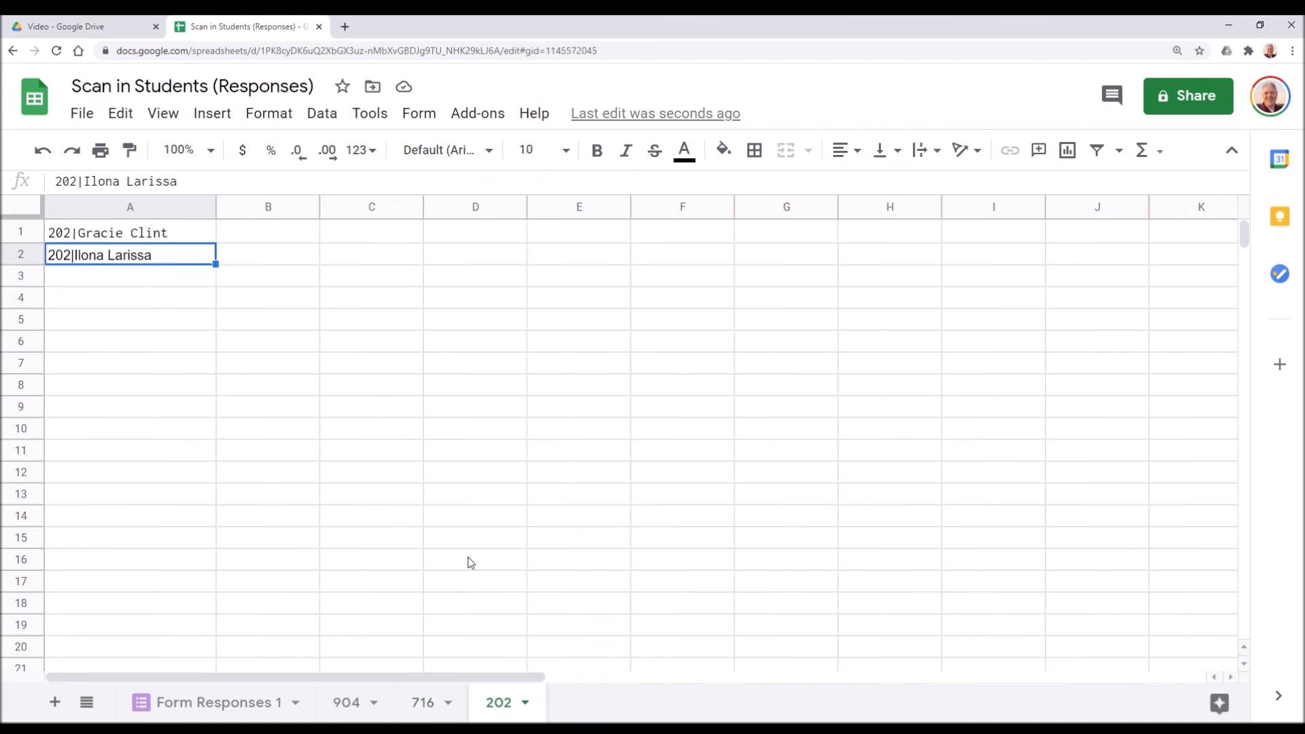
mouse_move(201, 338)
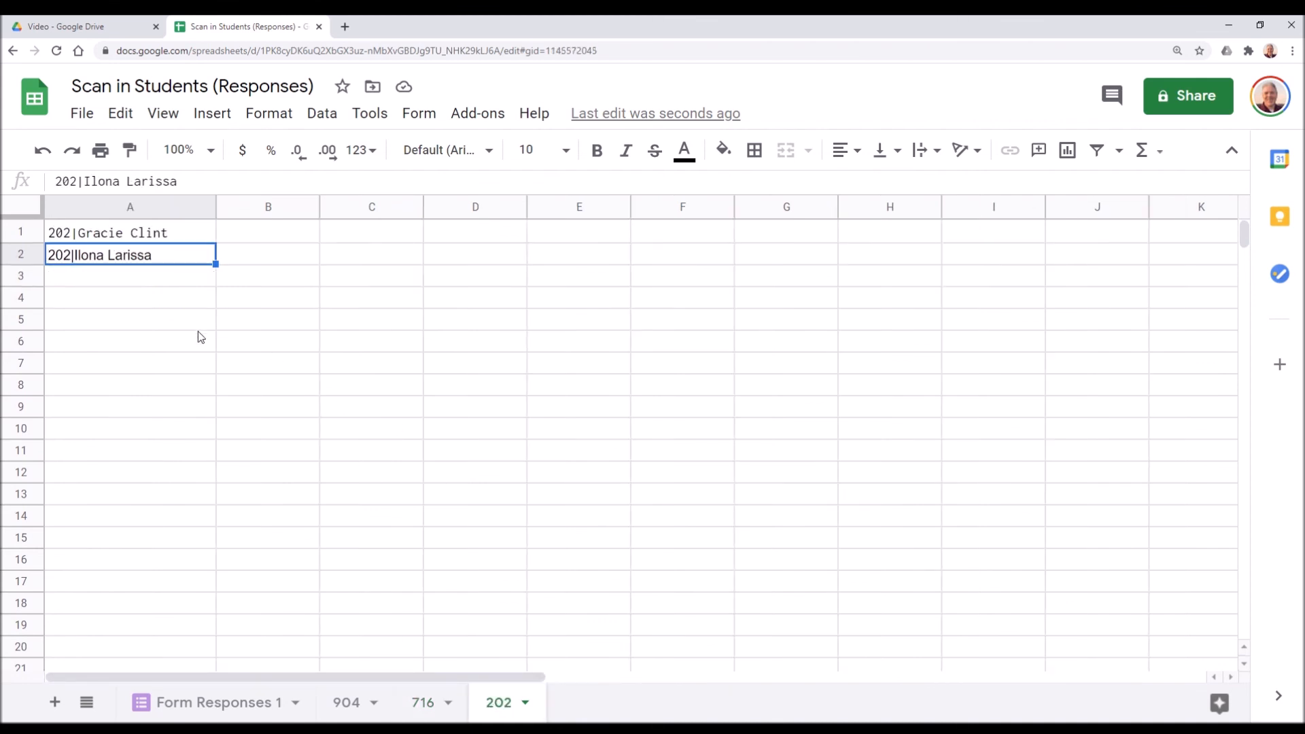
mouse_move(179, 376)
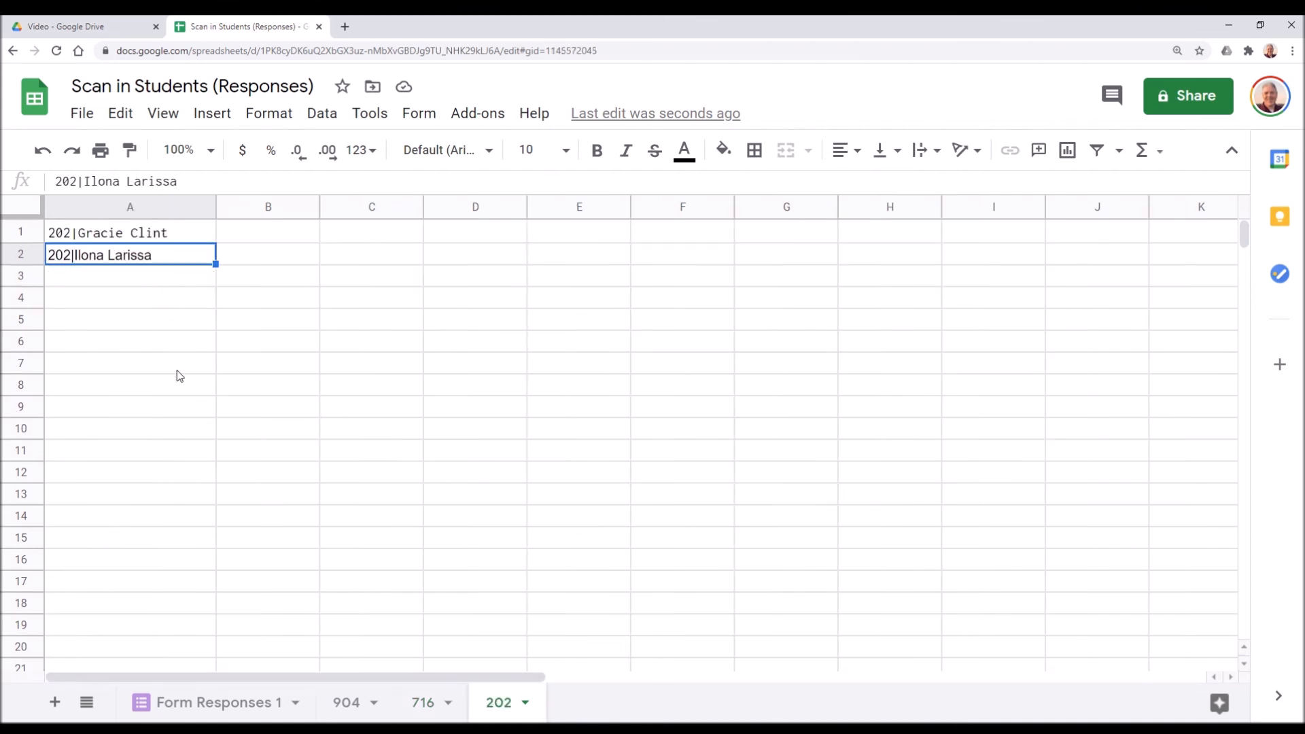